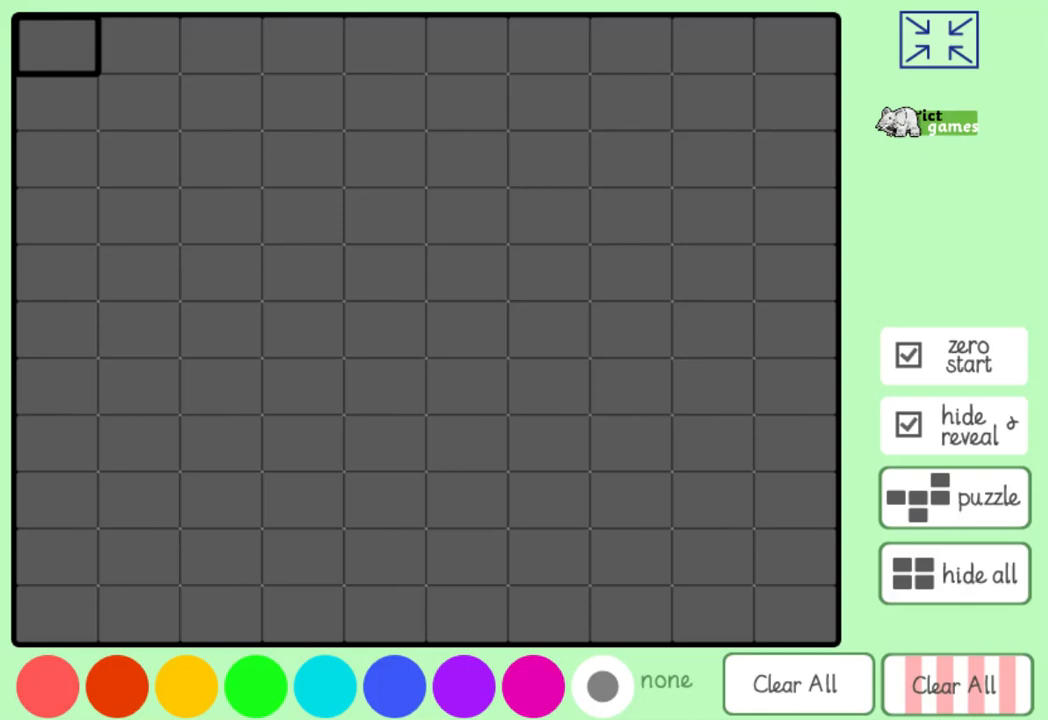
{"action": "mouse_move", "coordinate": [390, 606]}
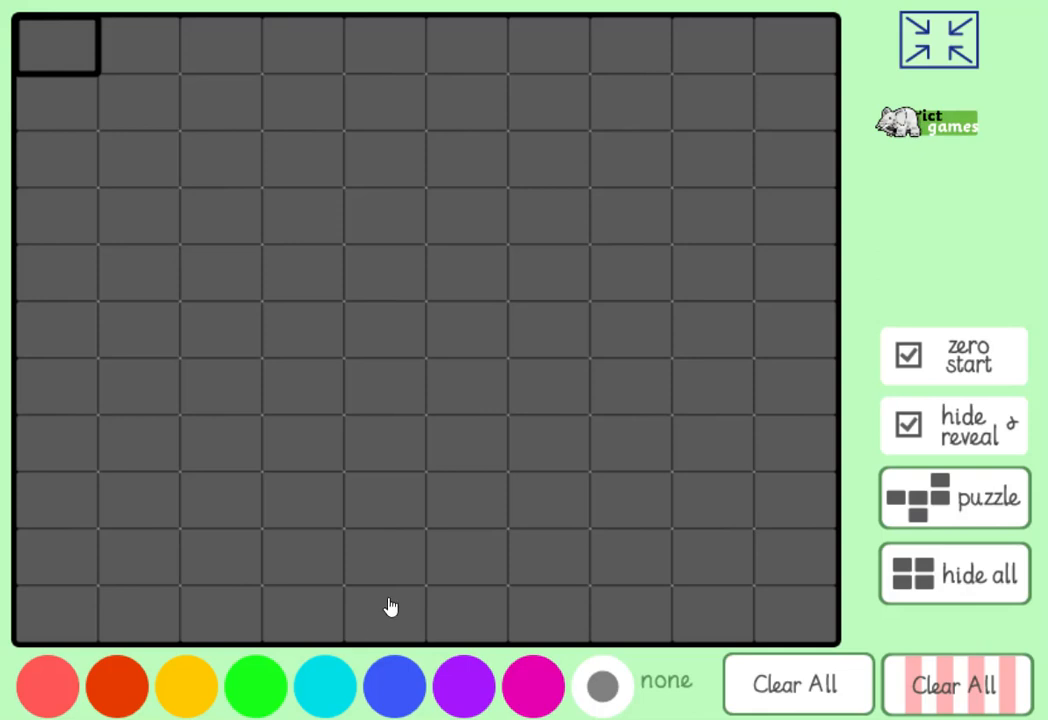
{"action": "mouse_move", "coordinate": [420, 380]}
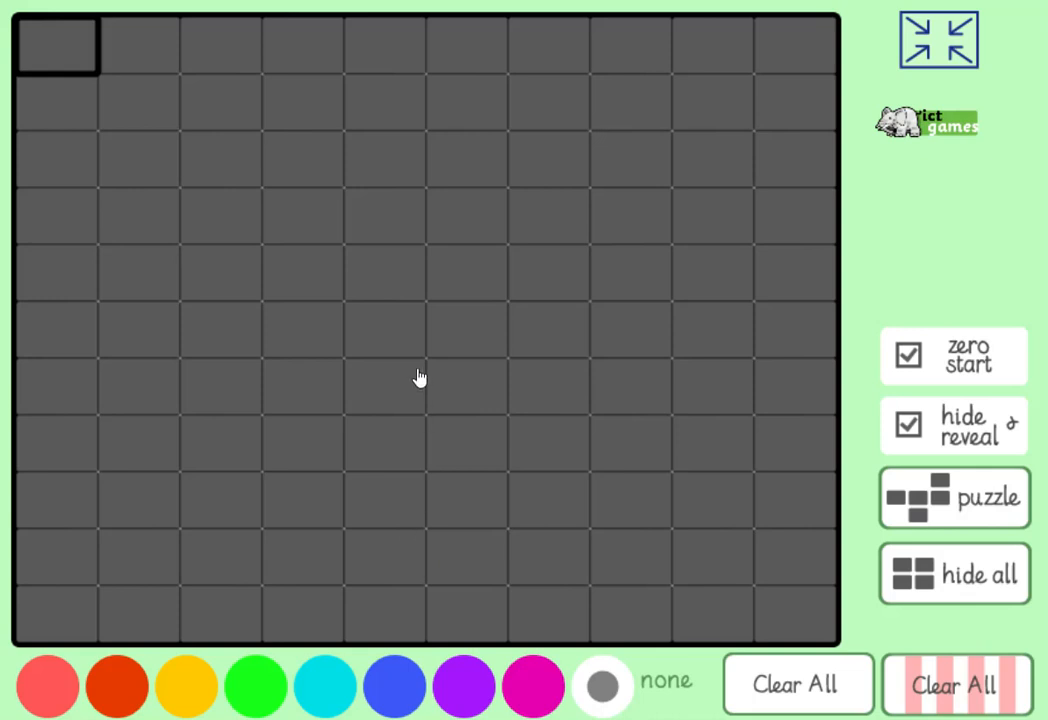
{"action": "mouse_move", "coordinate": [332, 206]}
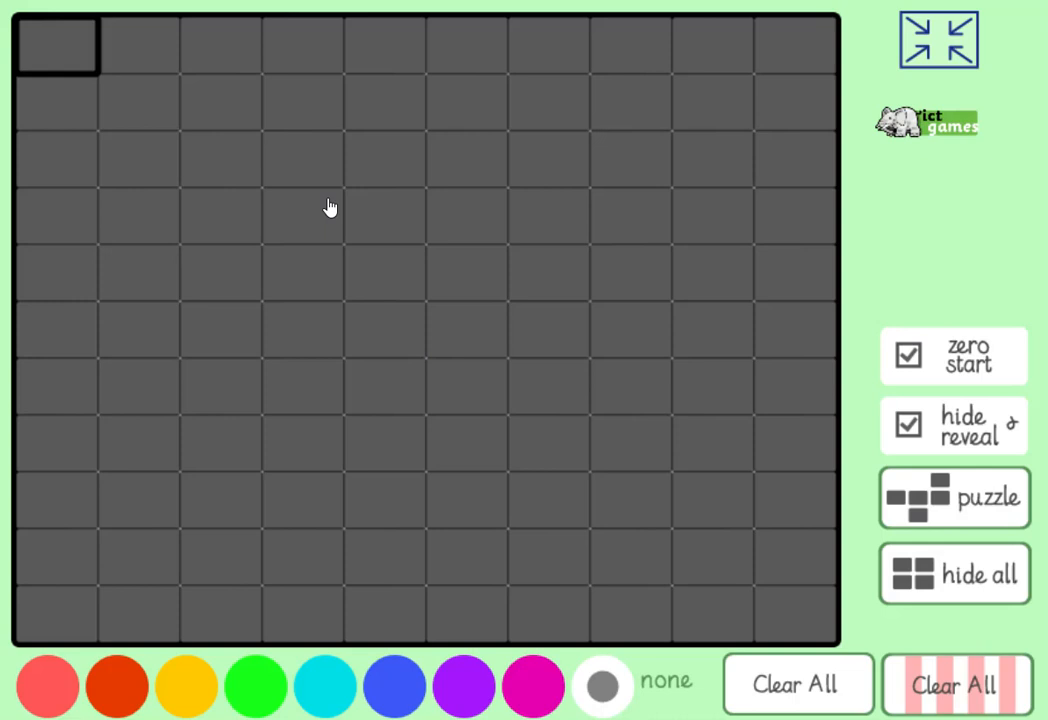
- Uncover the column from 12 down to 102
{"action": "left_click", "coordinate": [220, 104]}
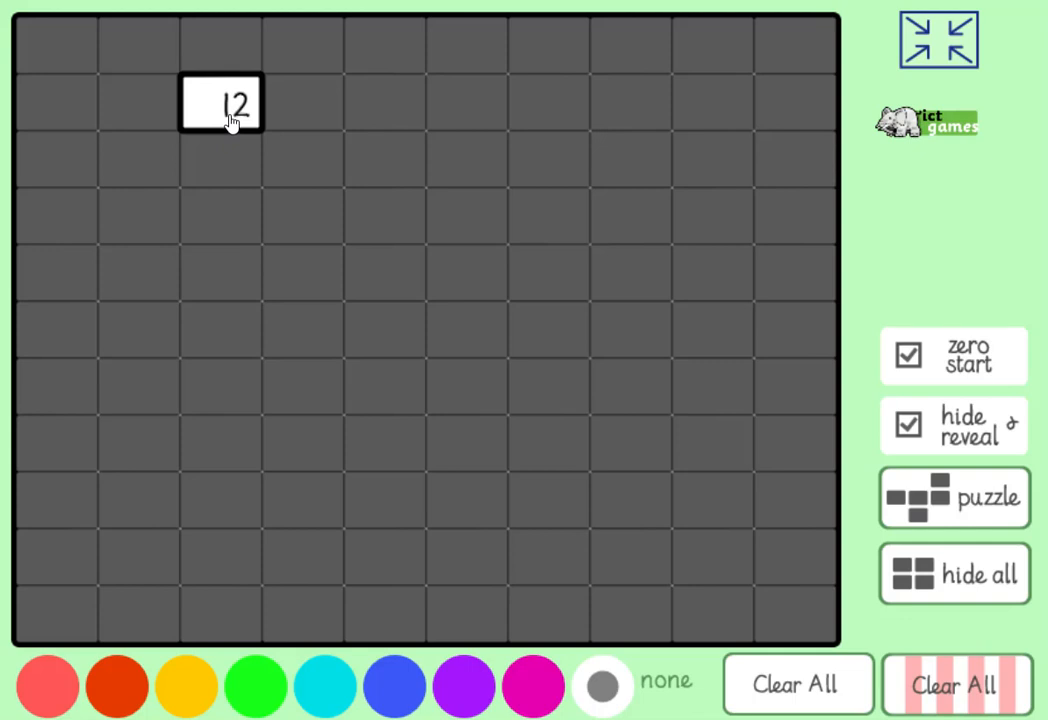
{"action": "mouse_move", "coordinate": [236, 168]}
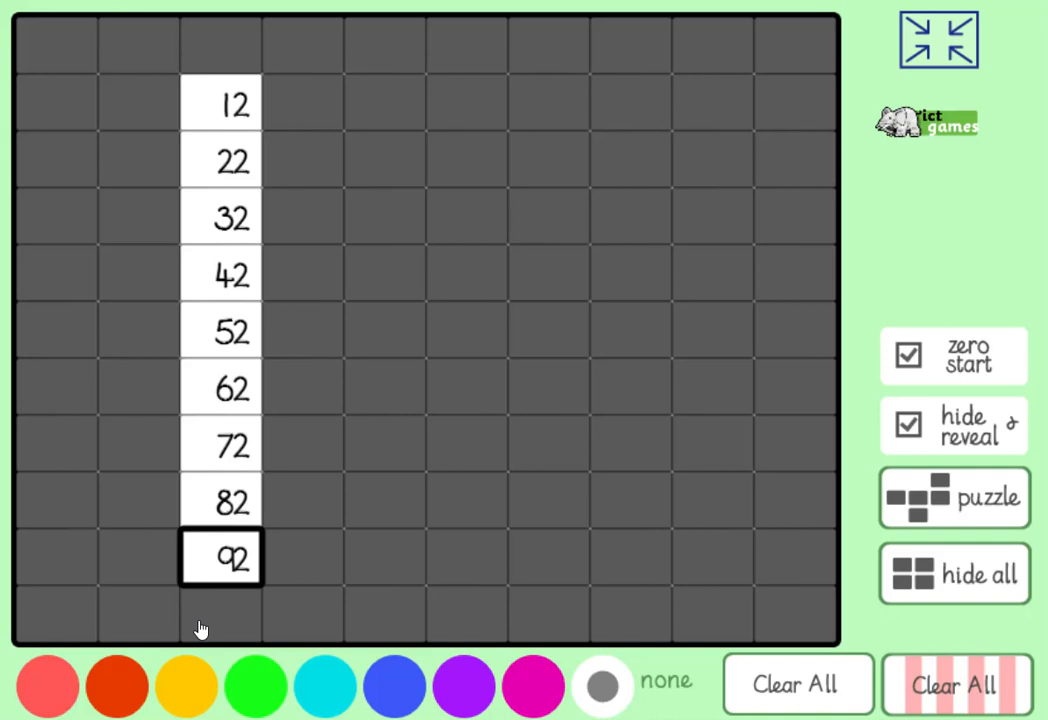
{"action": "left_click", "coordinate": [220, 614]}
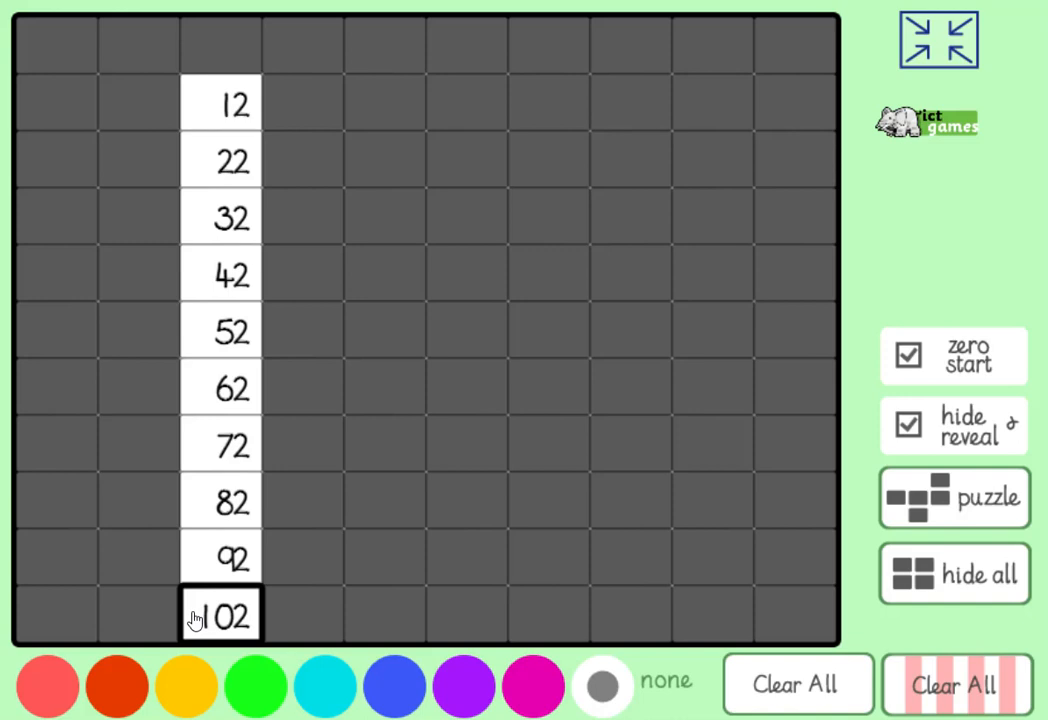
{"action": "mouse_move", "coordinate": [240, 108]}
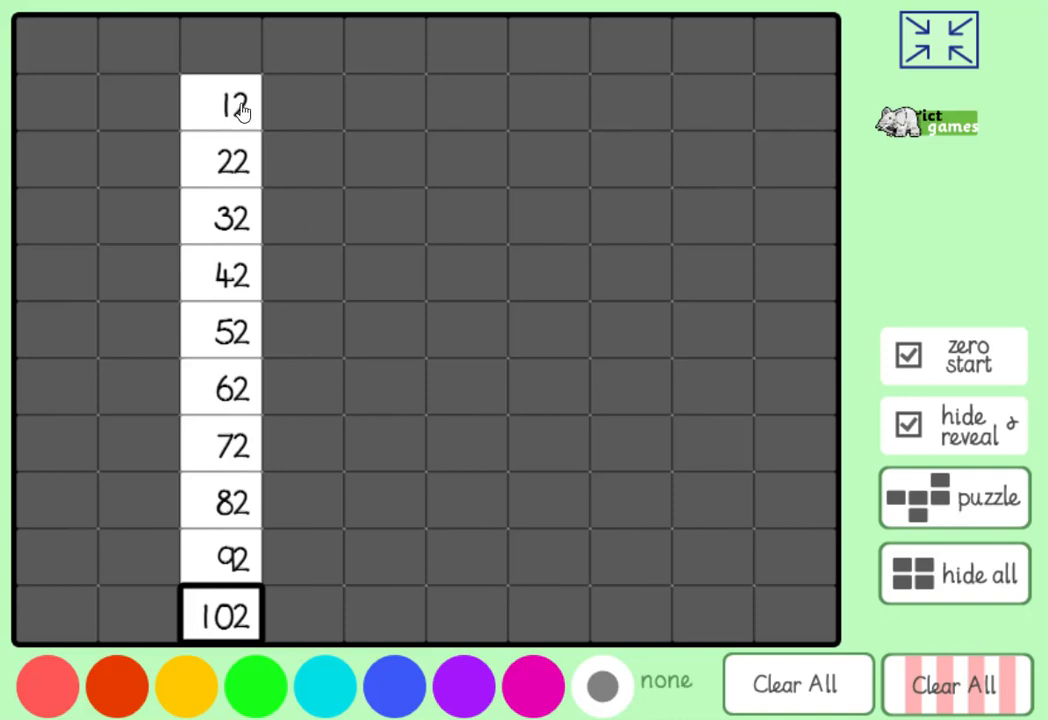
{"action": "mouse_move", "coordinate": [248, 488]}
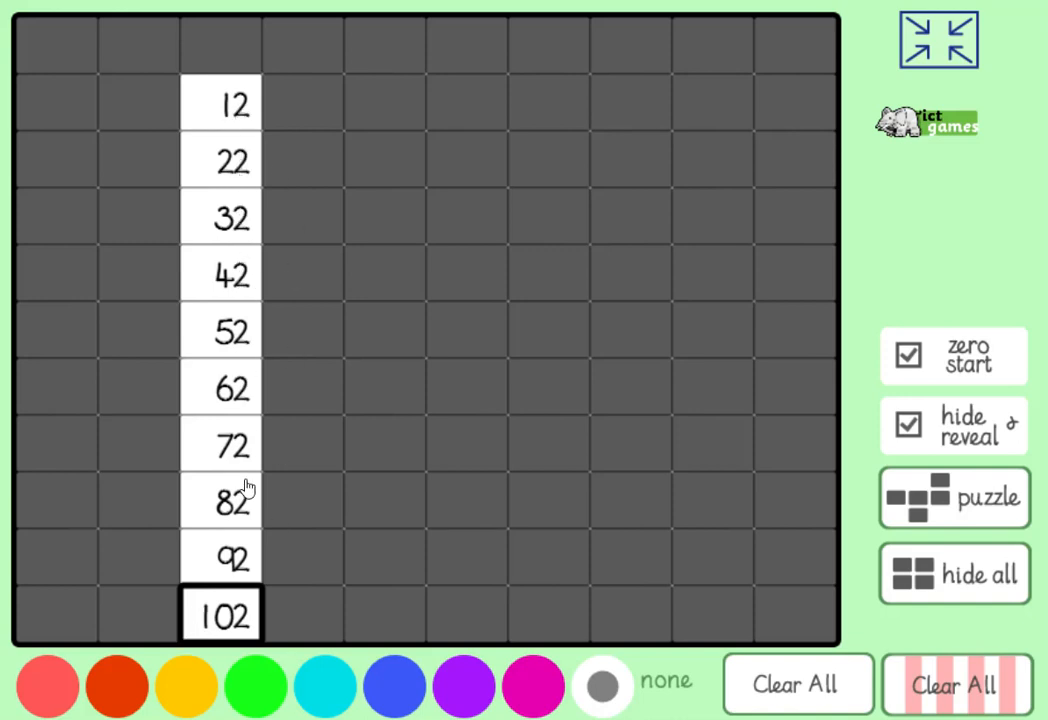
{"action": "mouse_move", "coordinate": [224, 236]}
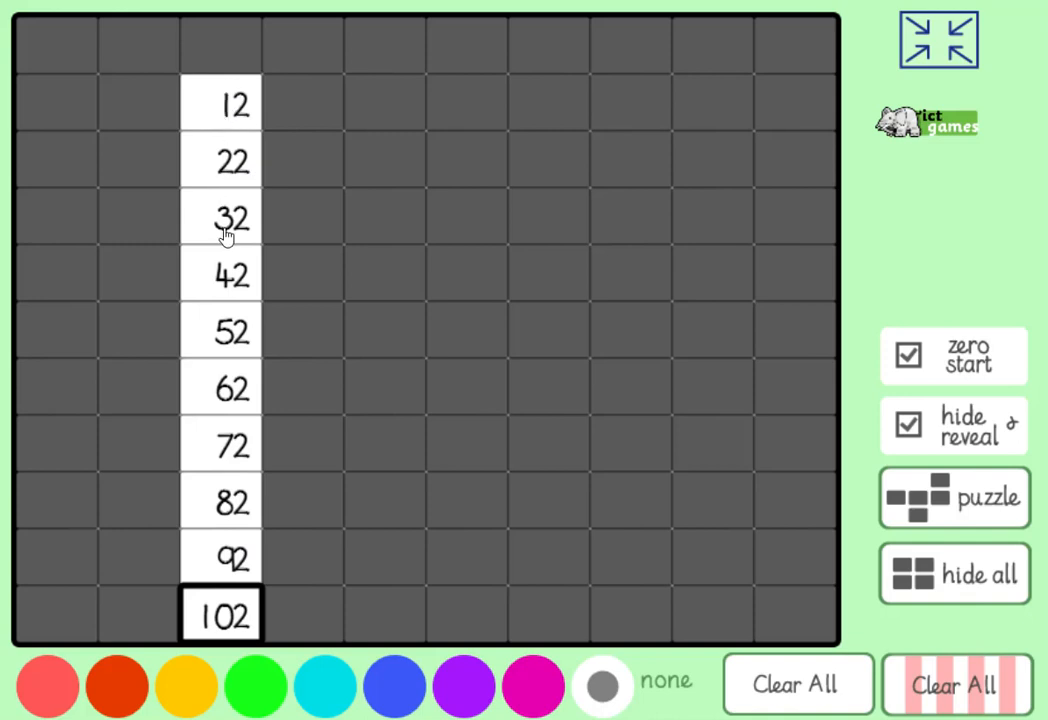
{"action": "mouse_move", "coordinate": [224, 132]}
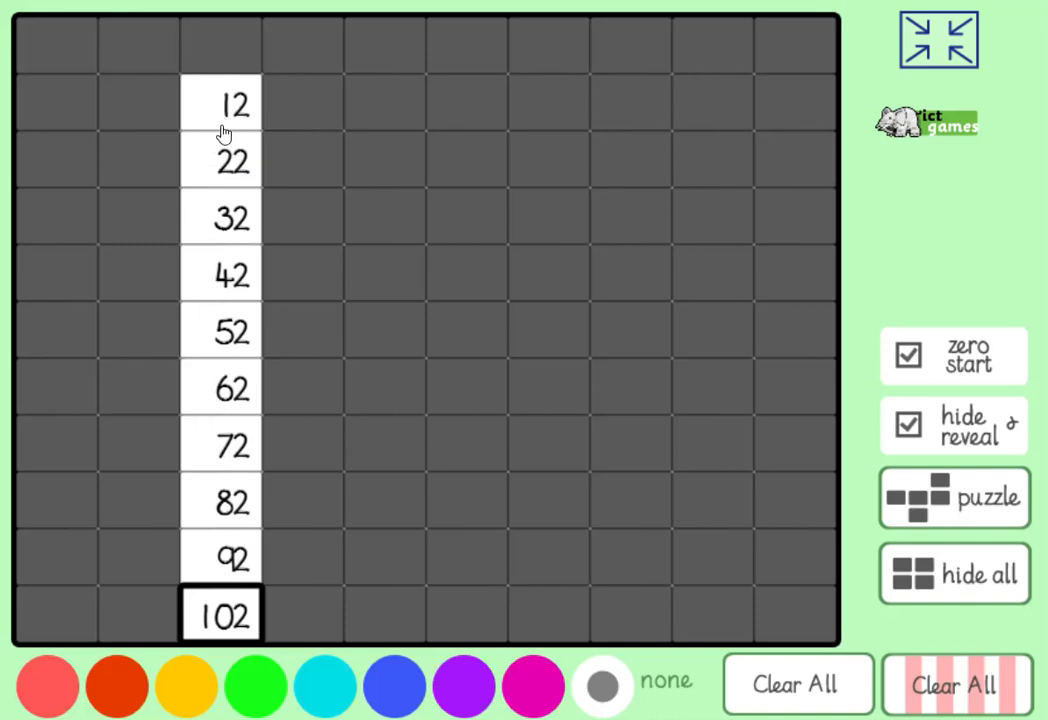
{"action": "mouse_move", "coordinate": [472, 122]}
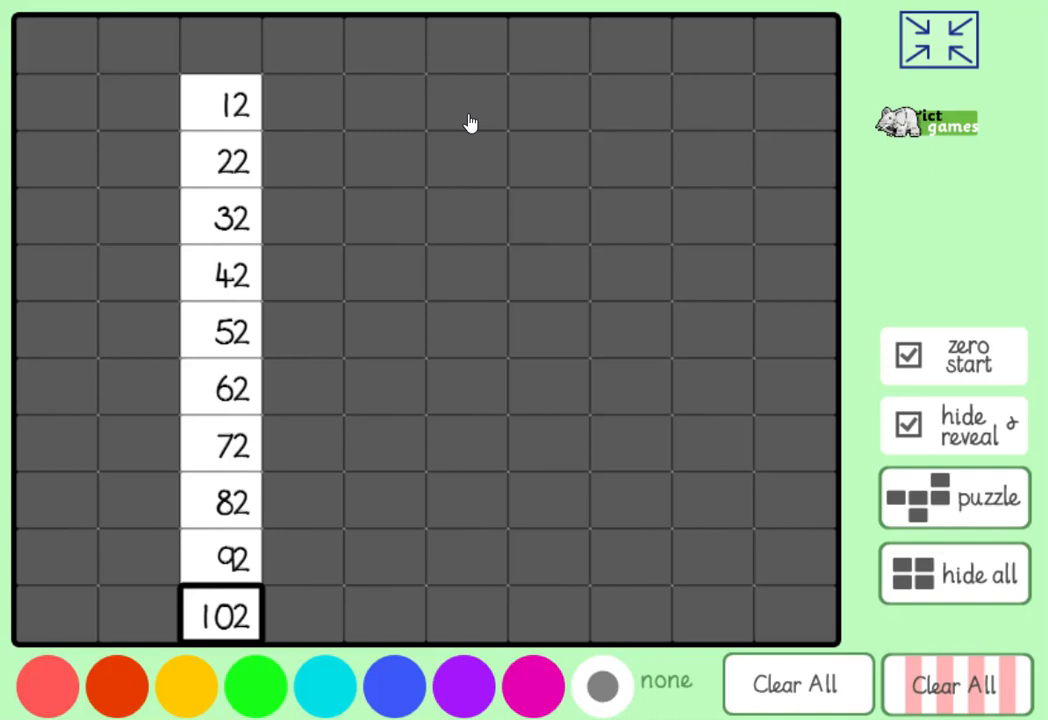
- Reveal 5, 15 and 55 in the red column running down to 105
{"action": "left_click", "coordinate": [466, 46]}
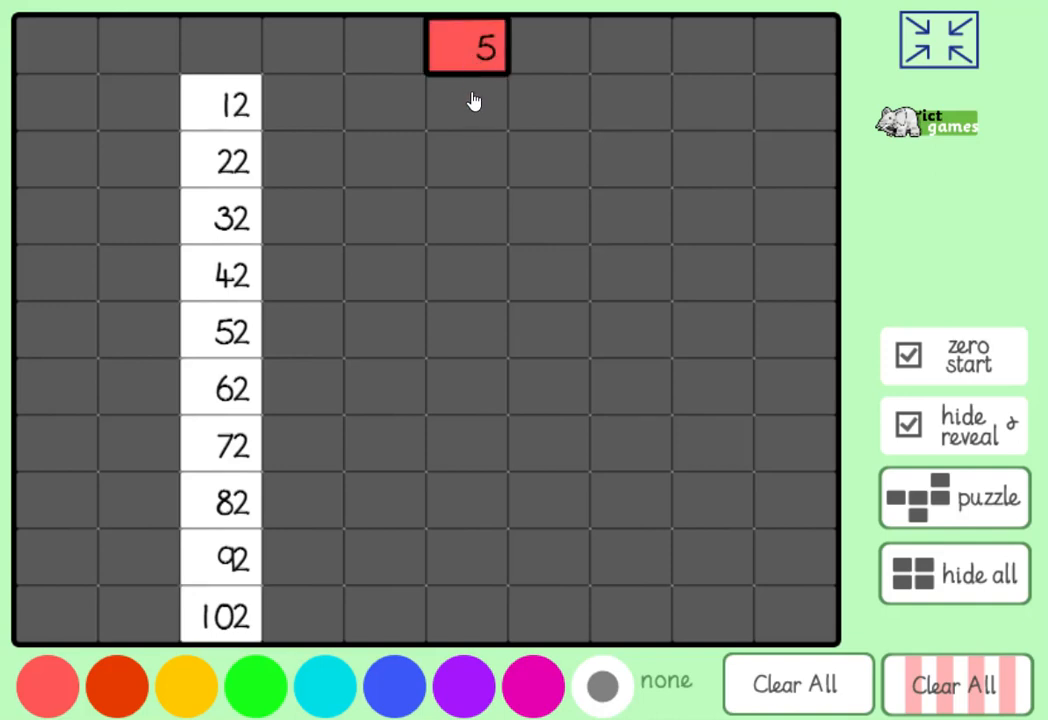
{"action": "left_click", "coordinate": [466, 160]}
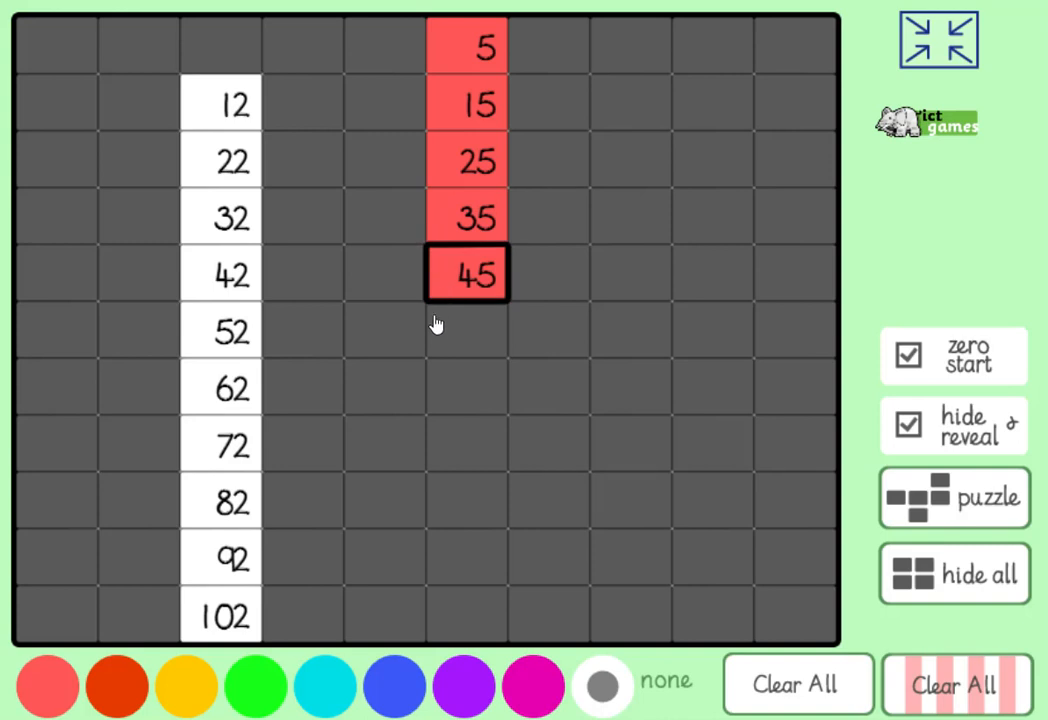
{"action": "left_click", "coordinate": [464, 332]}
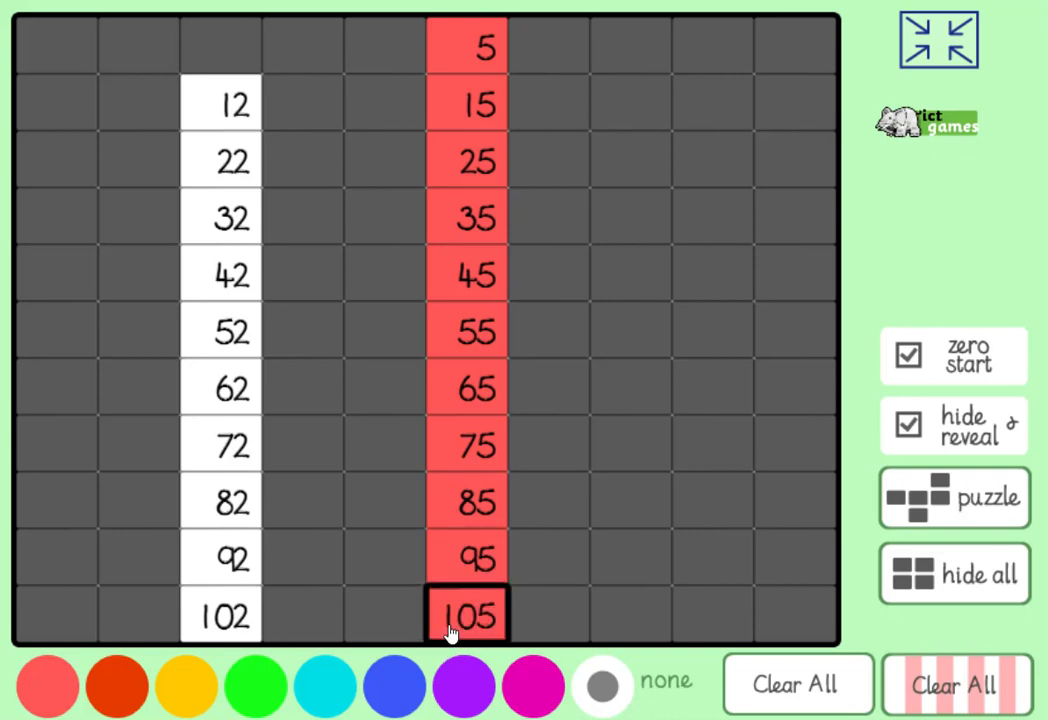
{"action": "mouse_move", "coordinate": [600, 370]}
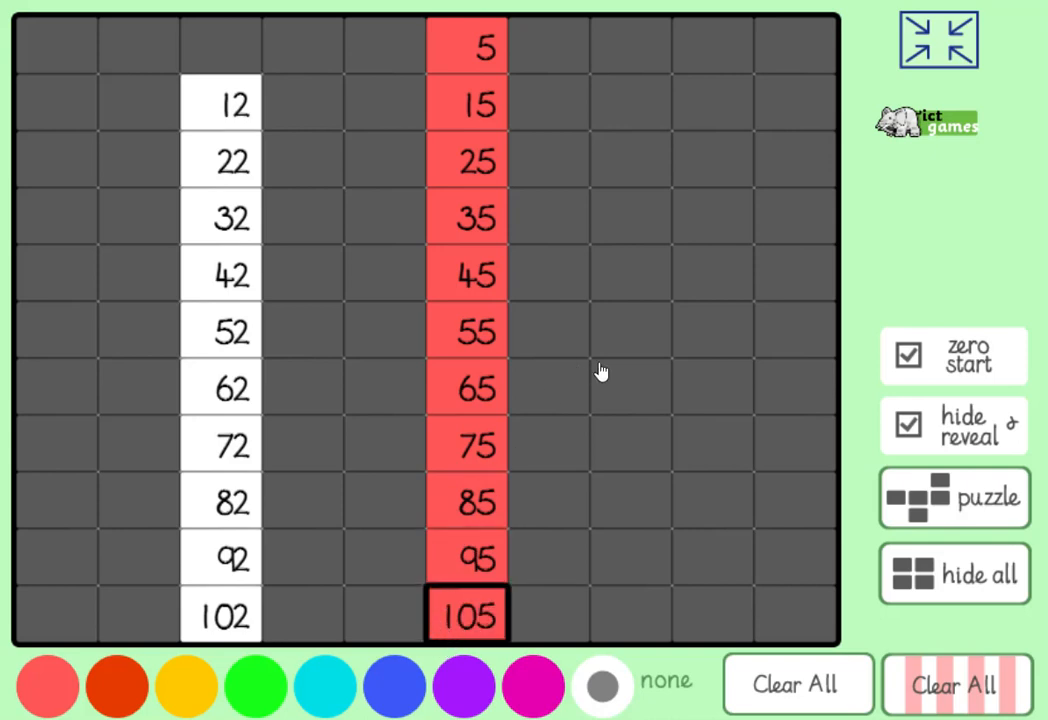
{"action": "mouse_move", "coordinate": [622, 284]}
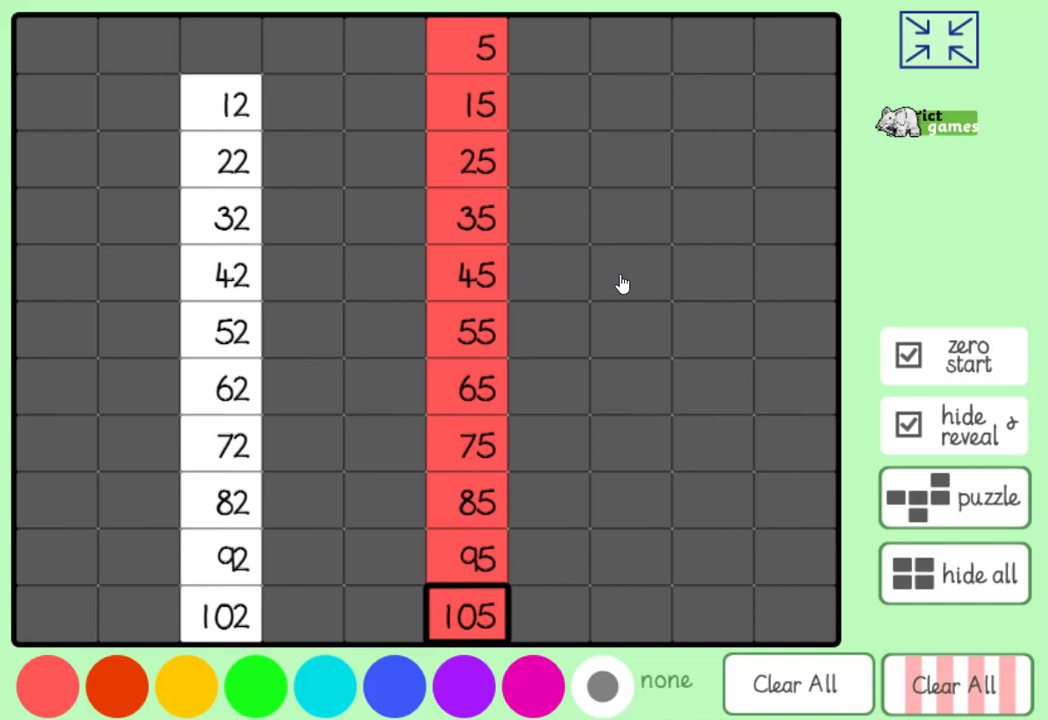
- Uncover 47 and 57 in red, then show every number 0–109 to check
{"action": "left_click", "coordinate": [630, 274]}
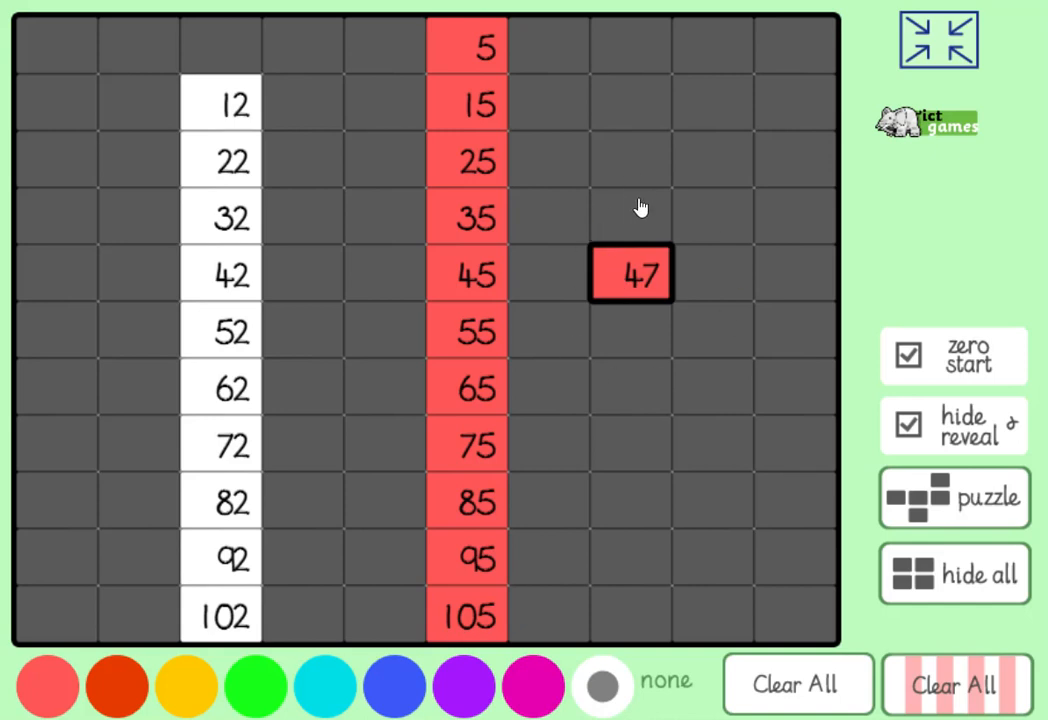
{"action": "mouse_move", "coordinate": [612, 320]}
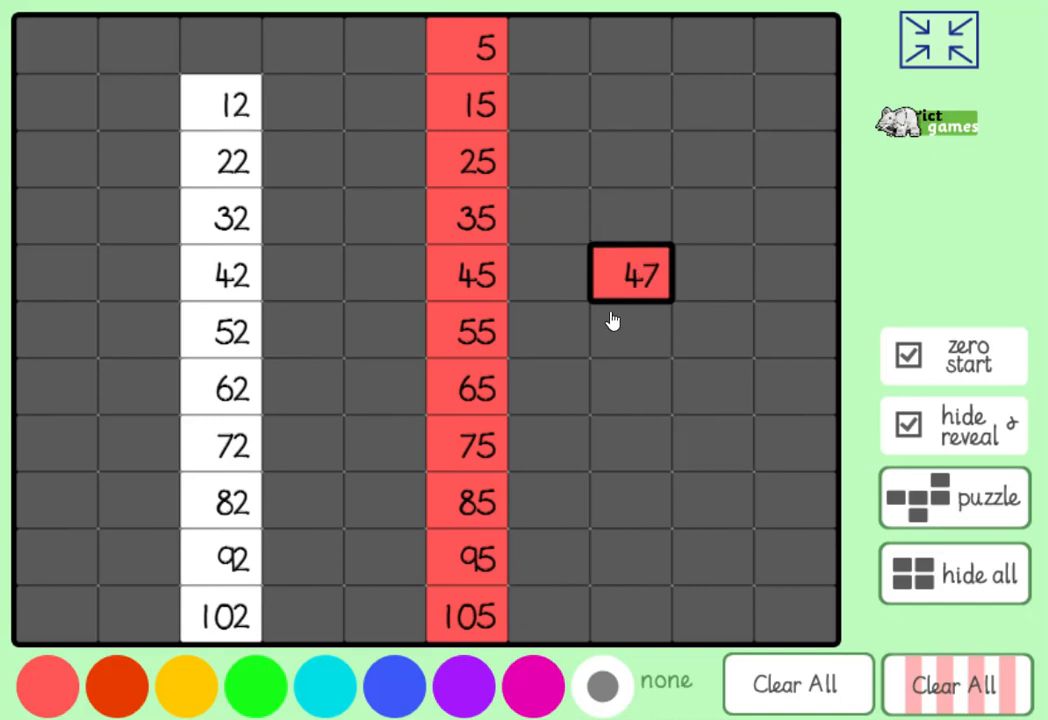
{"action": "mouse_move", "coordinate": [616, 312]}
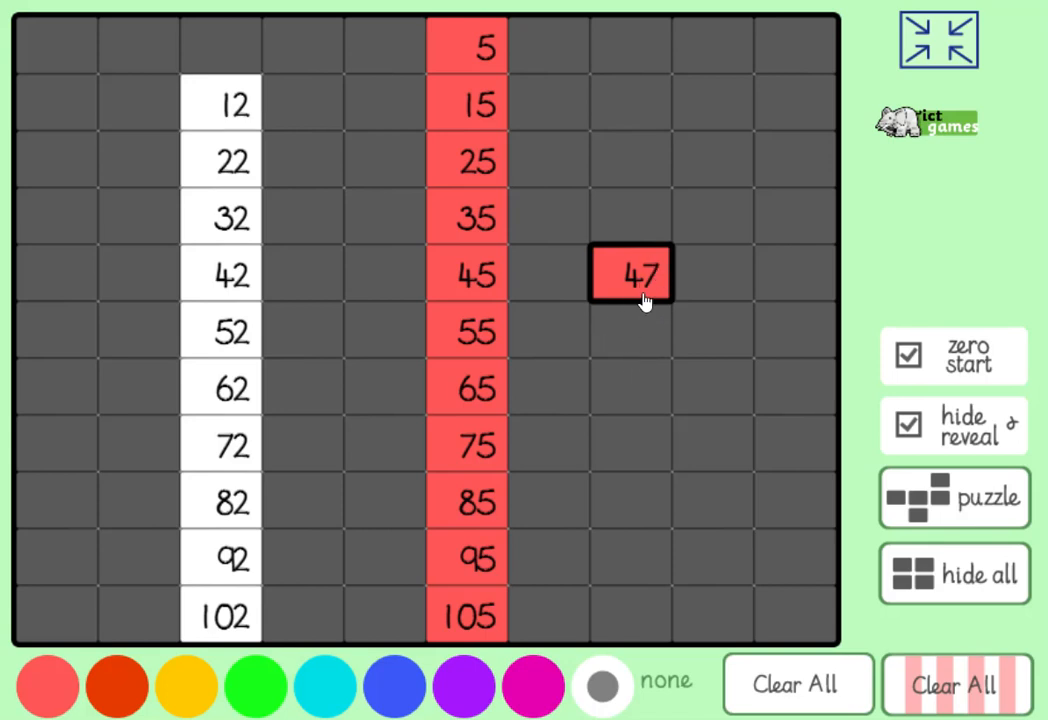
{"action": "mouse_move", "coordinate": [658, 290]}
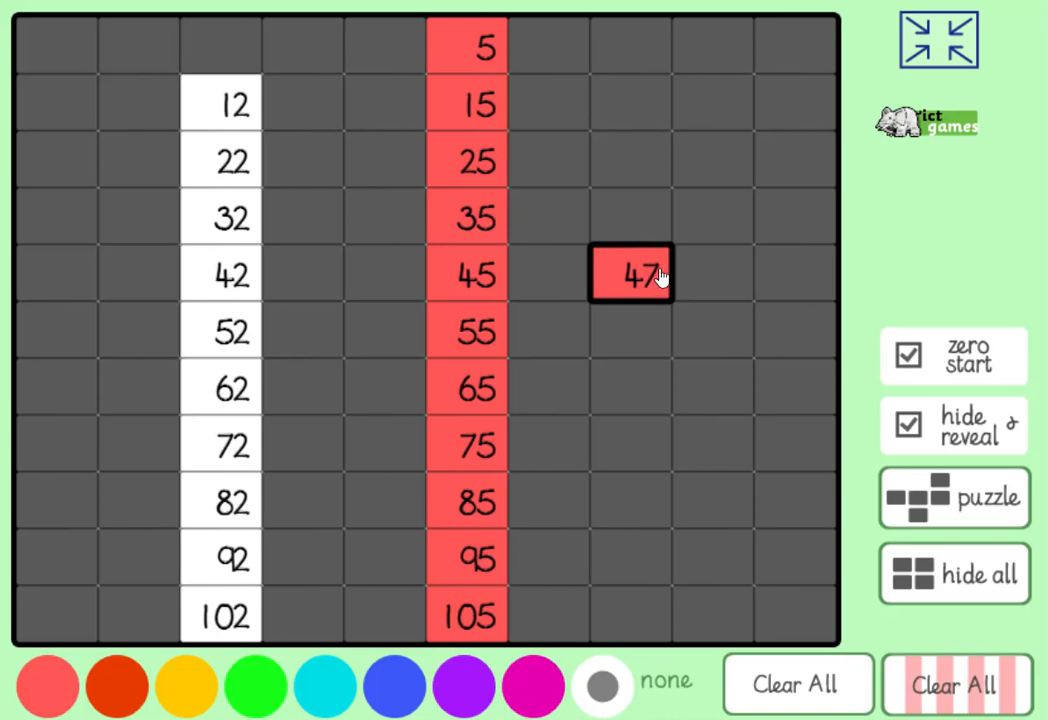
{"action": "mouse_move", "coordinate": [630, 328]}
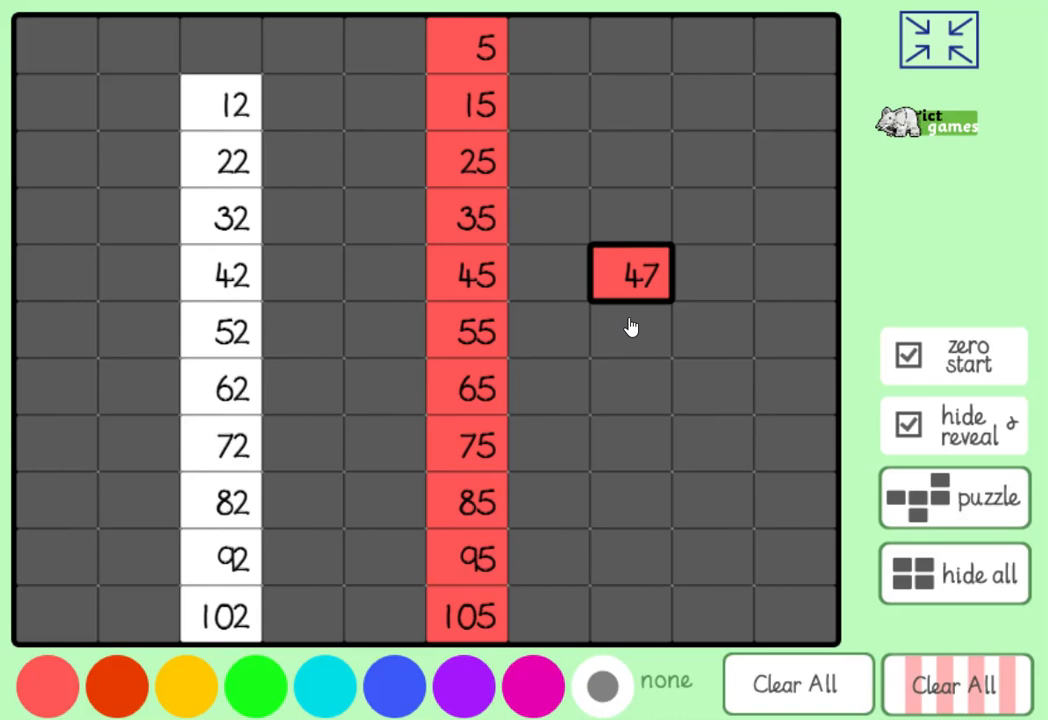
{"action": "mouse_move", "coordinate": [604, 340]}
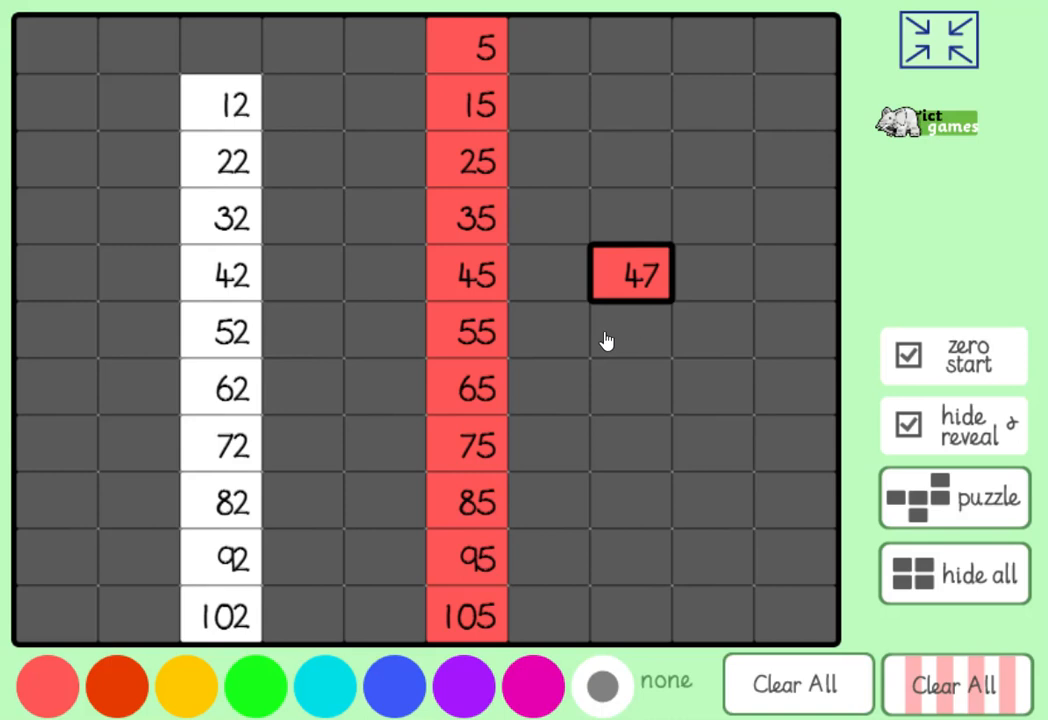
{"action": "left_click", "coordinate": [630, 332]}
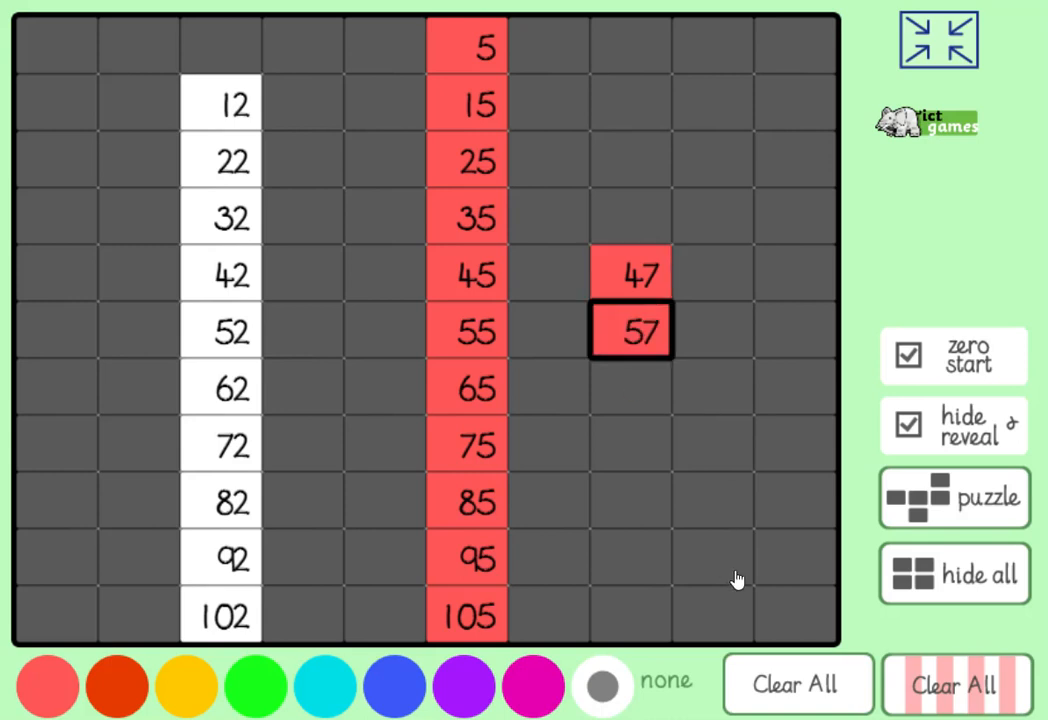
{"action": "left_click", "coordinate": [954, 498]}
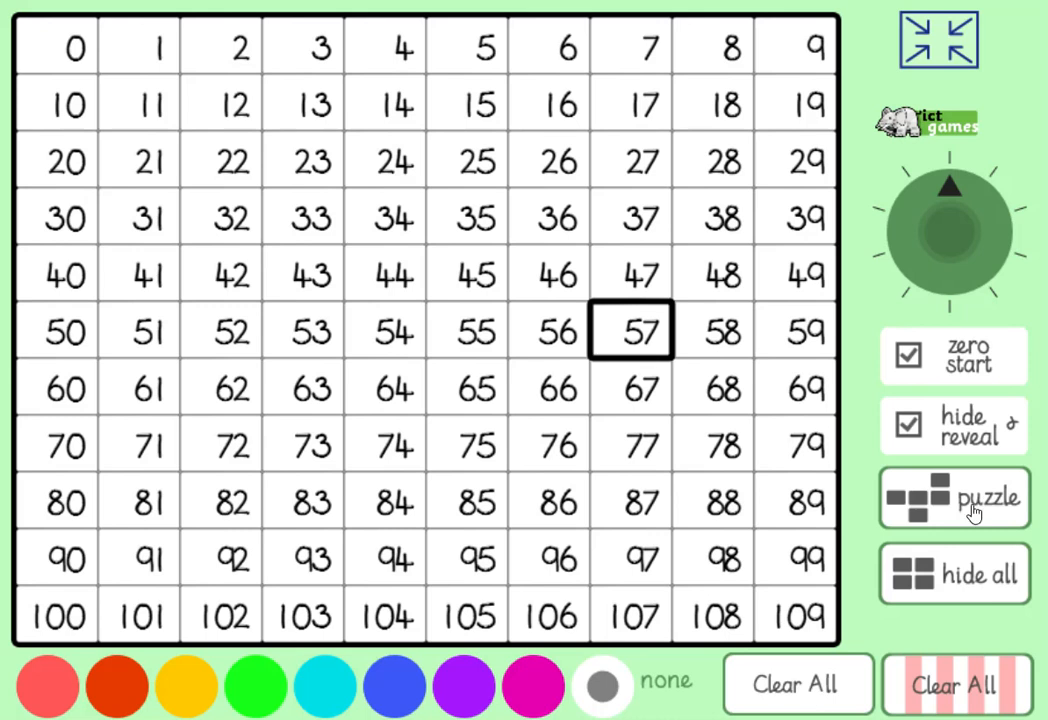
- Start a covered puzzle showing 55, then reveal 65 below it and 38
{"action": "left_click", "coordinate": [952, 496]}
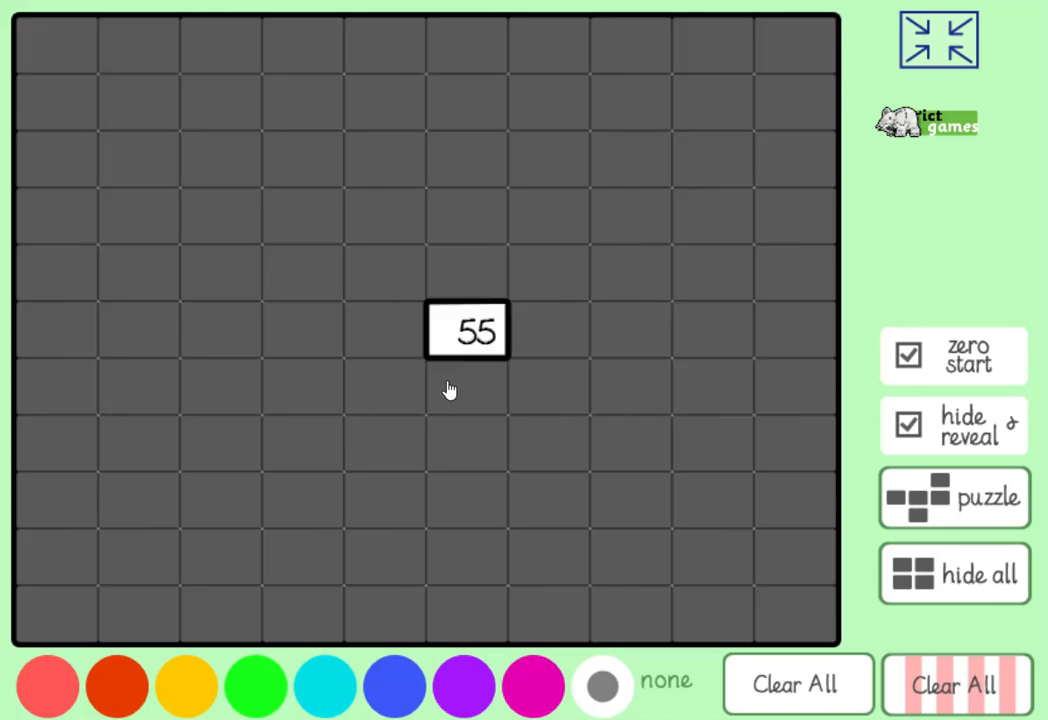
{"action": "mouse_move", "coordinate": [470, 356]}
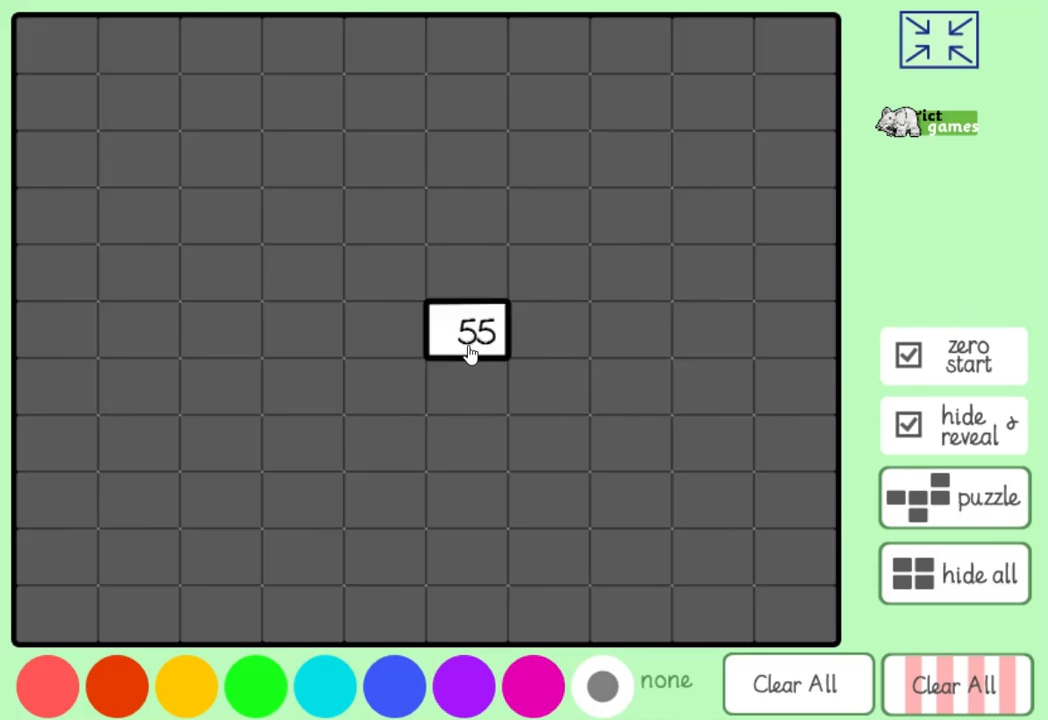
{"action": "mouse_move", "coordinate": [442, 392]}
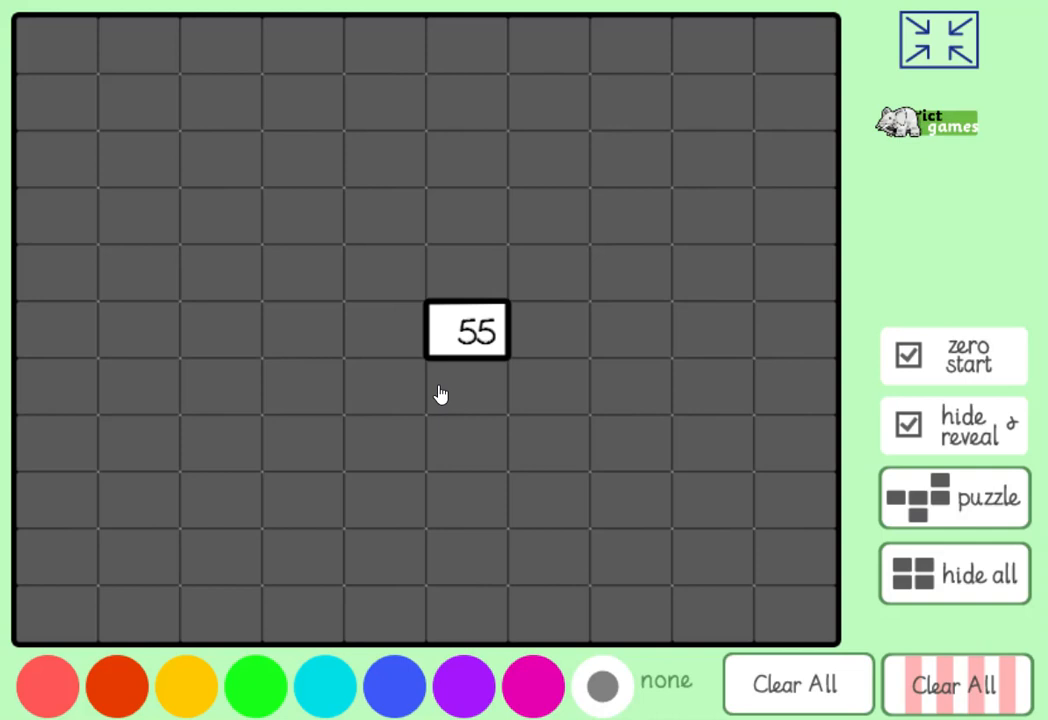
{"action": "mouse_move", "coordinate": [466, 348]}
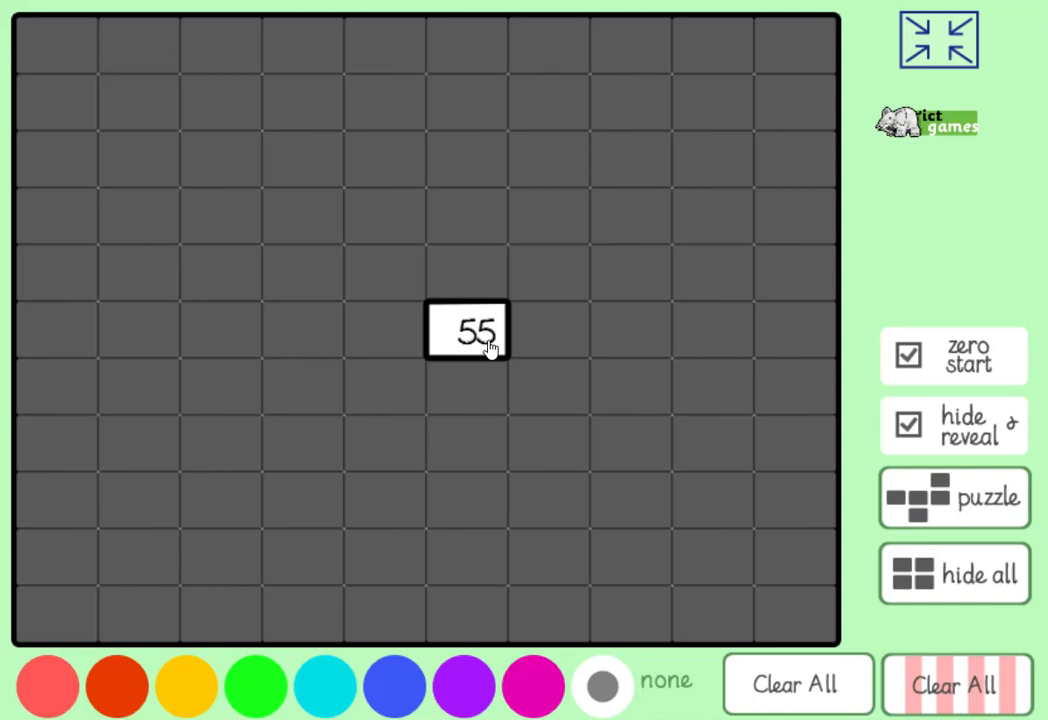
{"action": "left_click", "coordinate": [468, 388]}
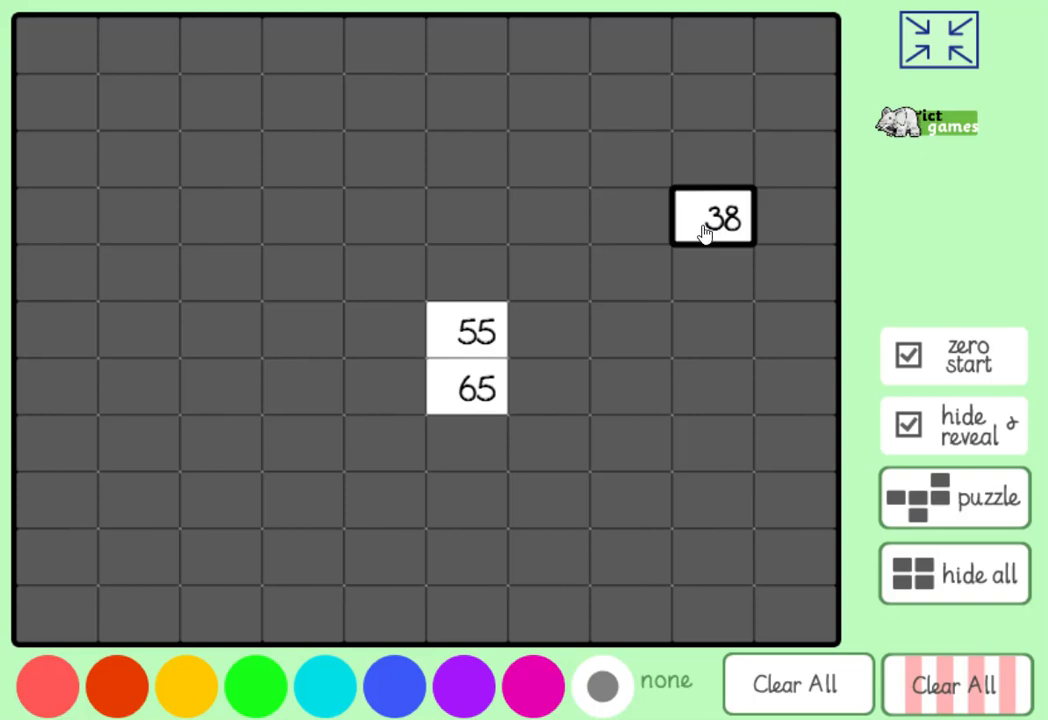
{"action": "mouse_move", "coordinate": [702, 238]}
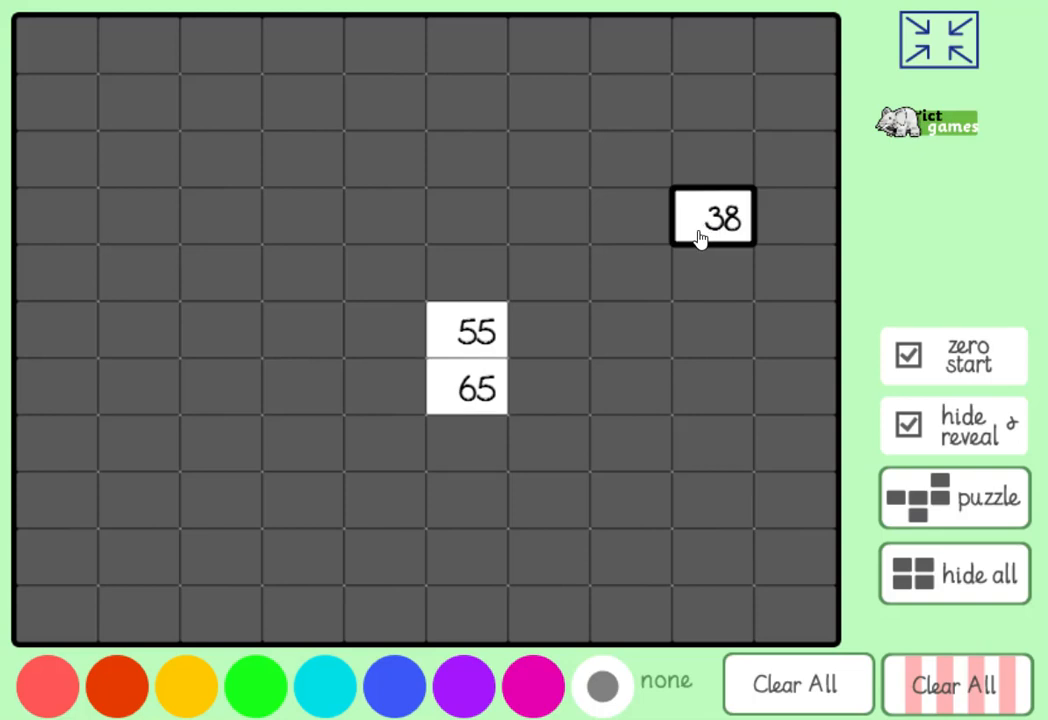
{"action": "mouse_move", "coordinate": [700, 262]}
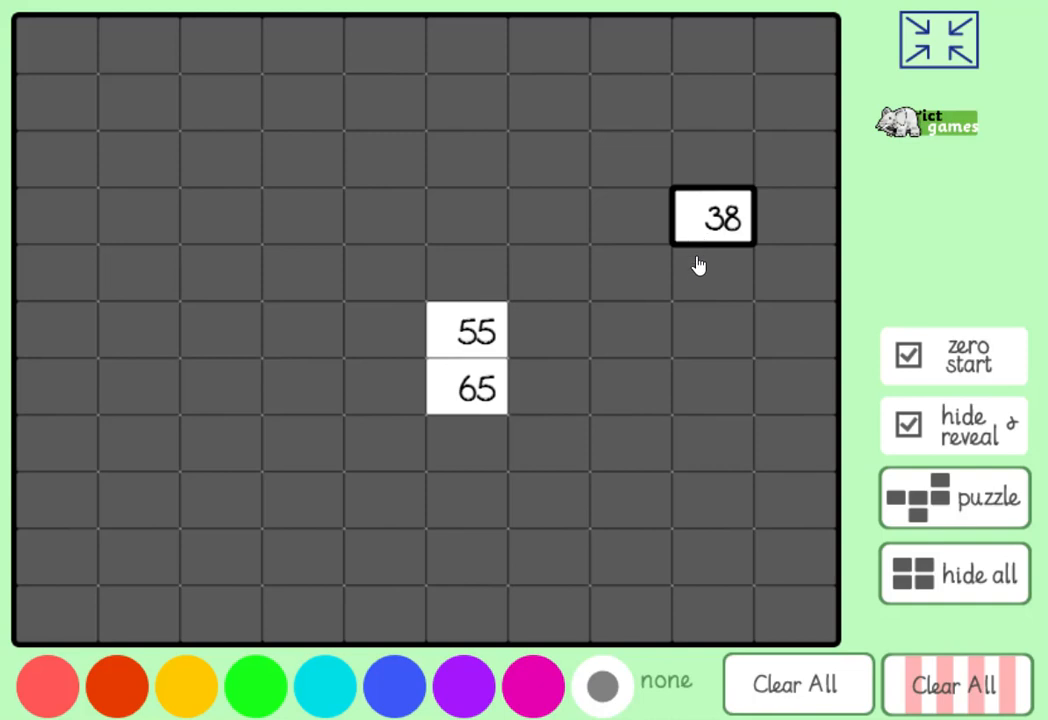
{"action": "left_click", "coordinate": [712, 274]}
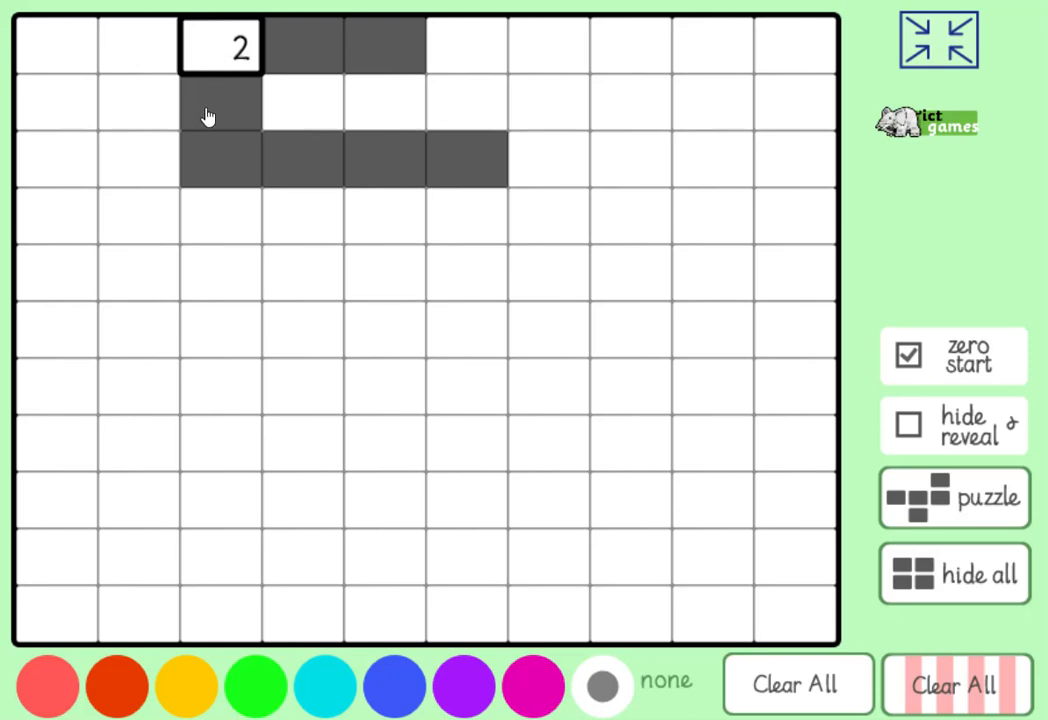
- Fill the shaded shape with 12, 22, 23, 24, 25 and 3 beside the 2
{"action": "left_click", "coordinate": [220, 104]}
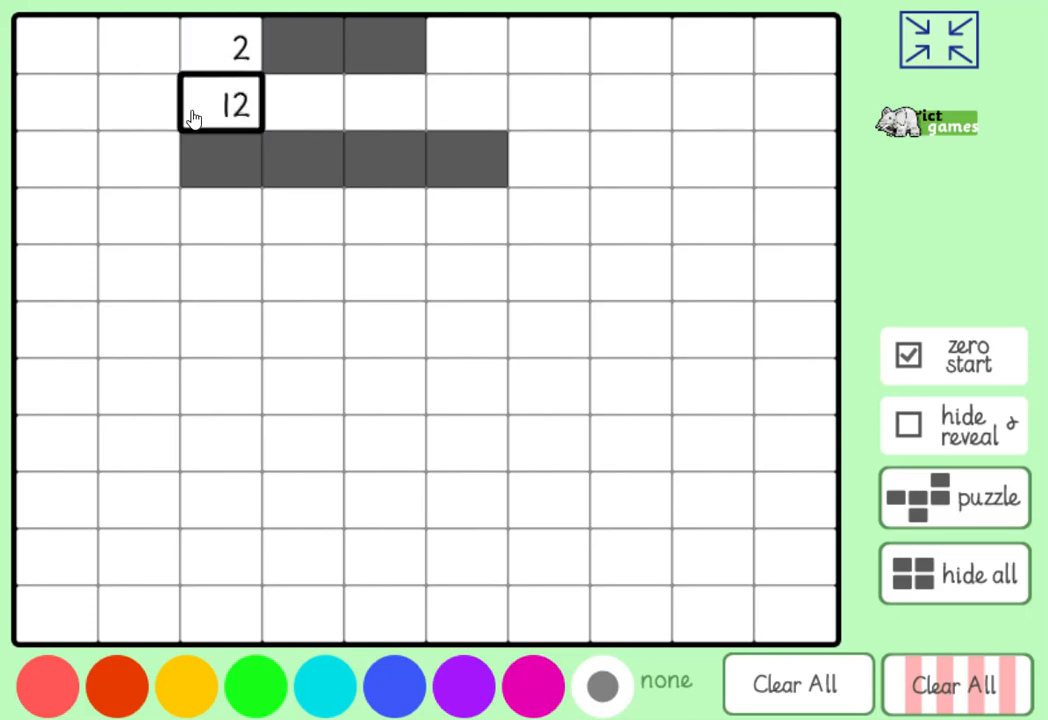
{"action": "mouse_move", "coordinate": [204, 188]}
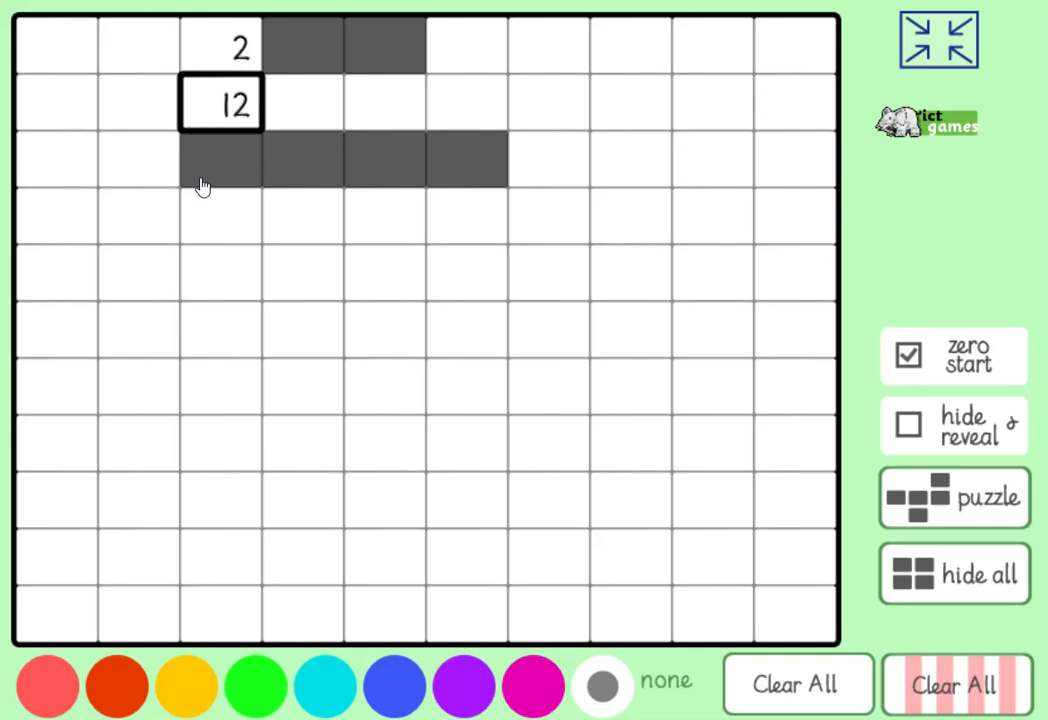
{"action": "left_click", "coordinate": [220, 160]}
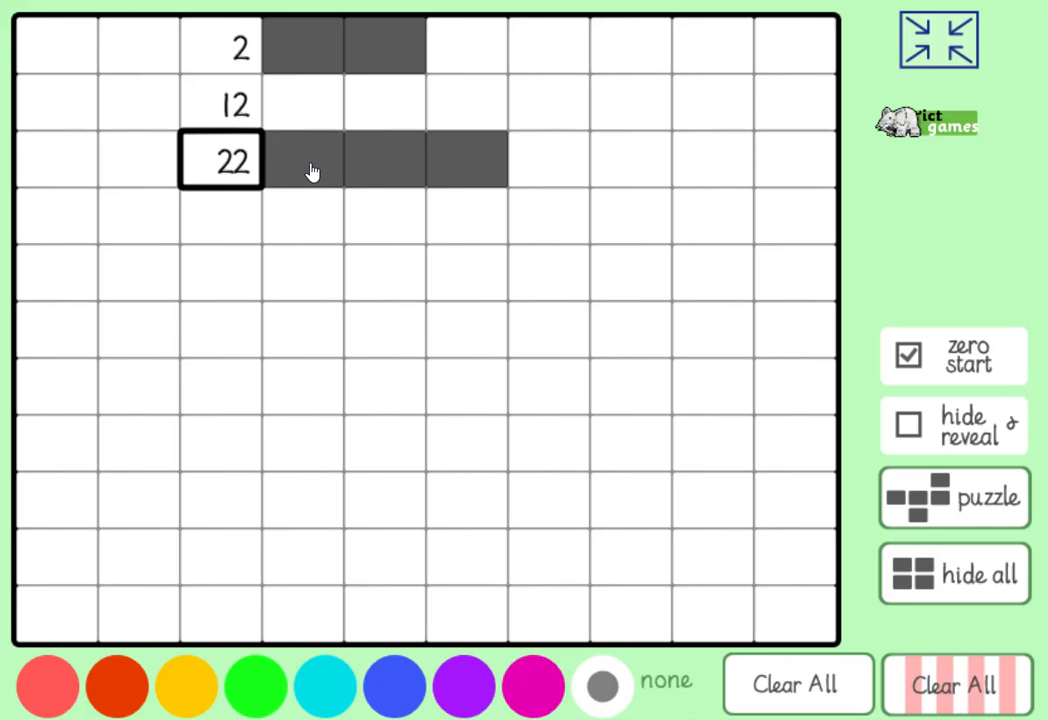
{"action": "mouse_move", "coordinate": [318, 160]}
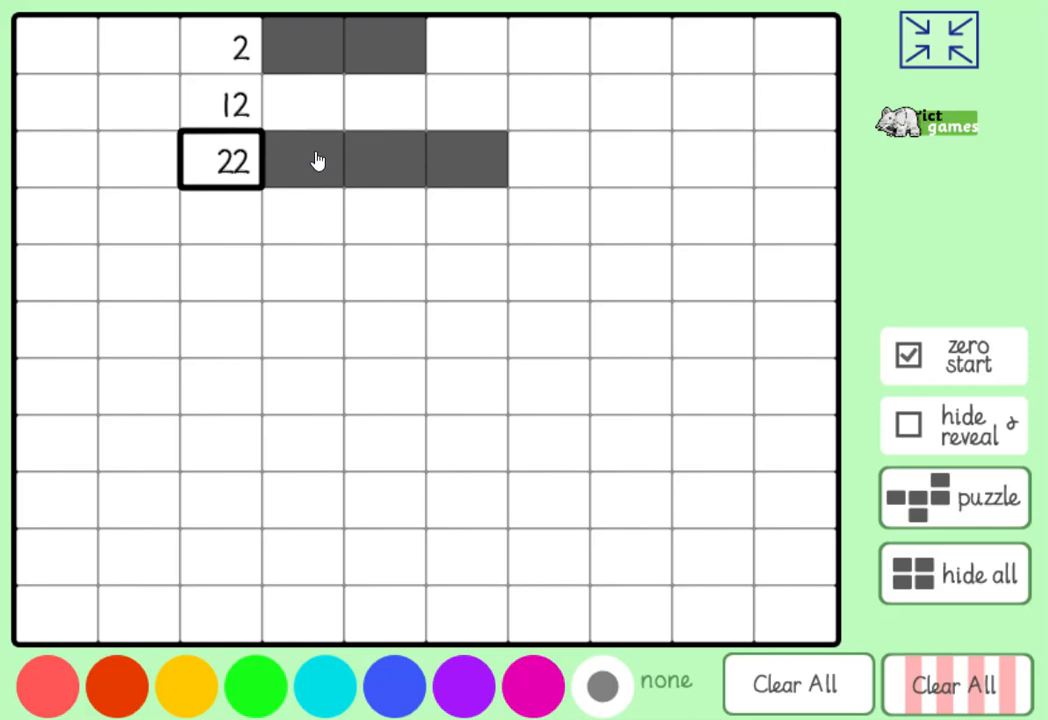
{"action": "mouse_move", "coordinate": [278, 174]}
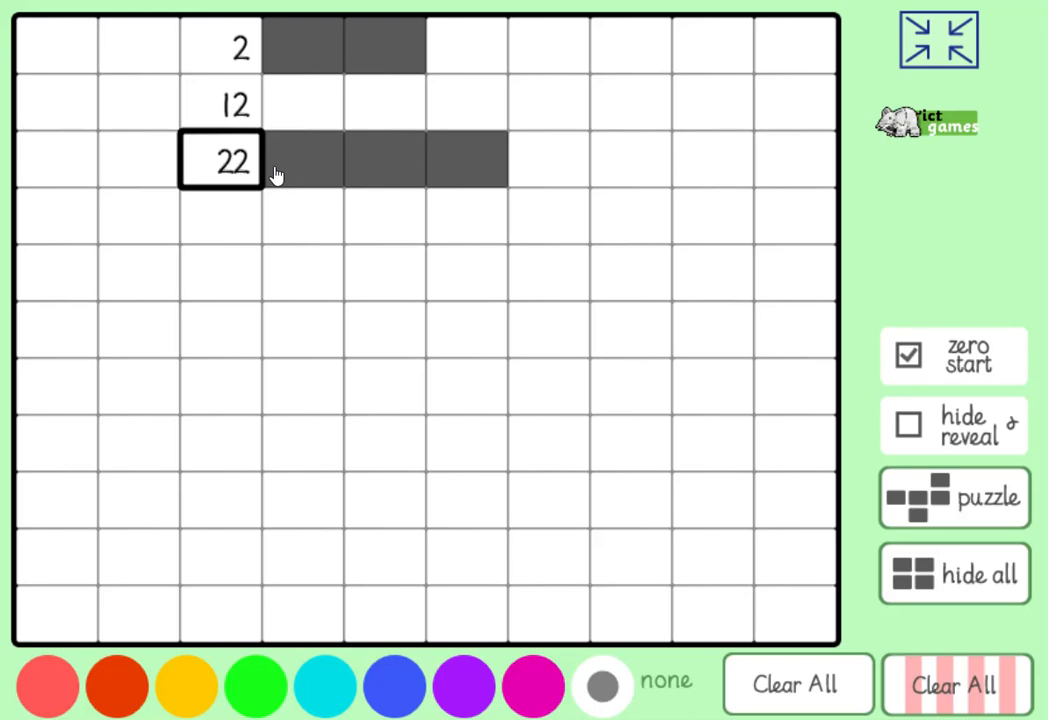
{"action": "left_click", "coordinate": [304, 160]}
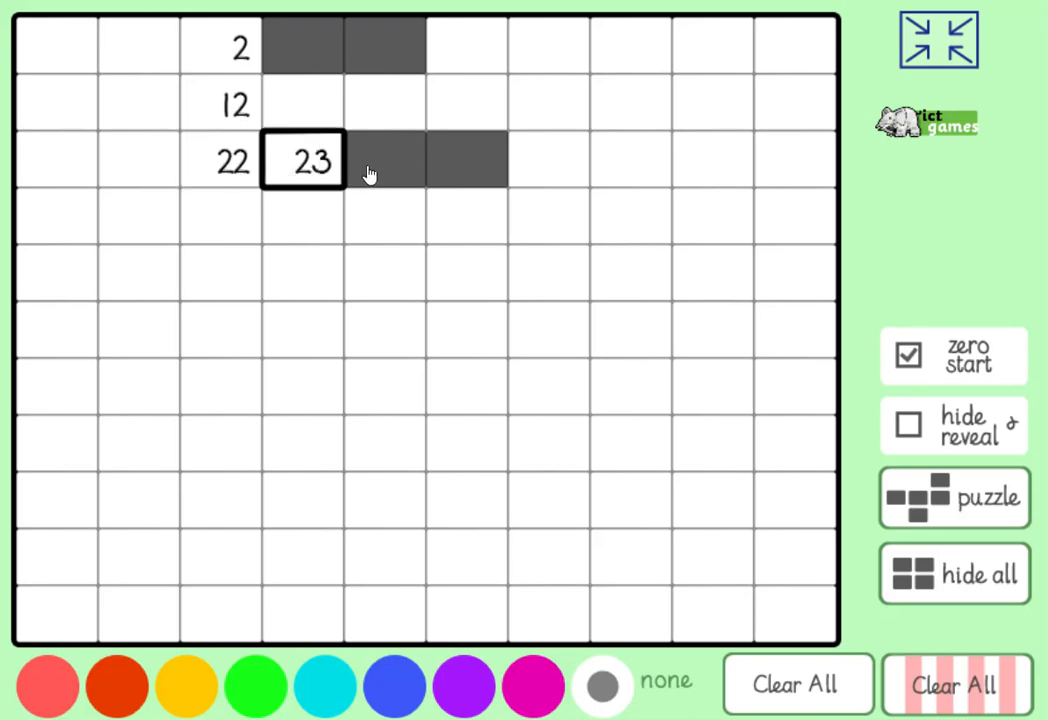
{"action": "left_click", "coordinate": [384, 160]}
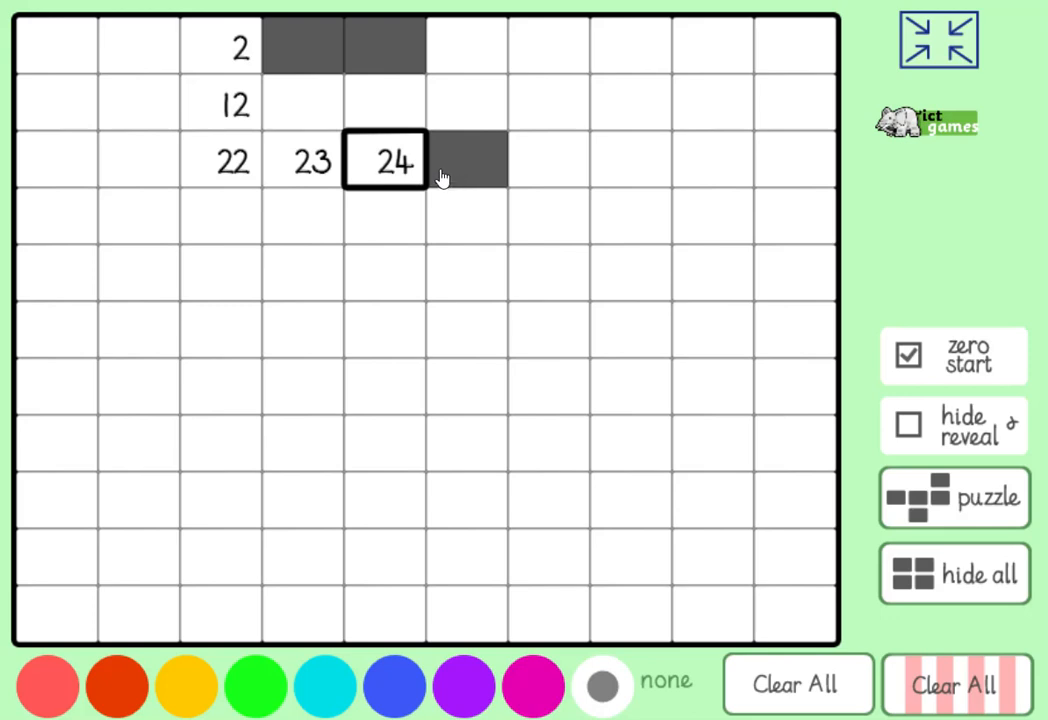
{"action": "left_click", "coordinate": [464, 160]}
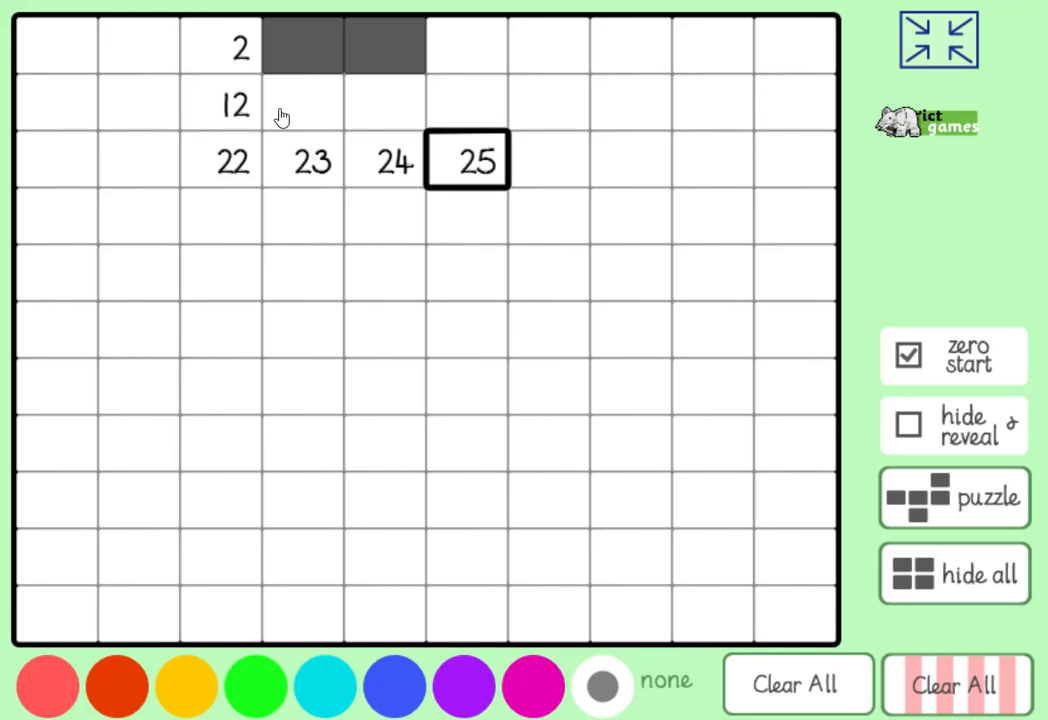
{"action": "left_click", "coordinate": [304, 48]}
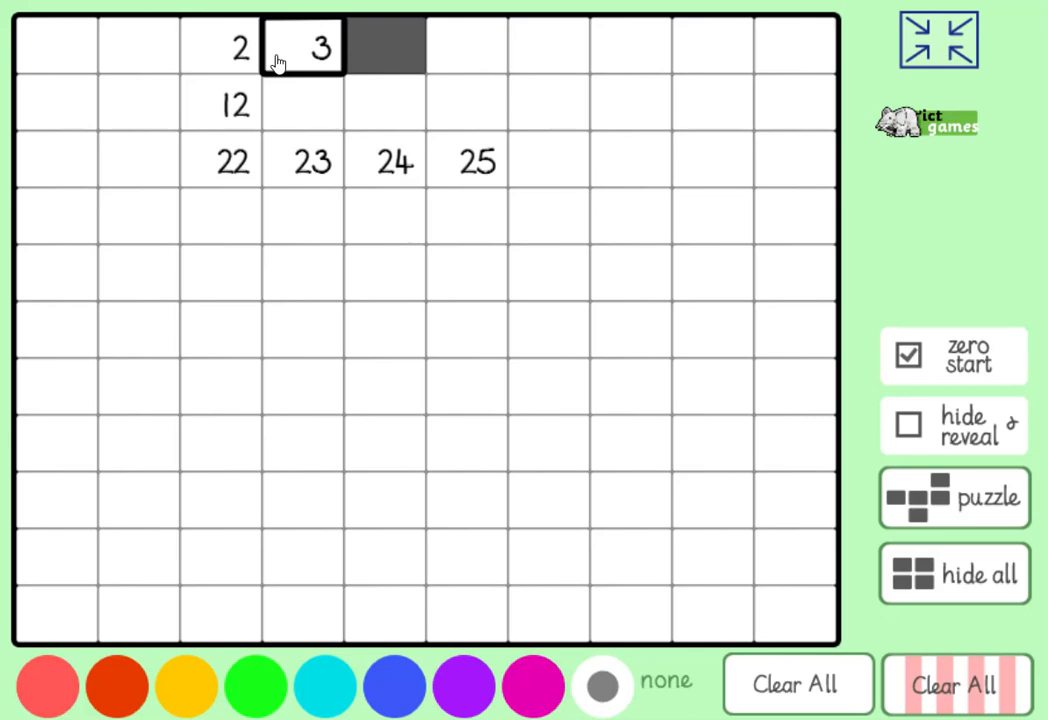
{"action": "left_click", "coordinate": [396, 48]}
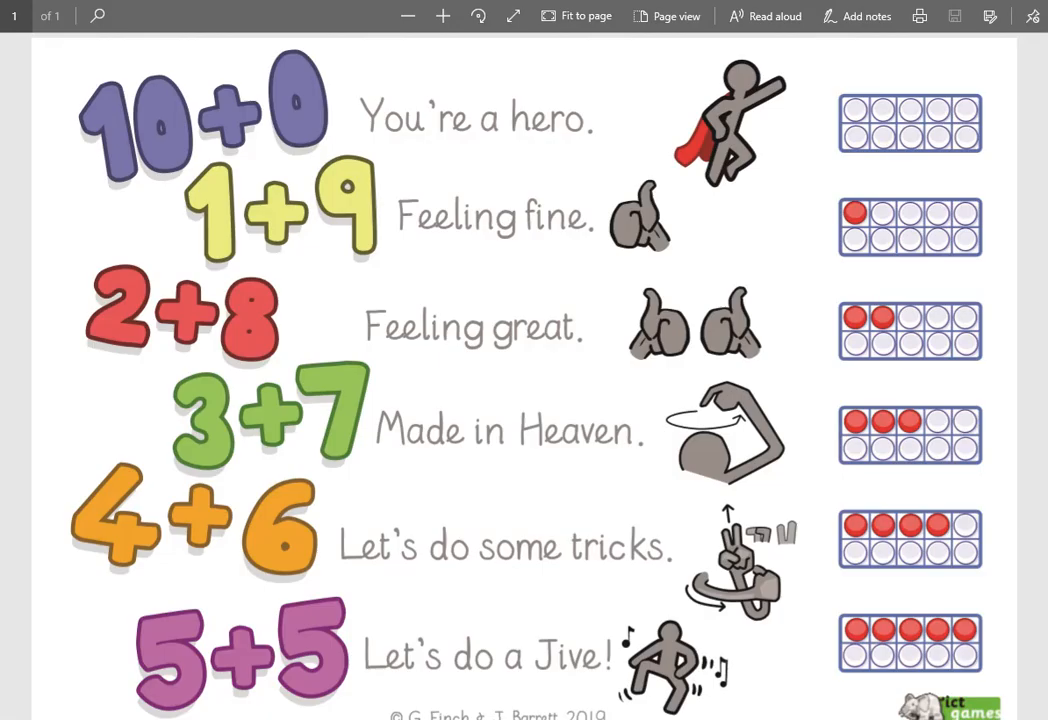
{"action": "mouse_move", "coordinate": [612, 452]}
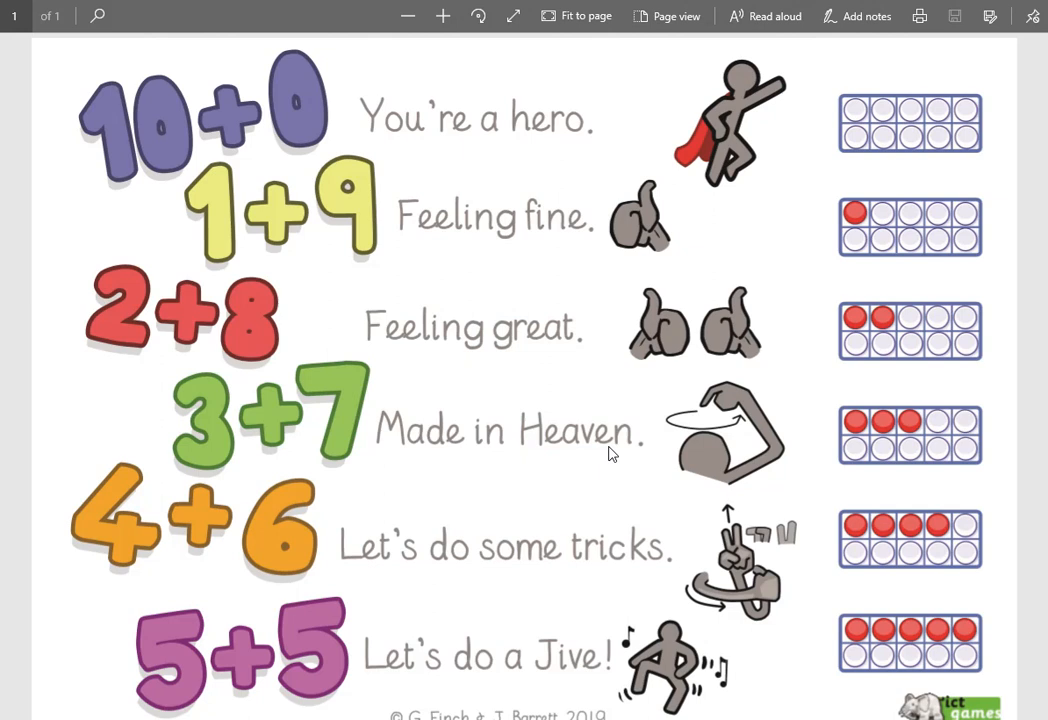
{"action": "mouse_move", "coordinate": [544, 154]}
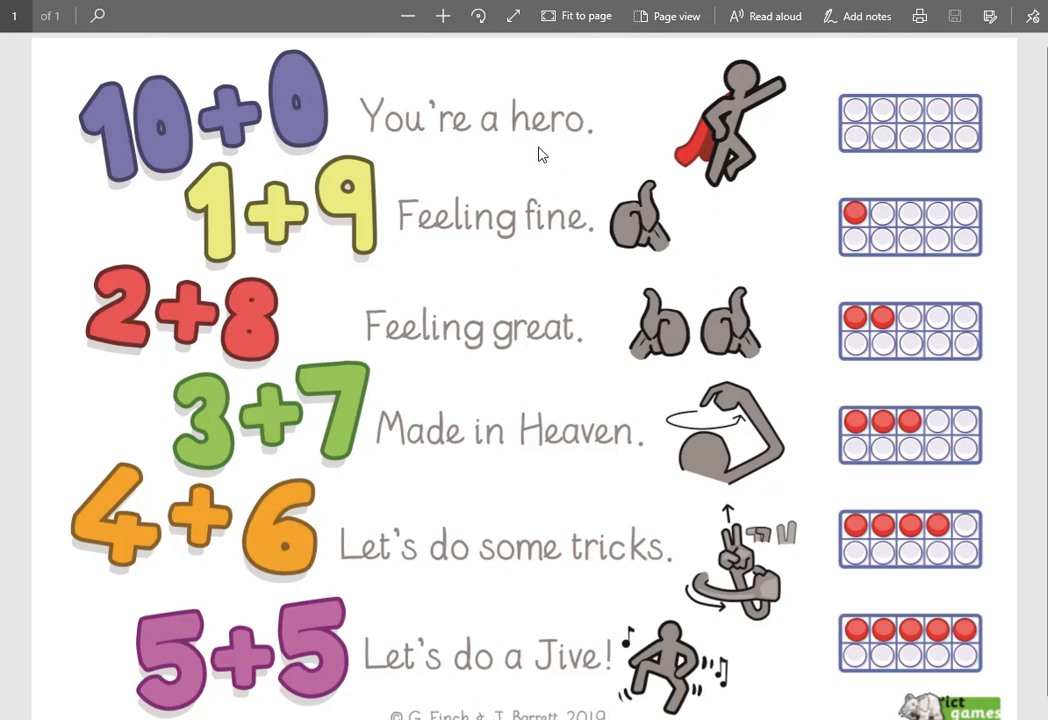
{"action": "mouse_move", "coordinate": [228, 234]}
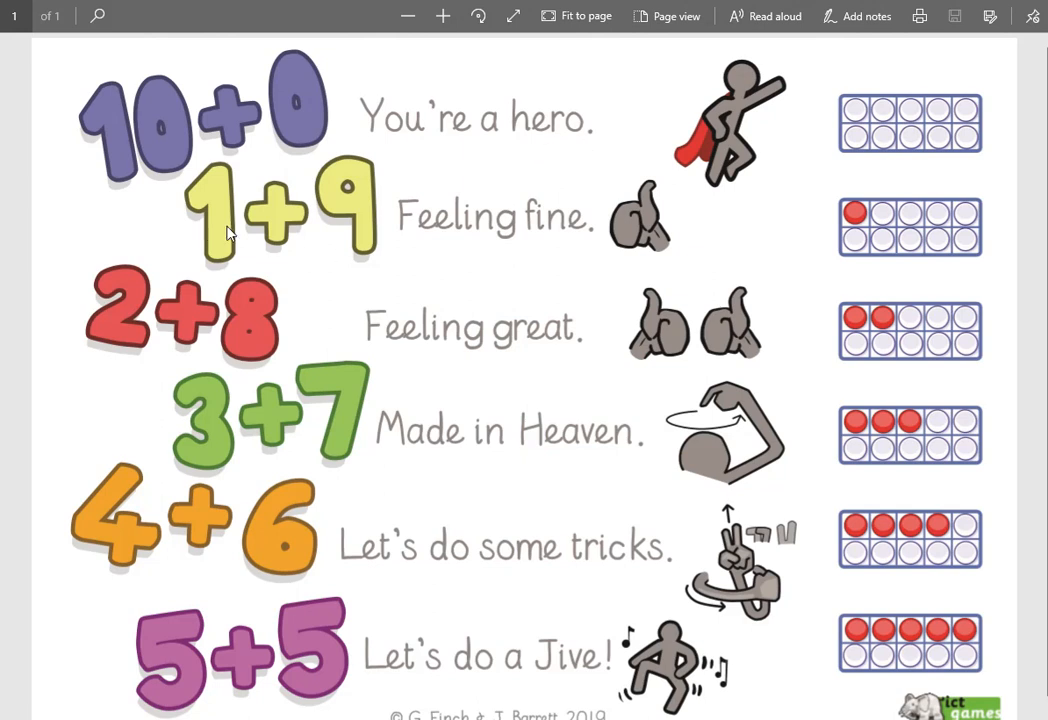
{"action": "mouse_move", "coordinate": [644, 224]}
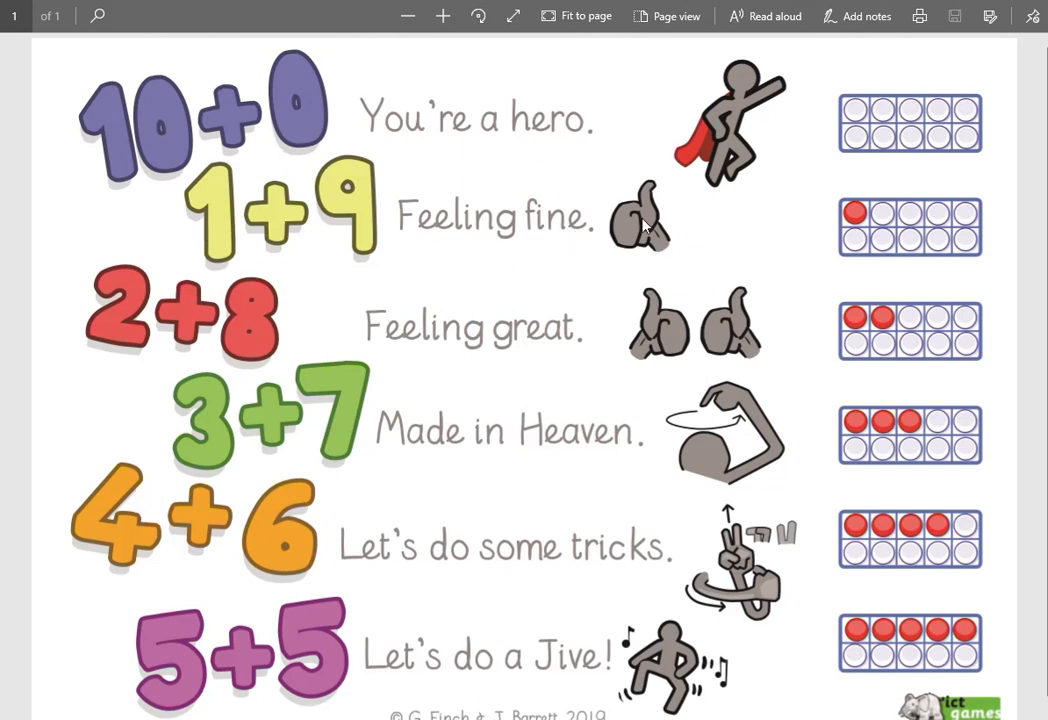
{"action": "mouse_move", "coordinate": [478, 342]}
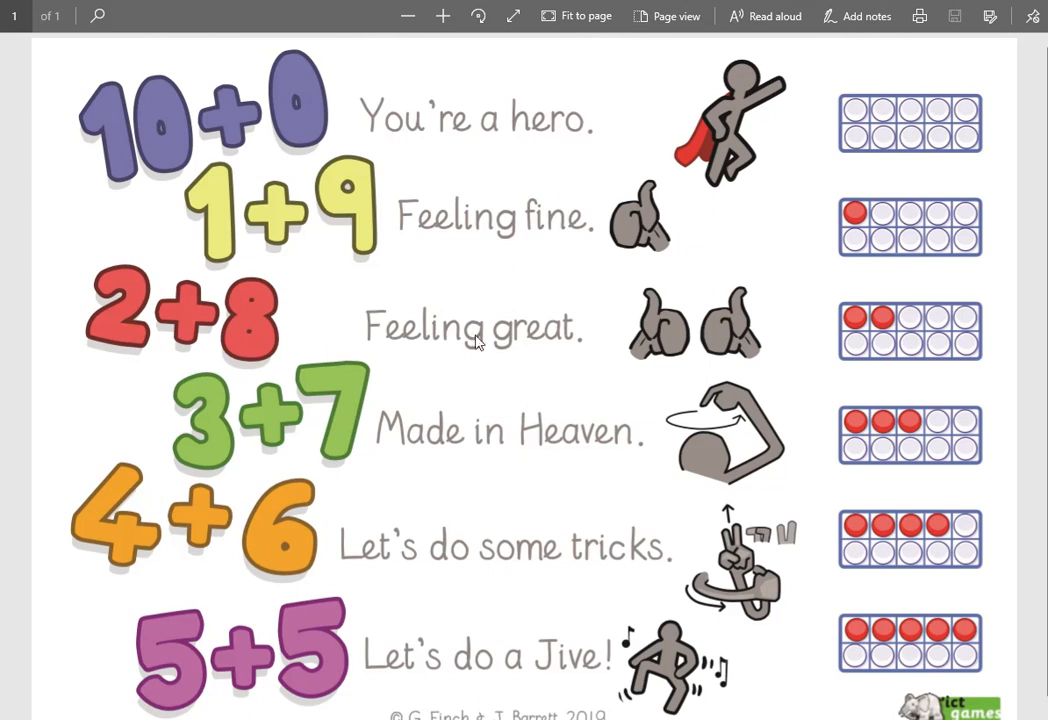
{"action": "mouse_move", "coordinate": [610, 384]}
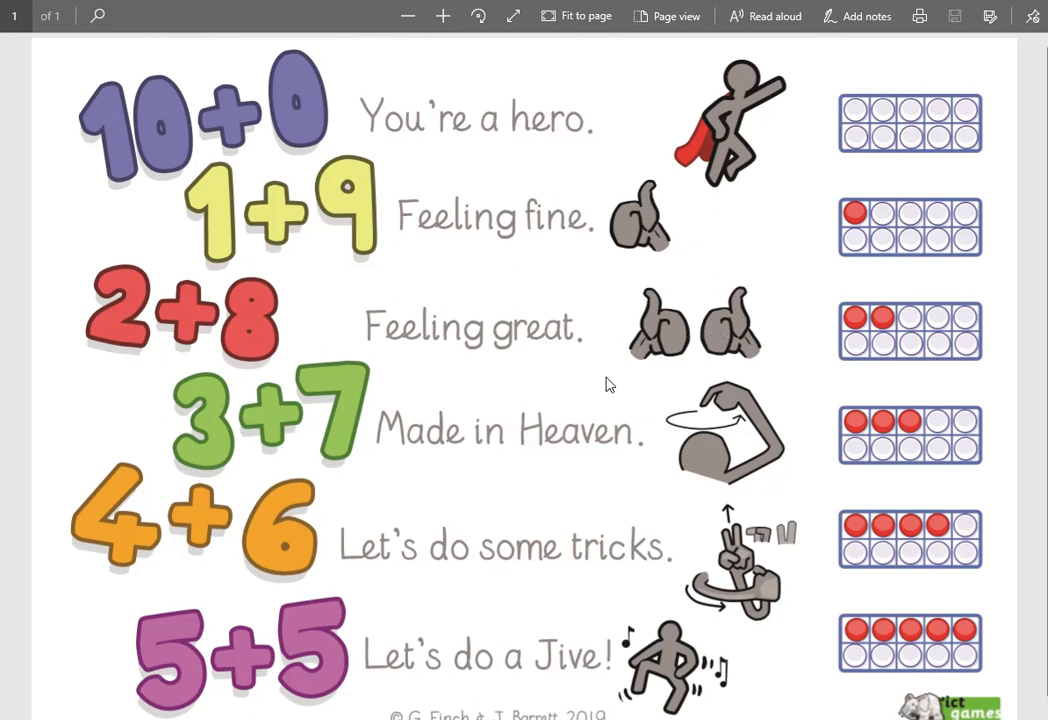
{"action": "mouse_move", "coordinate": [730, 430]}
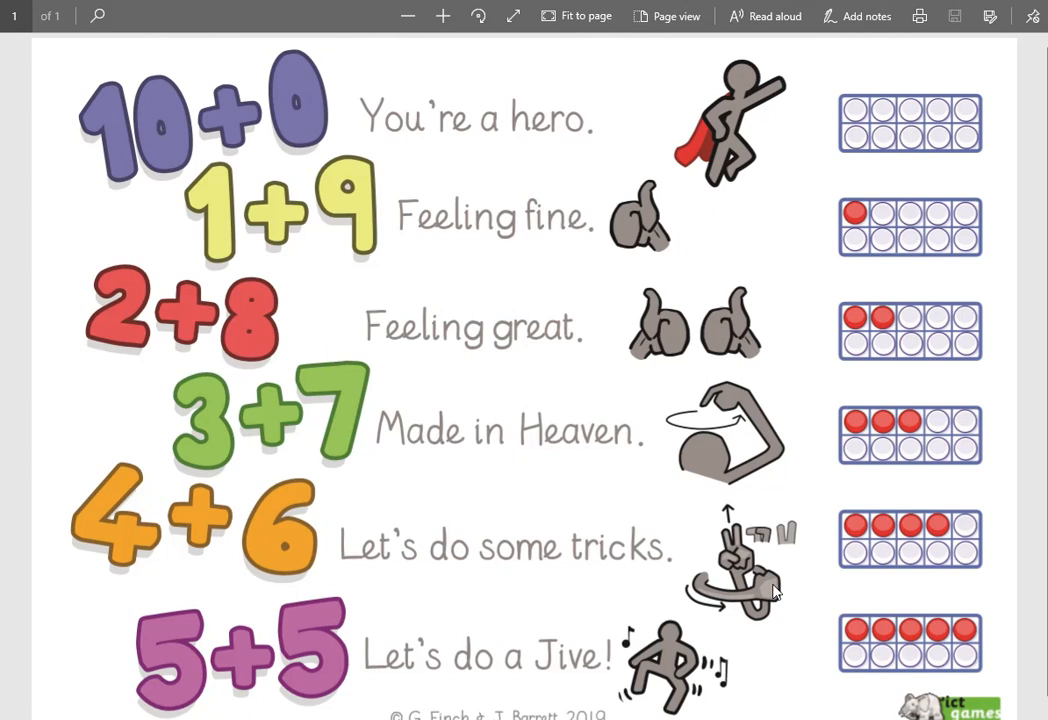
{"action": "mouse_move", "coordinate": [736, 550]}
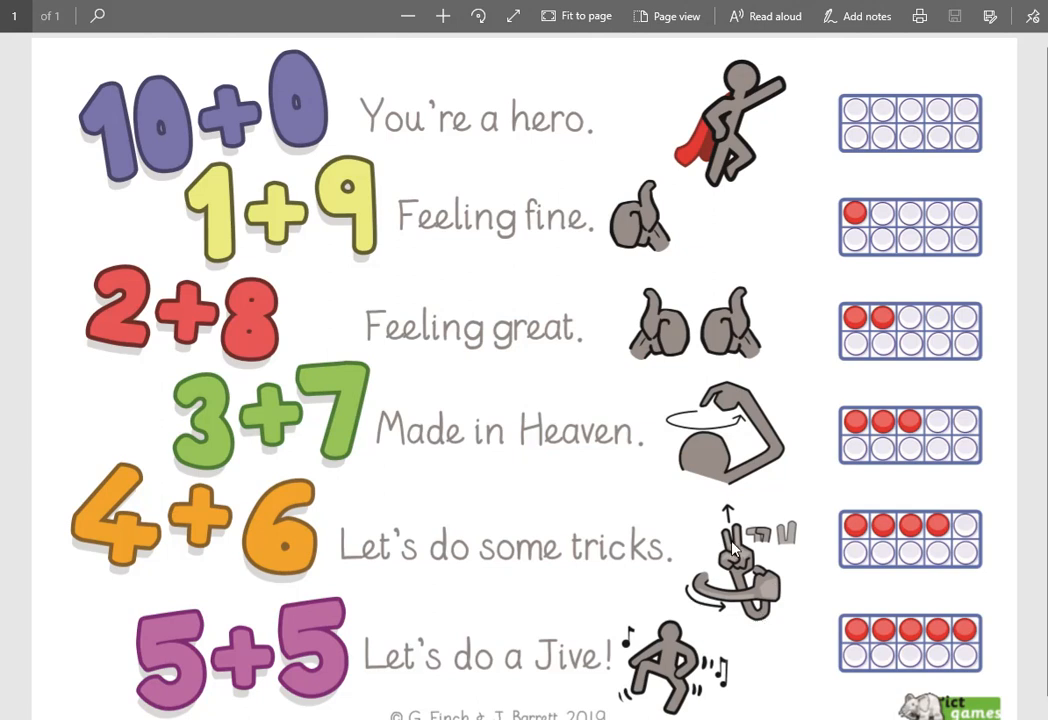
{"action": "mouse_move", "coordinate": [708, 684]}
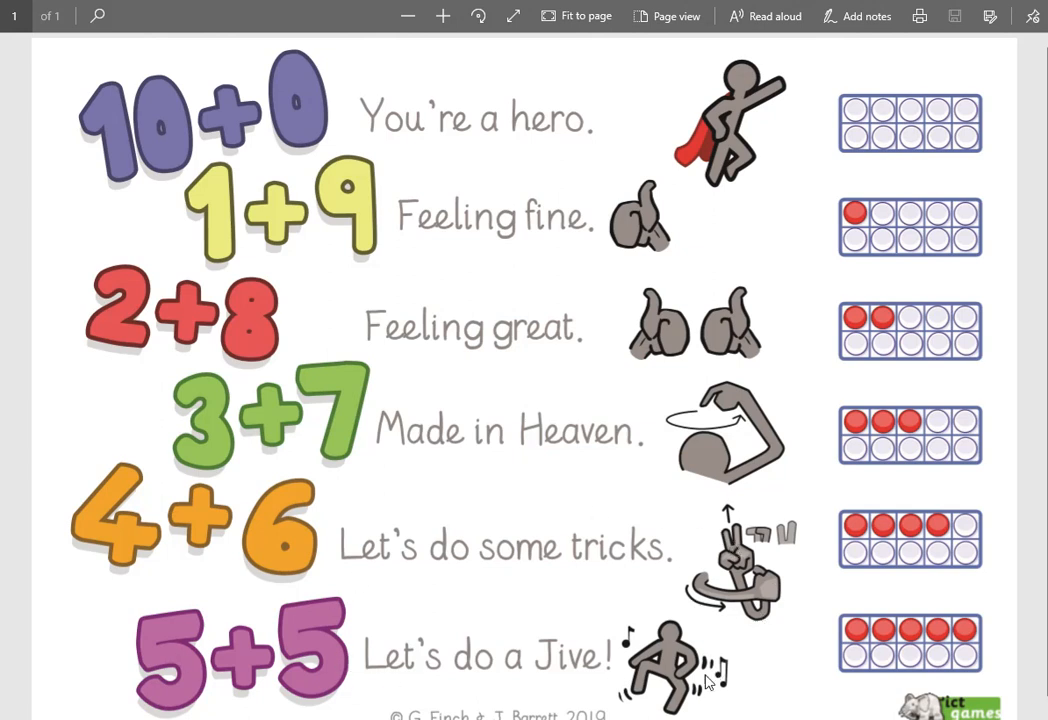
{"action": "mouse_move", "coordinate": [684, 688]}
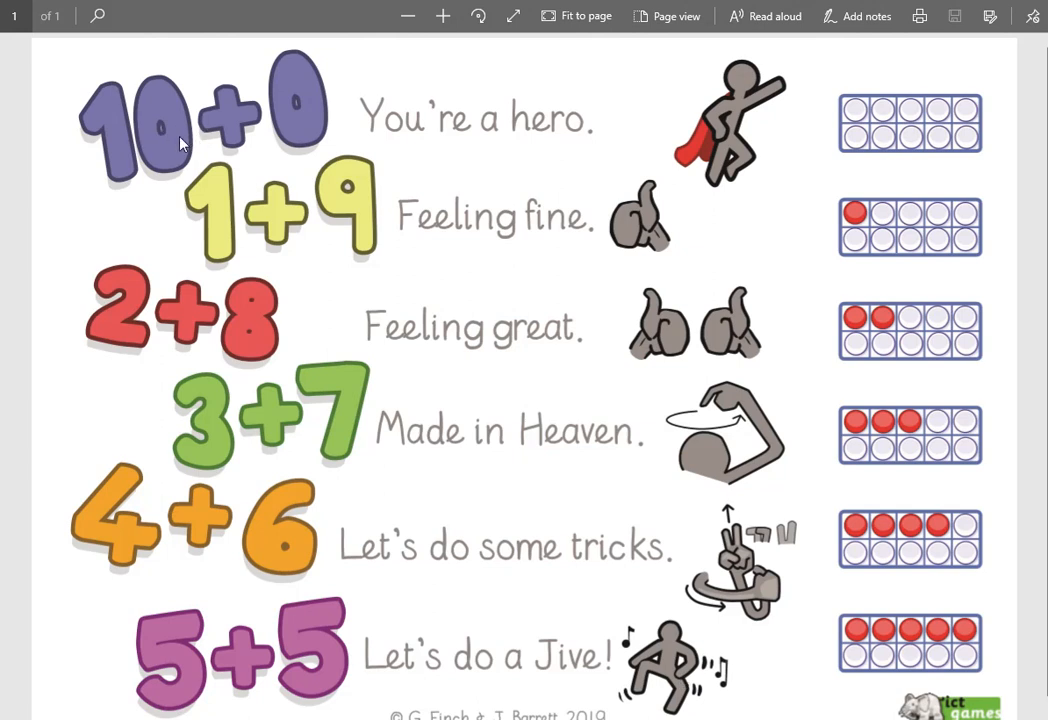
{"action": "mouse_move", "coordinate": [290, 130]}
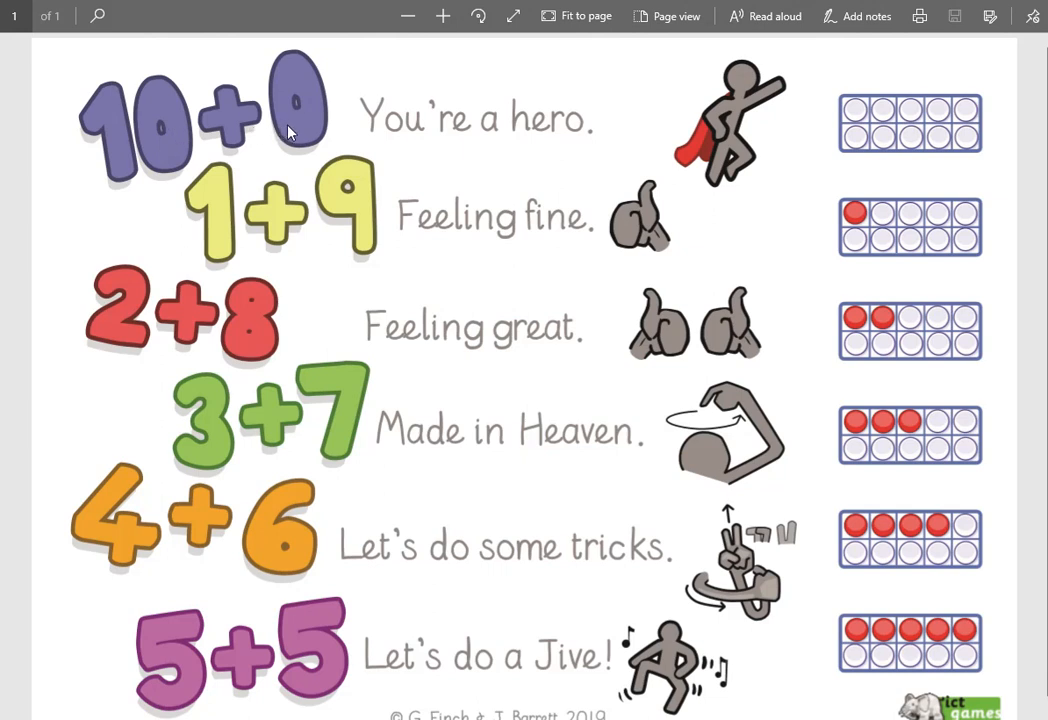
{"action": "mouse_move", "coordinate": [244, 236]}
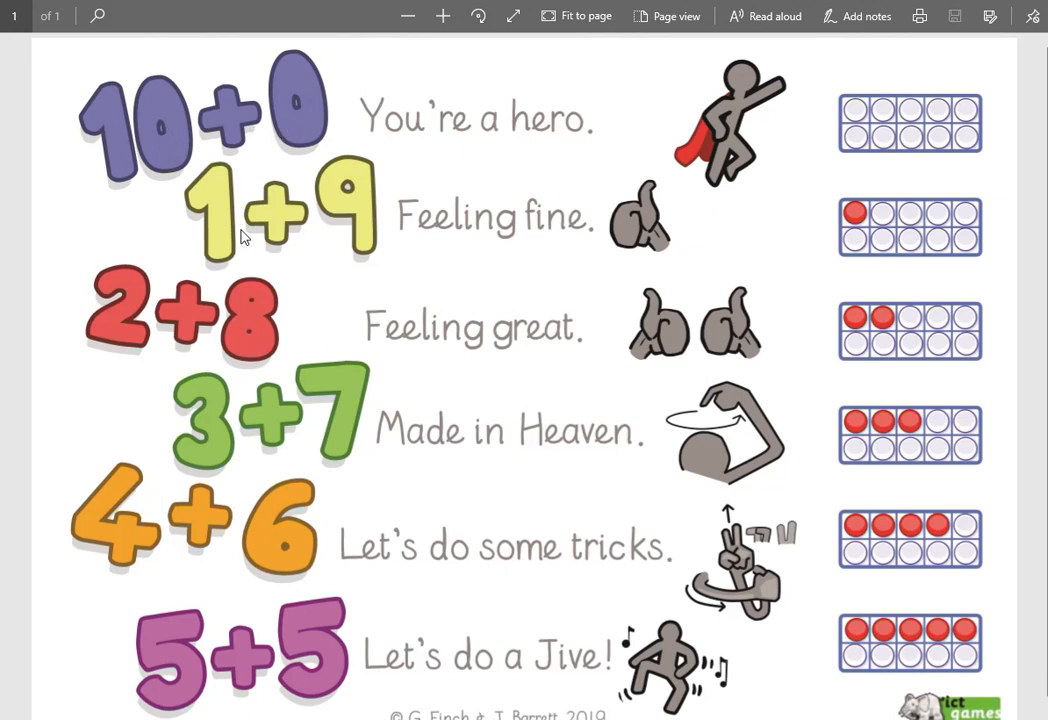
{"action": "mouse_move", "coordinate": [600, 246]}
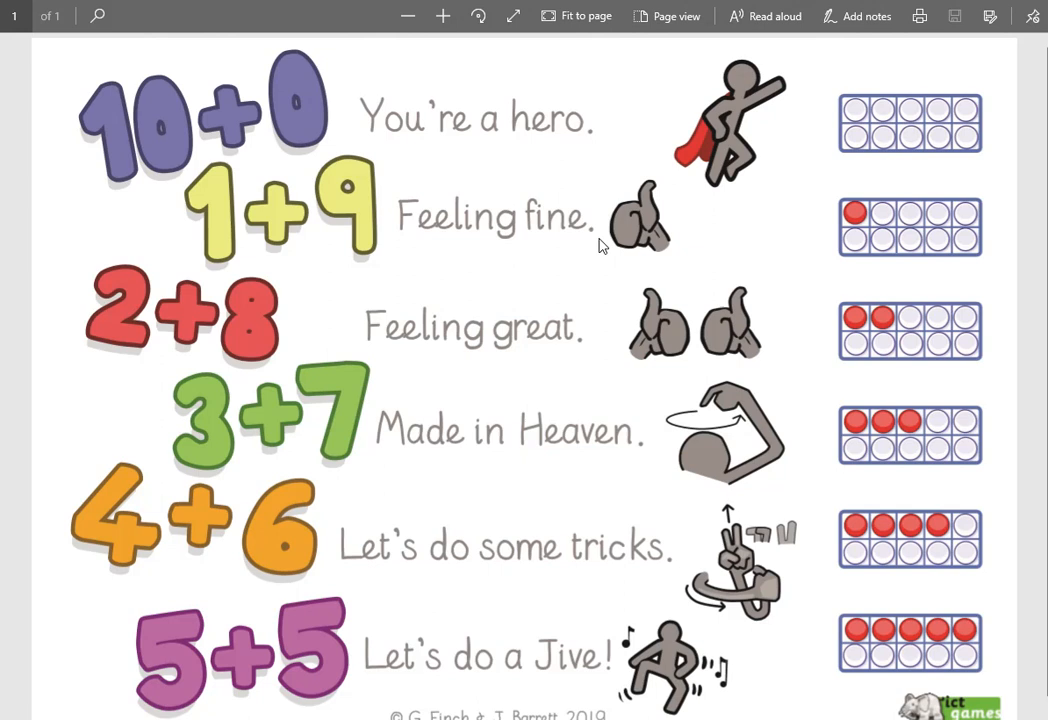
{"action": "mouse_move", "coordinate": [248, 336]}
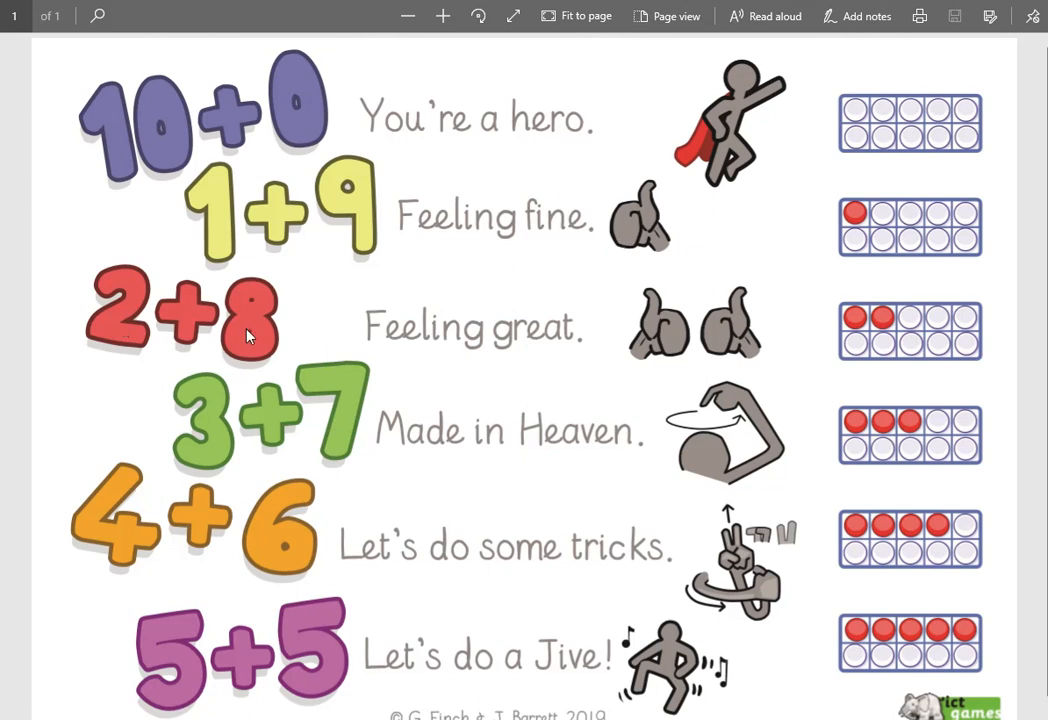
{"action": "mouse_move", "coordinate": [270, 352]}
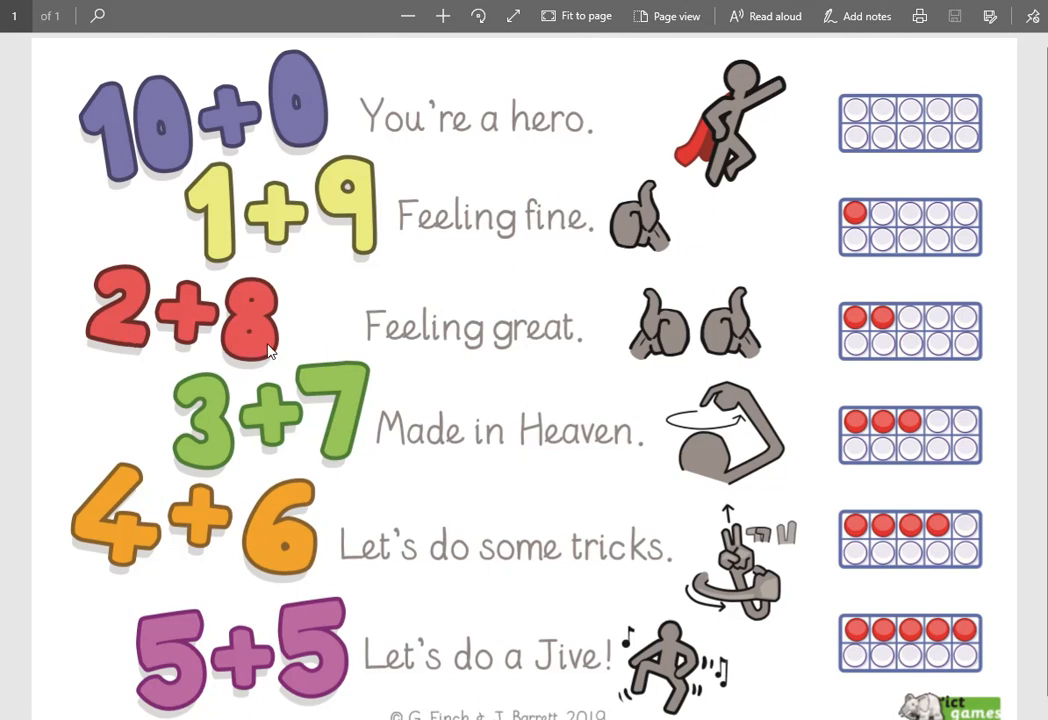
{"action": "mouse_move", "coordinate": [496, 468]}
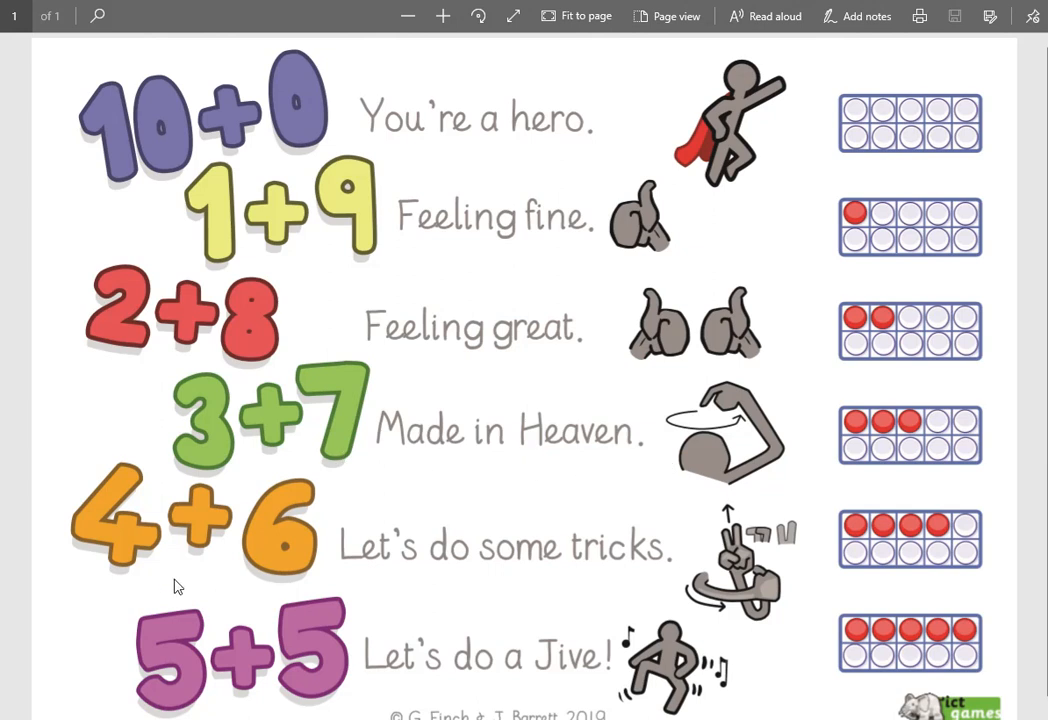
{"action": "mouse_move", "coordinate": [518, 576]}
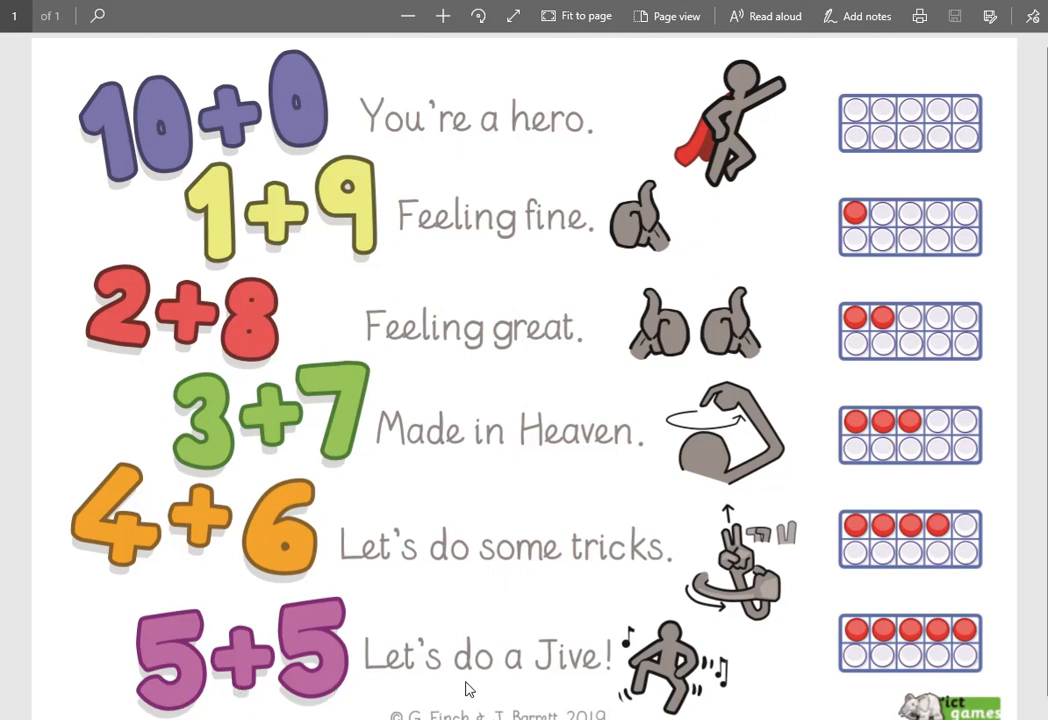
{"action": "mouse_move", "coordinate": [436, 184]}
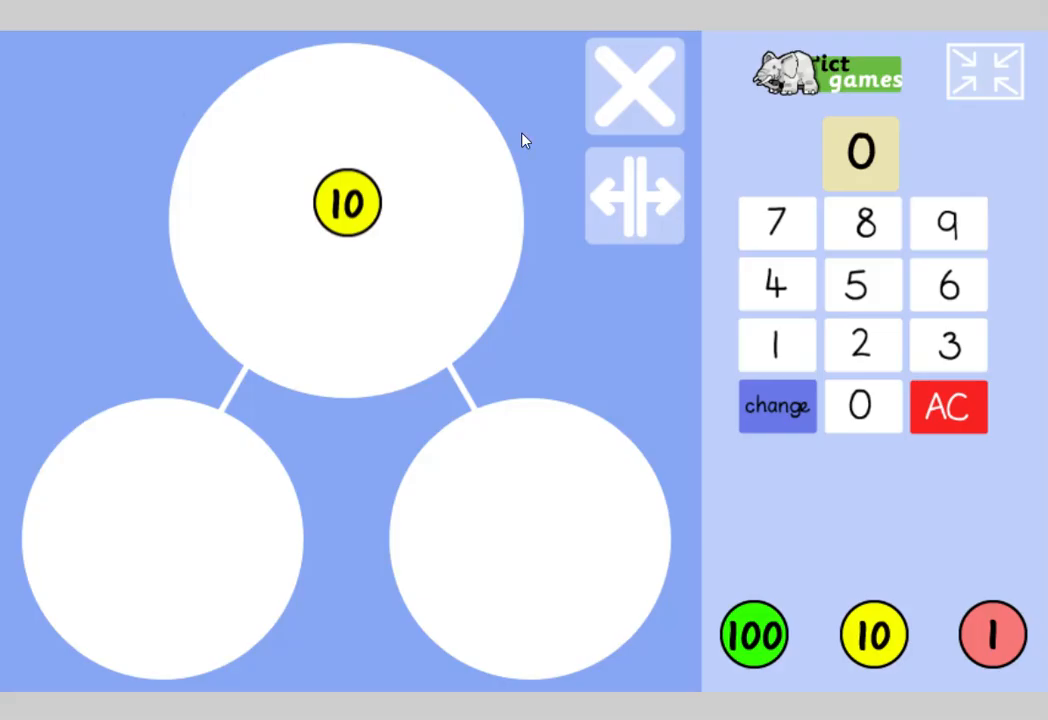
- Try 2 then 3 in the left part, then place a 6 card in the right part
{"action": "left_click_drag", "start_coordinate": [344, 204], "coordinate": [340, 240]}
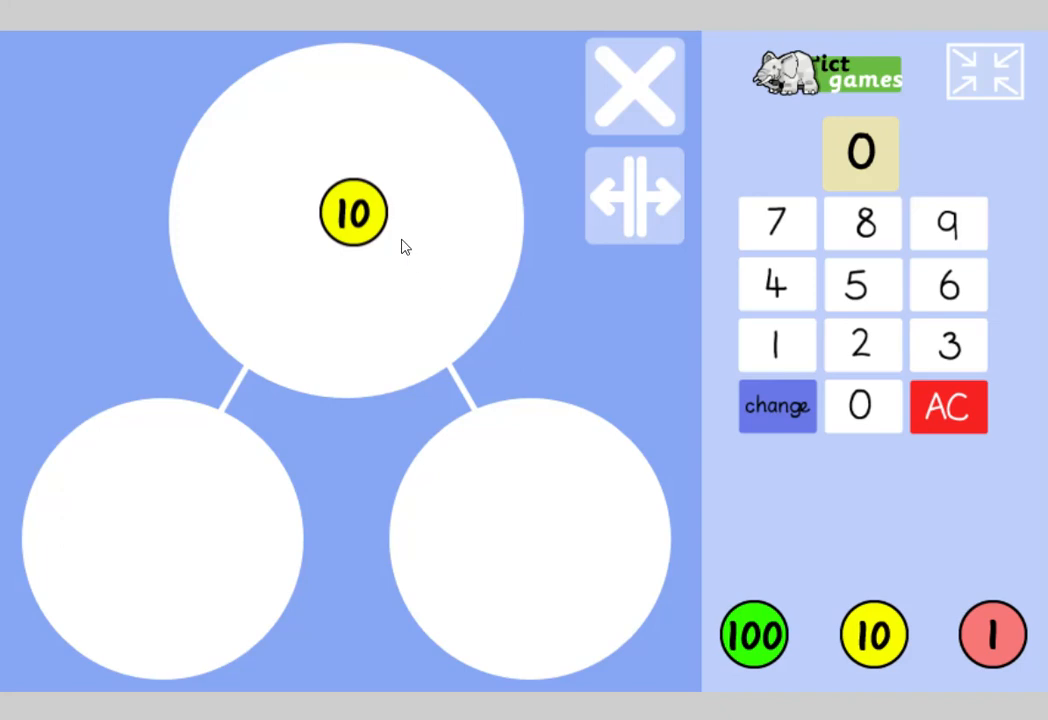
{"action": "mouse_move", "coordinate": [224, 500]}
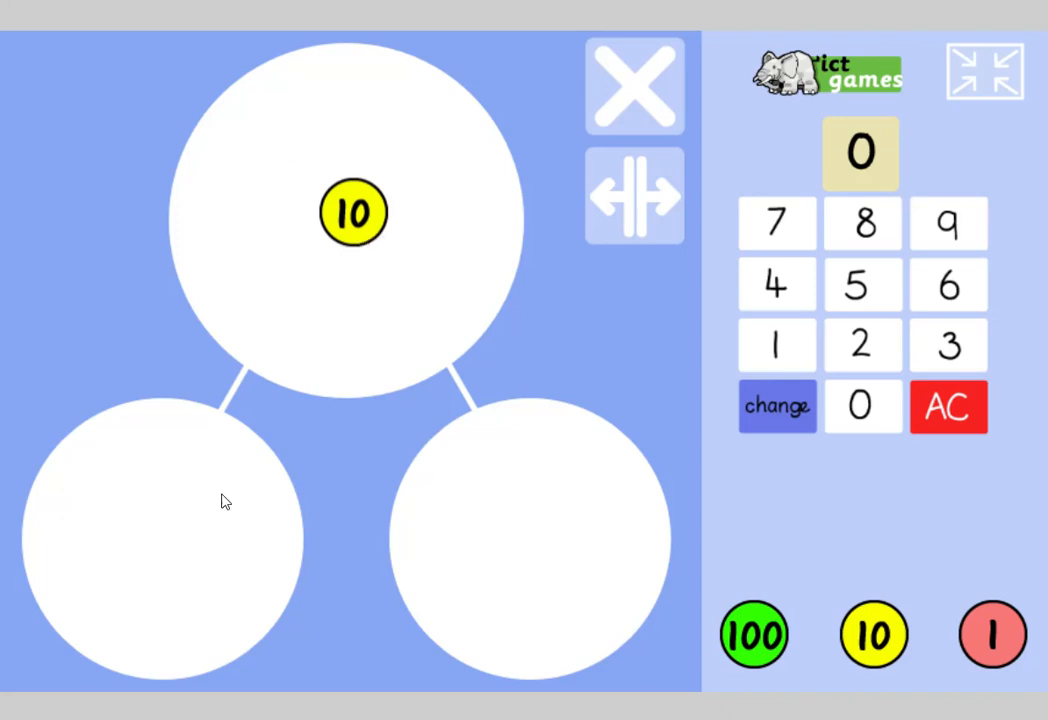
{"action": "mouse_move", "coordinate": [230, 470]}
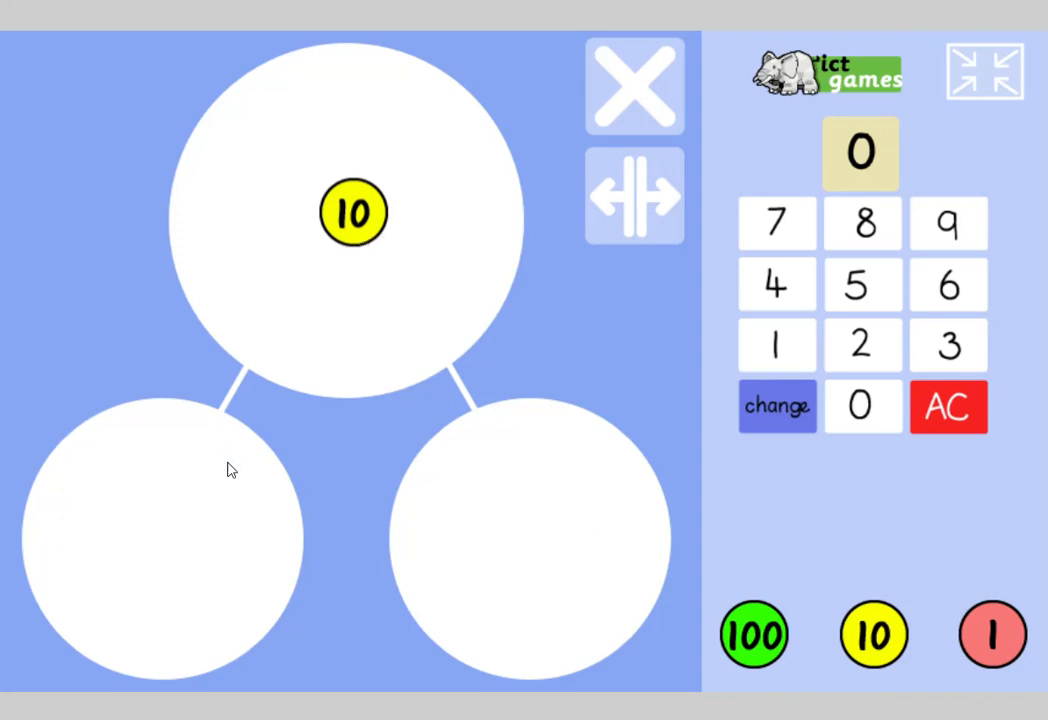
{"action": "left_click", "coordinate": [860, 344]}
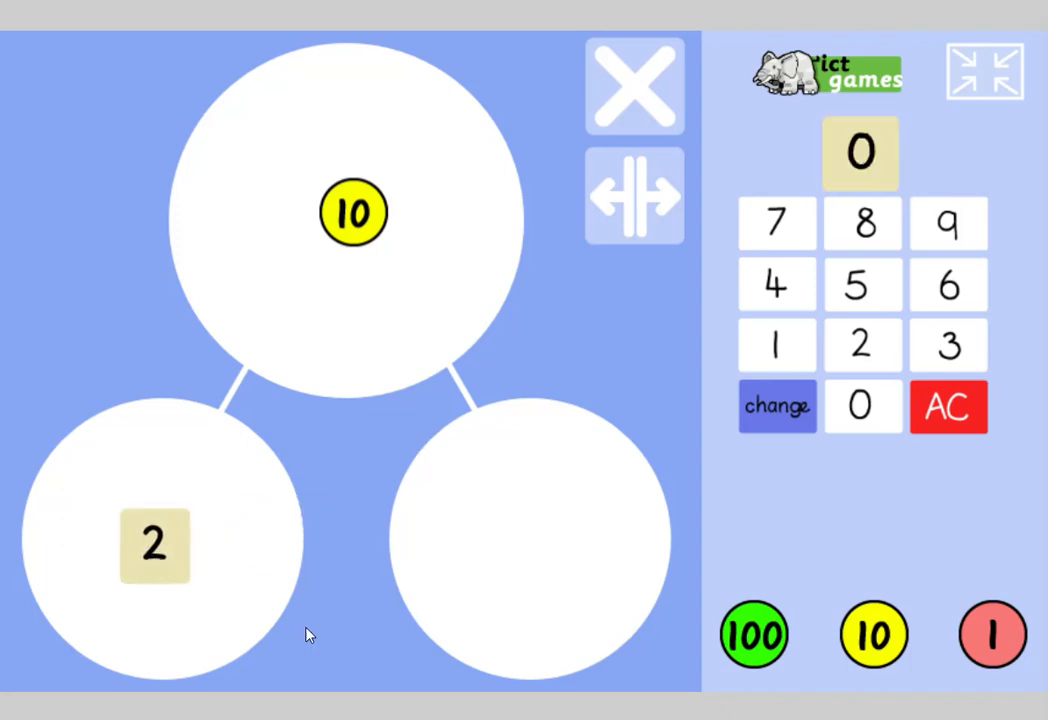
{"action": "mouse_move", "coordinate": [624, 486]}
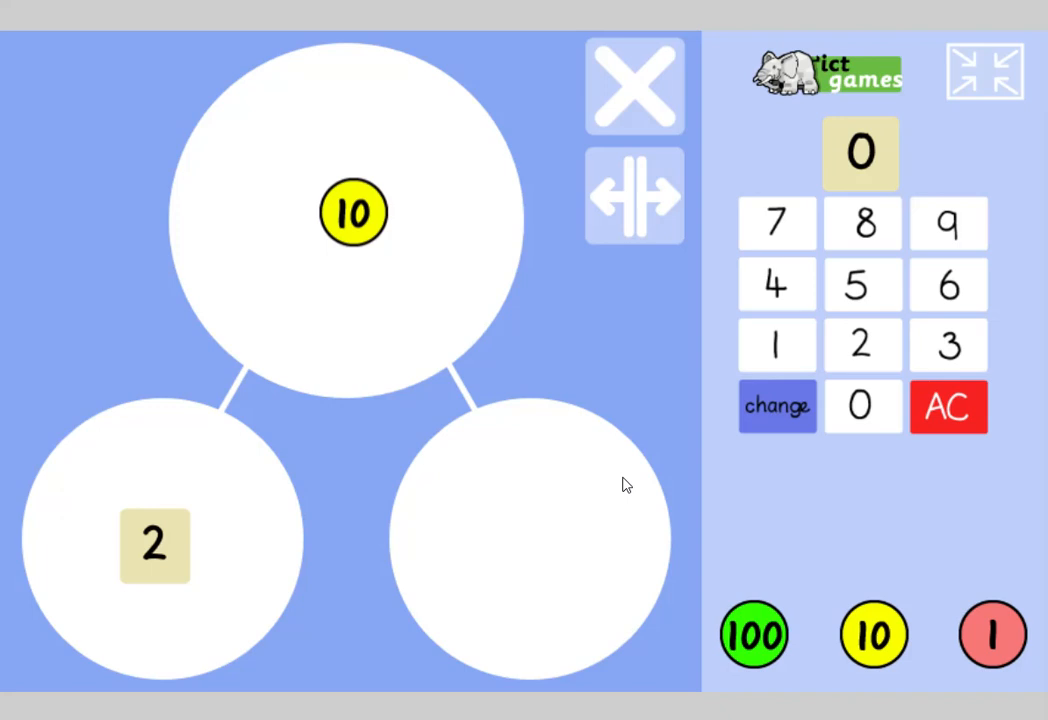
{"action": "mouse_move", "coordinate": [860, 320]}
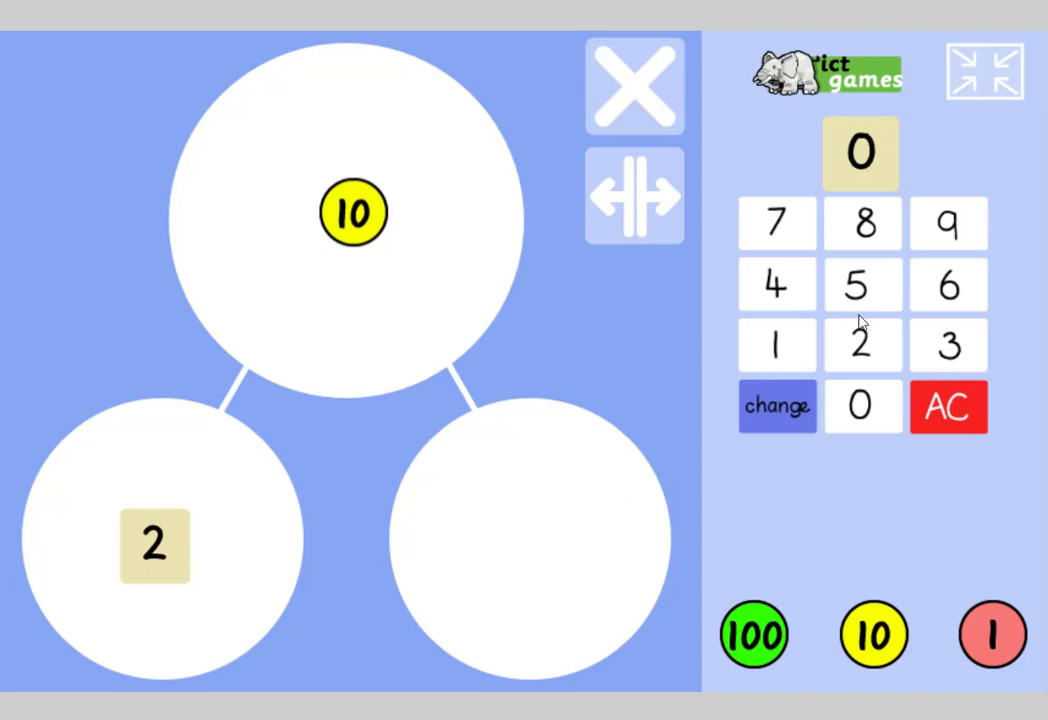
{"action": "left_click", "coordinate": [860, 224]}
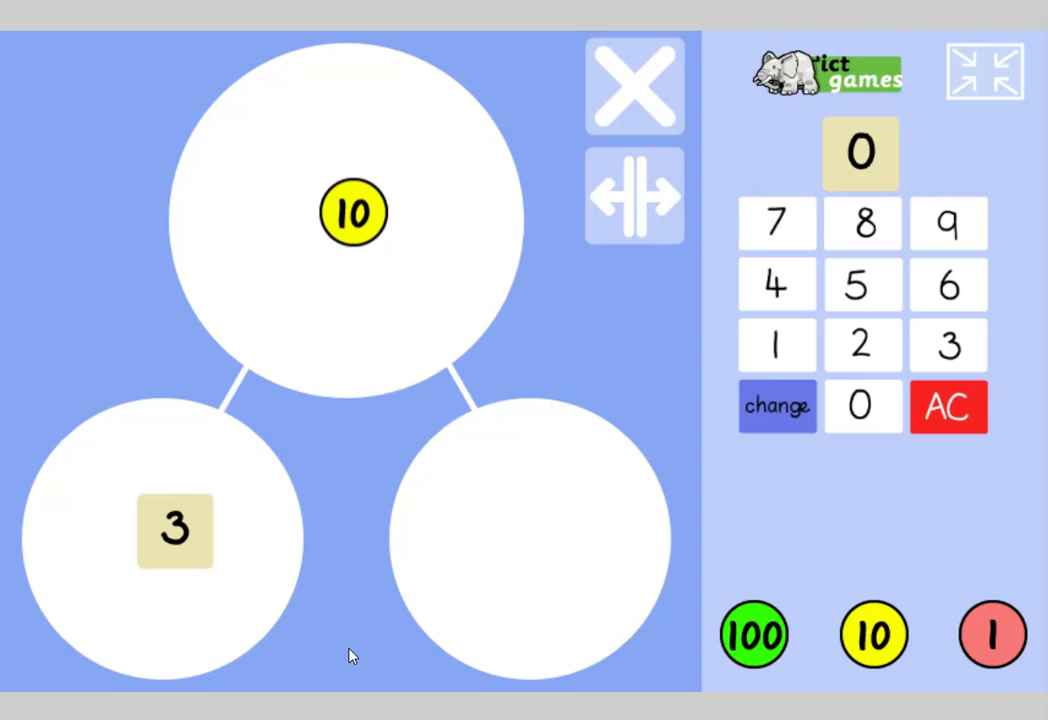
{"action": "mouse_move", "coordinate": [760, 216]}
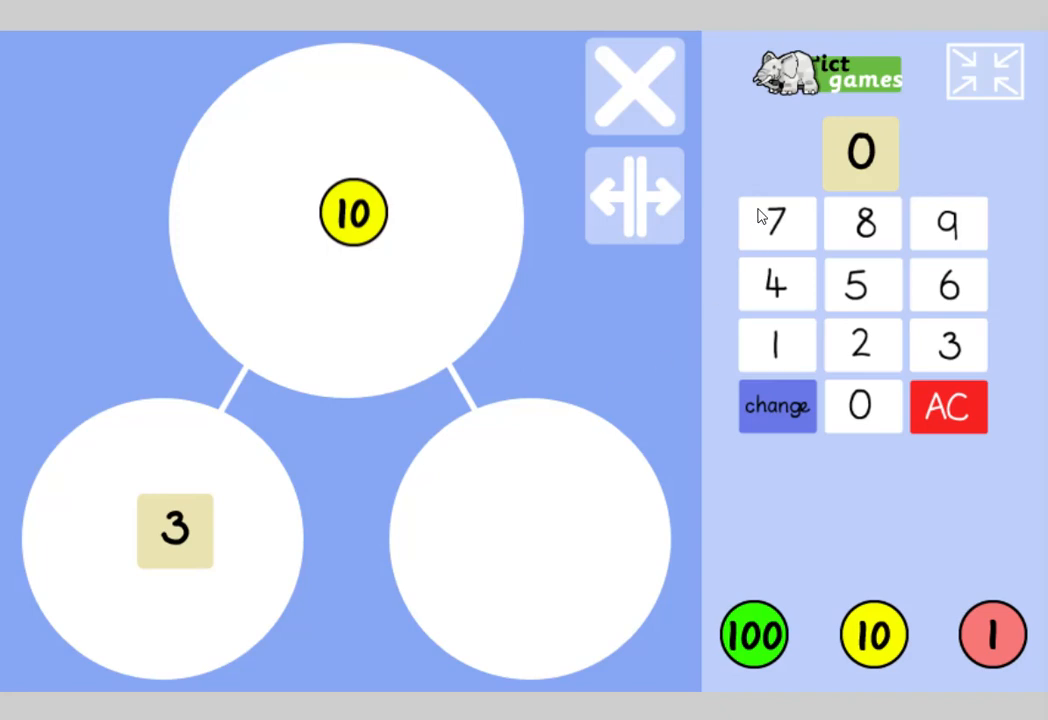
{"action": "left_click", "coordinate": [778, 222]}
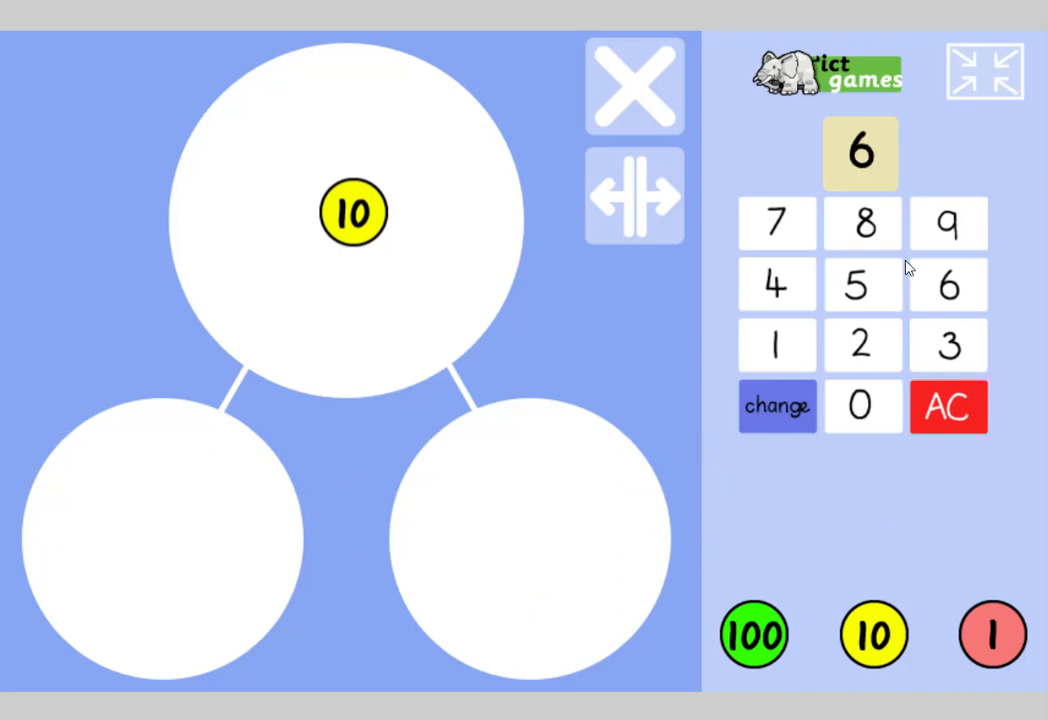
{"action": "left_click", "coordinate": [948, 406]}
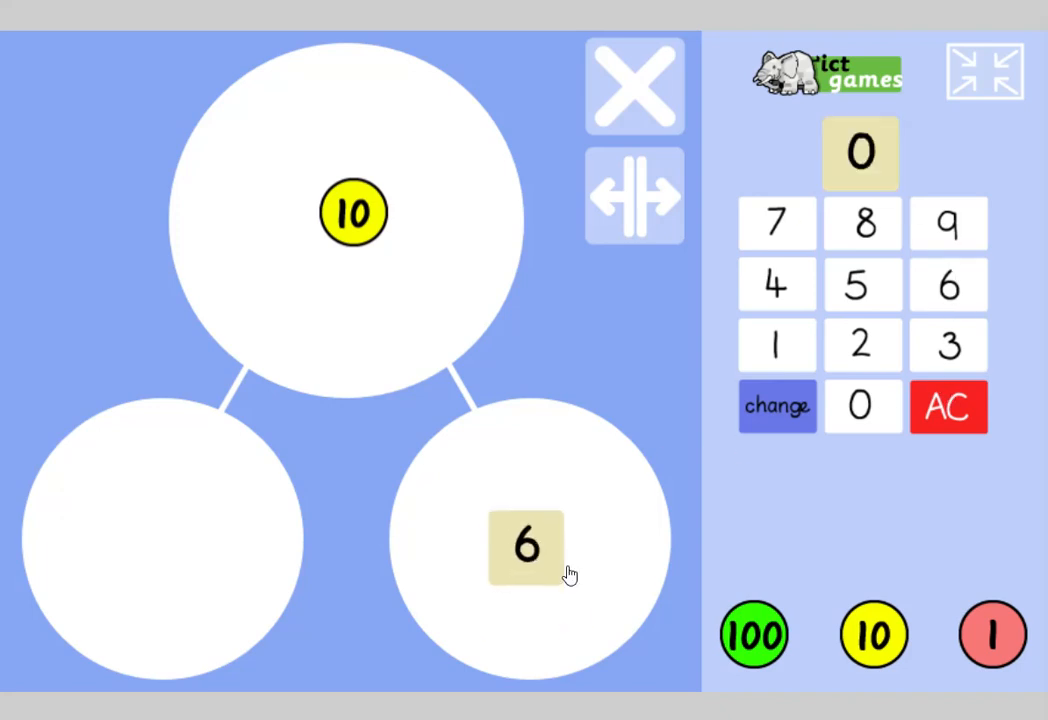
{"action": "mouse_move", "coordinate": [220, 484]}
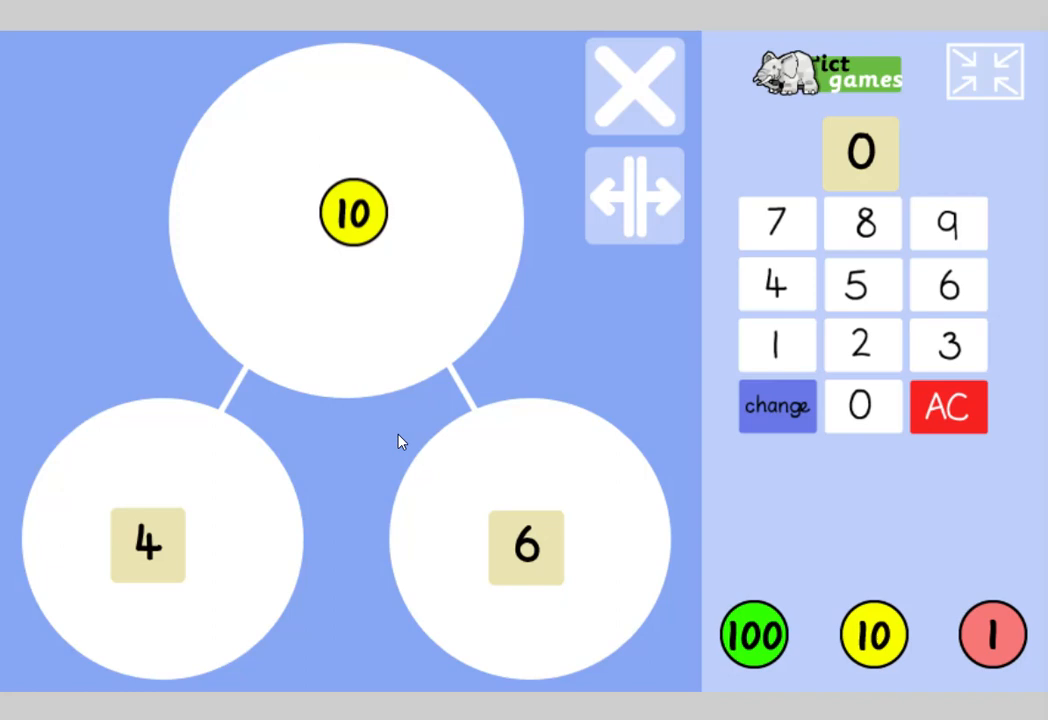
{"action": "mouse_move", "coordinate": [398, 442]}
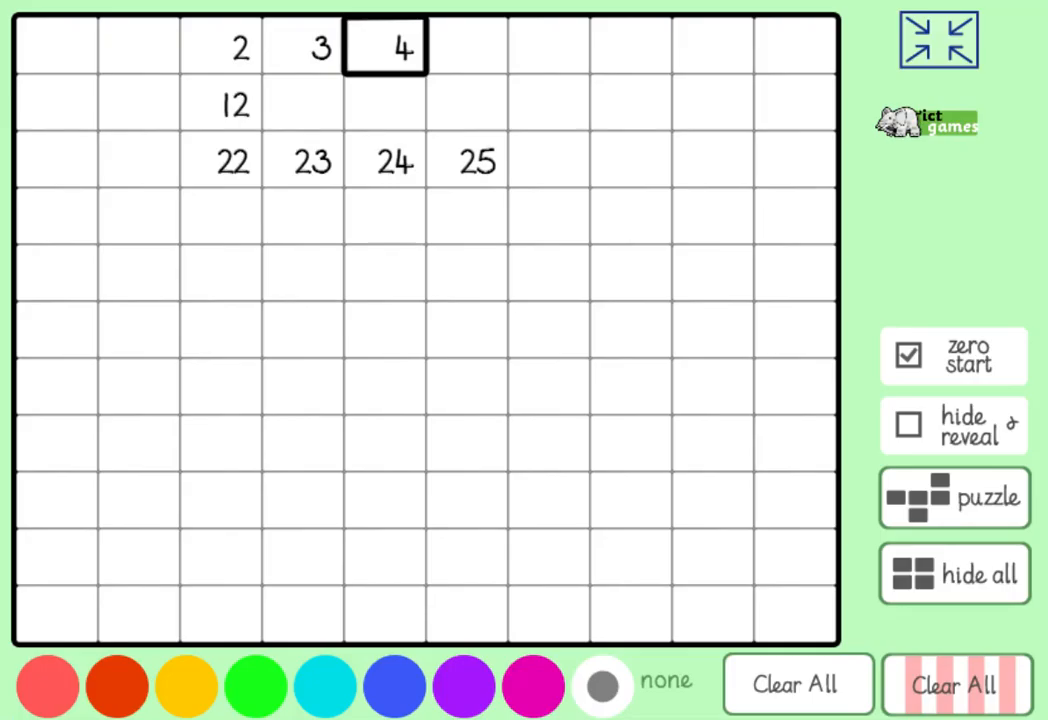
- Reveal 34 beneath 24 and the cell below it
{"action": "left_click", "coordinate": [384, 216]}
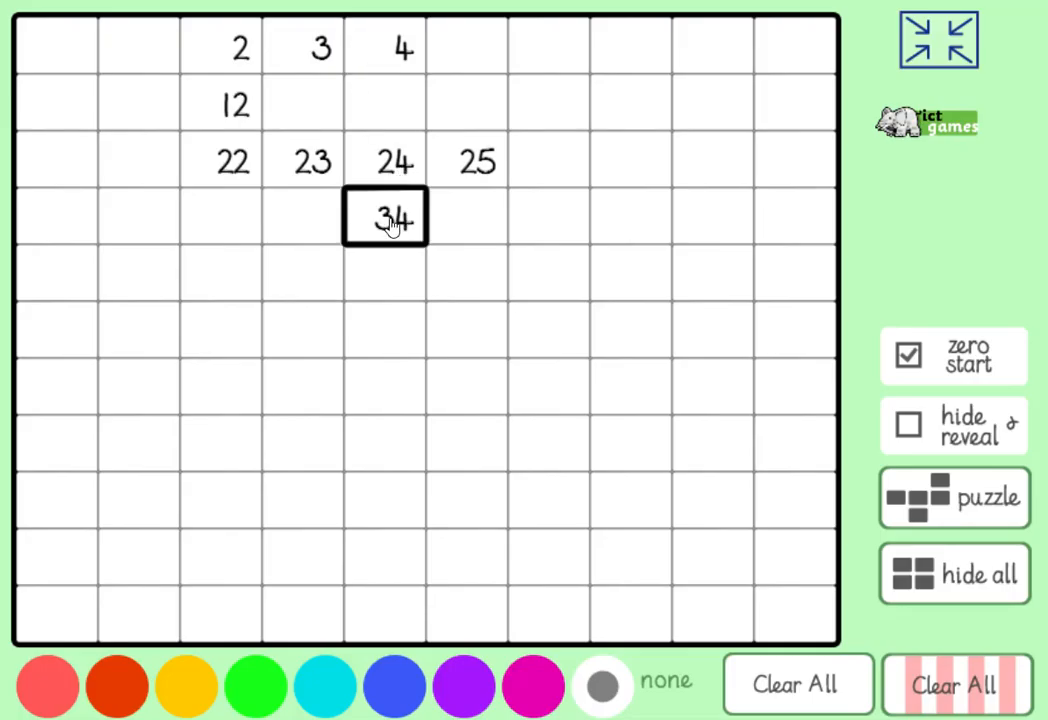
{"action": "left_click", "coordinate": [384, 330]}
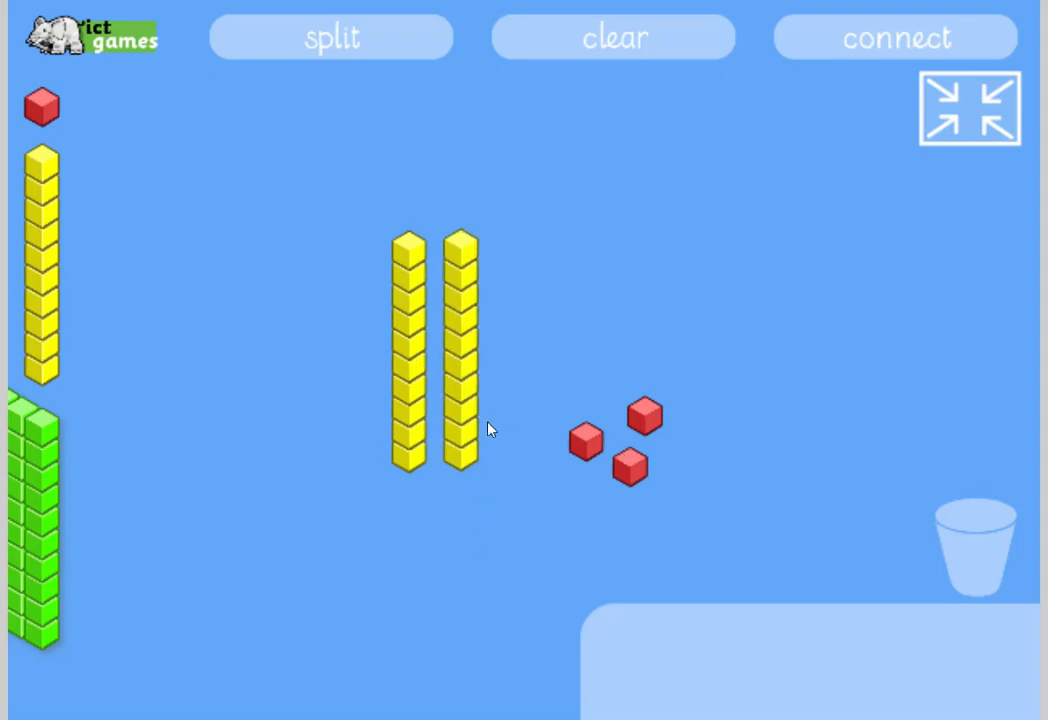
{"action": "mouse_move", "coordinate": [378, 524]}
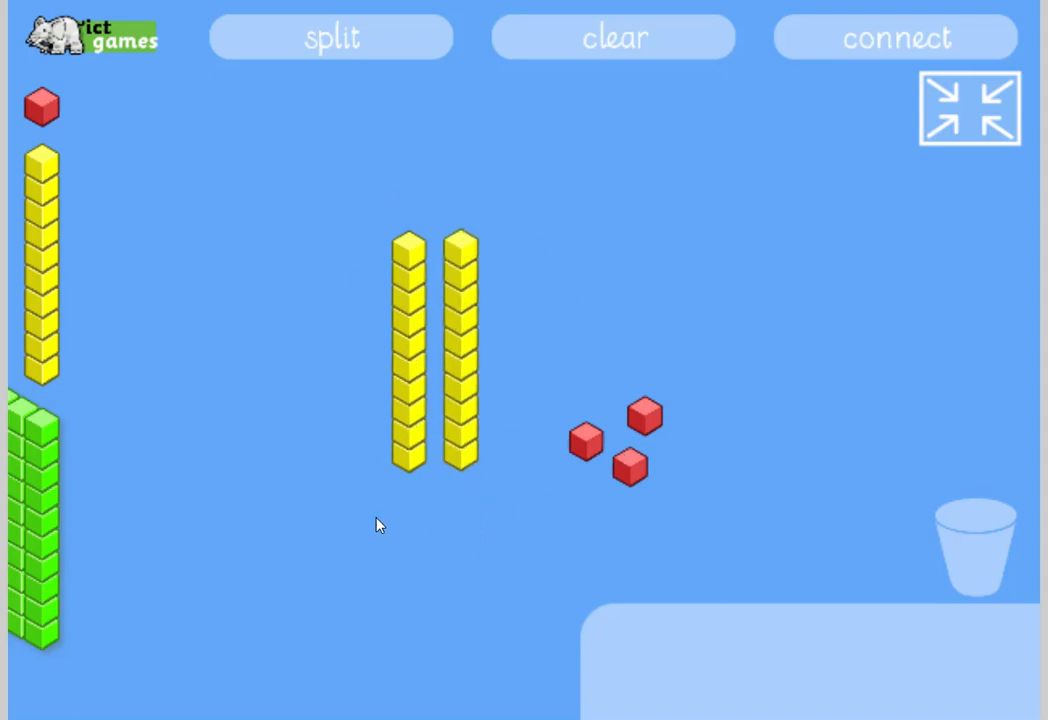
{"action": "mouse_move", "coordinate": [784, 420]}
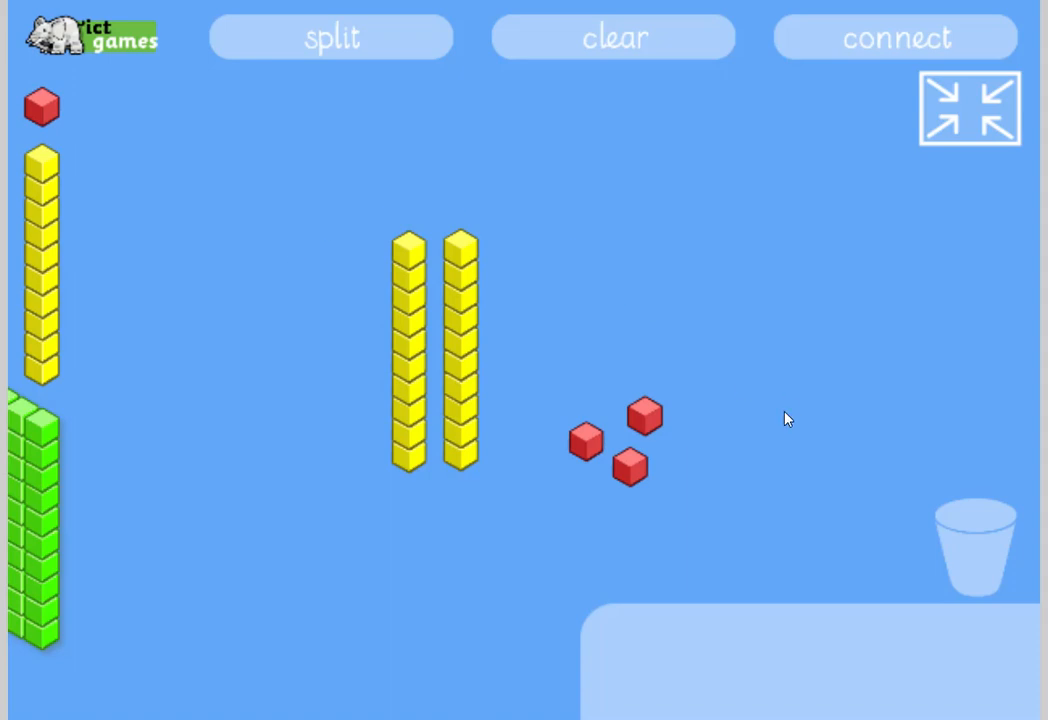
{"action": "mouse_move", "coordinate": [492, 544]}
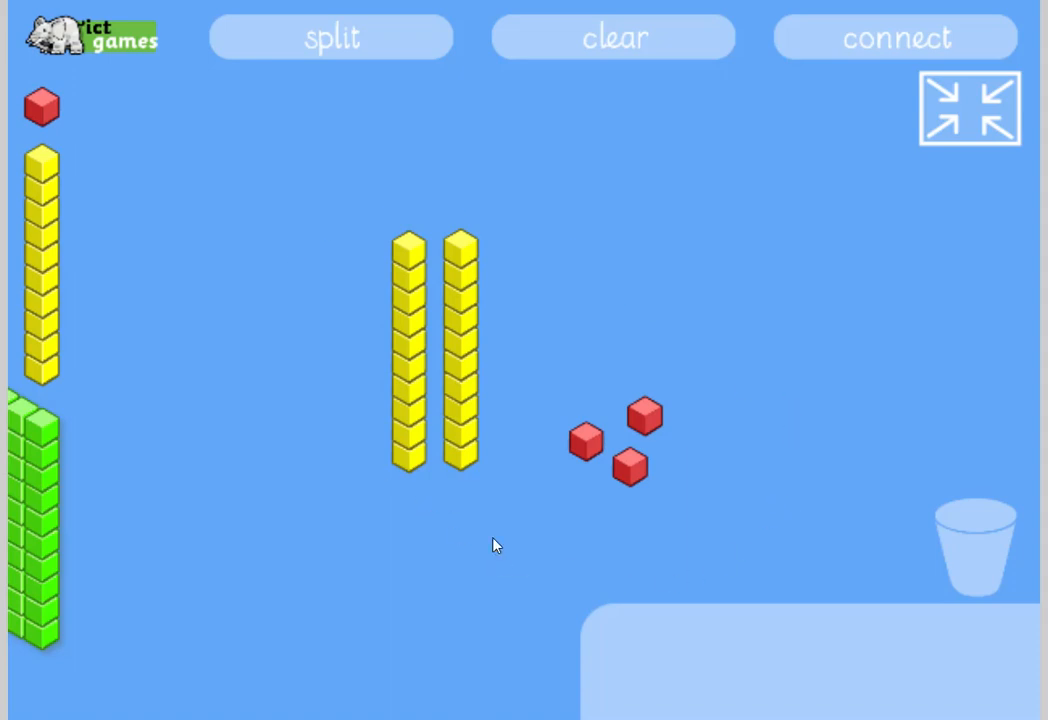
{"action": "mouse_move", "coordinate": [536, 540]}
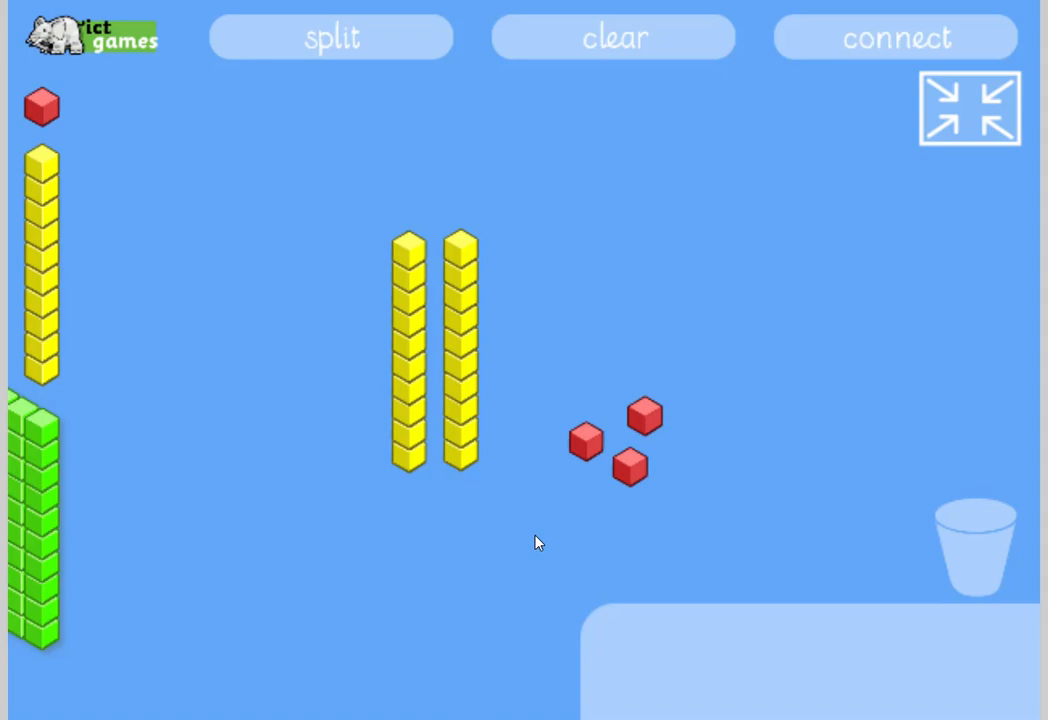
{"action": "mouse_move", "coordinate": [470, 376]}
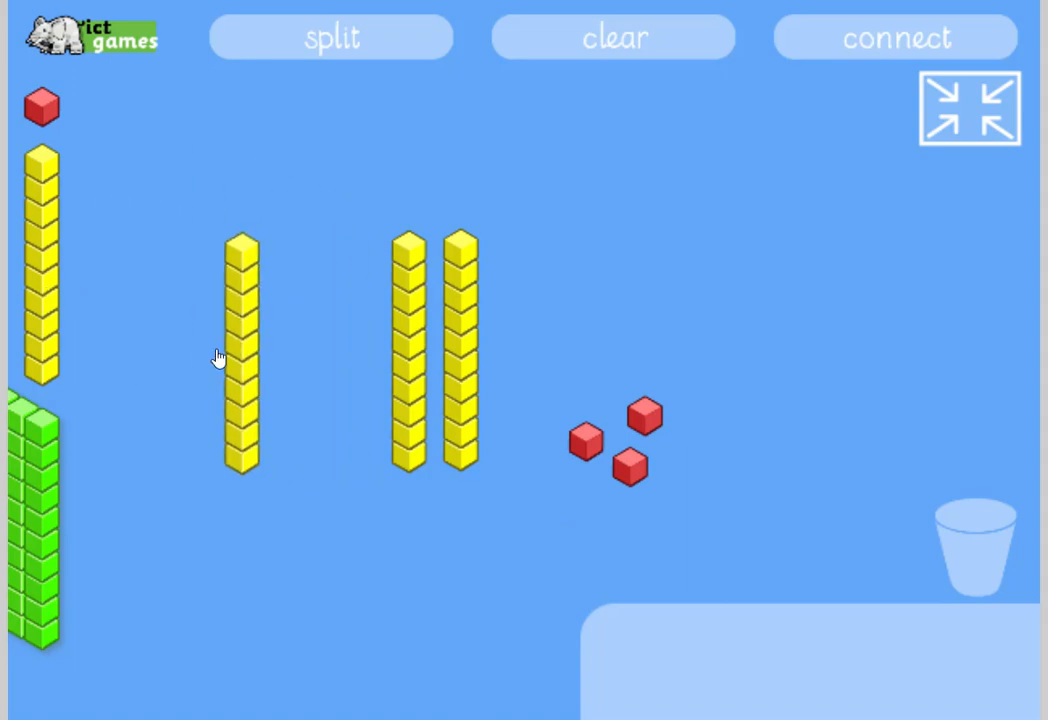
- Drag tens rods from the supply beside the others to make five tens and three ones (53)
{"action": "left_click_drag", "start_coordinate": [240, 356], "coordinate": [356, 356]}
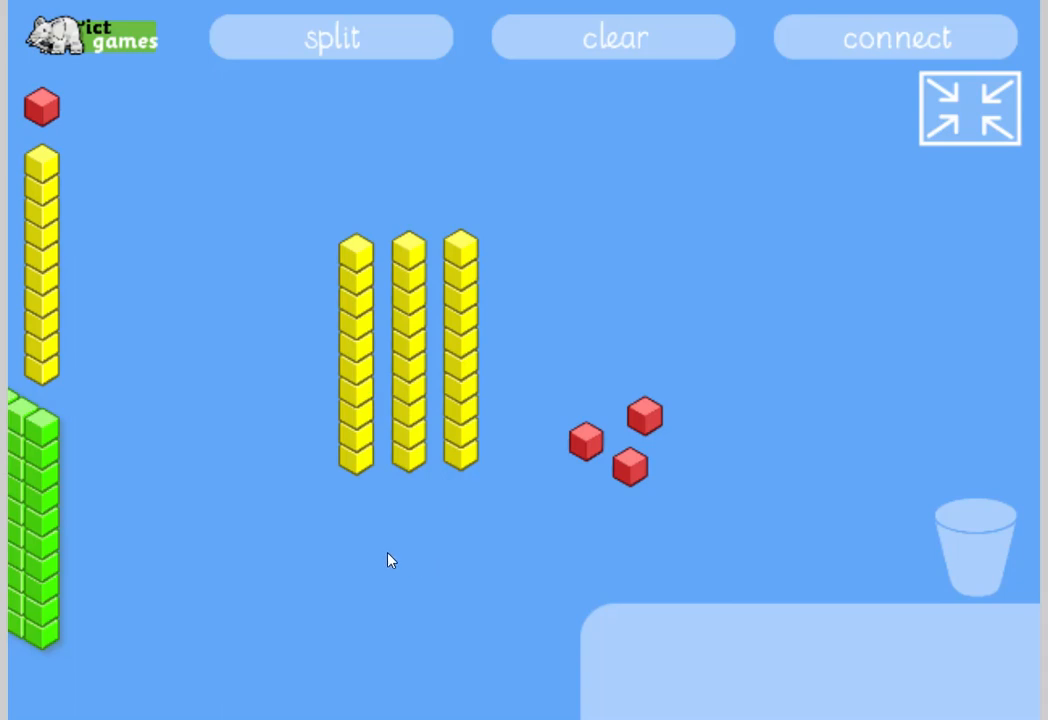
{"action": "mouse_move", "coordinate": [632, 608]}
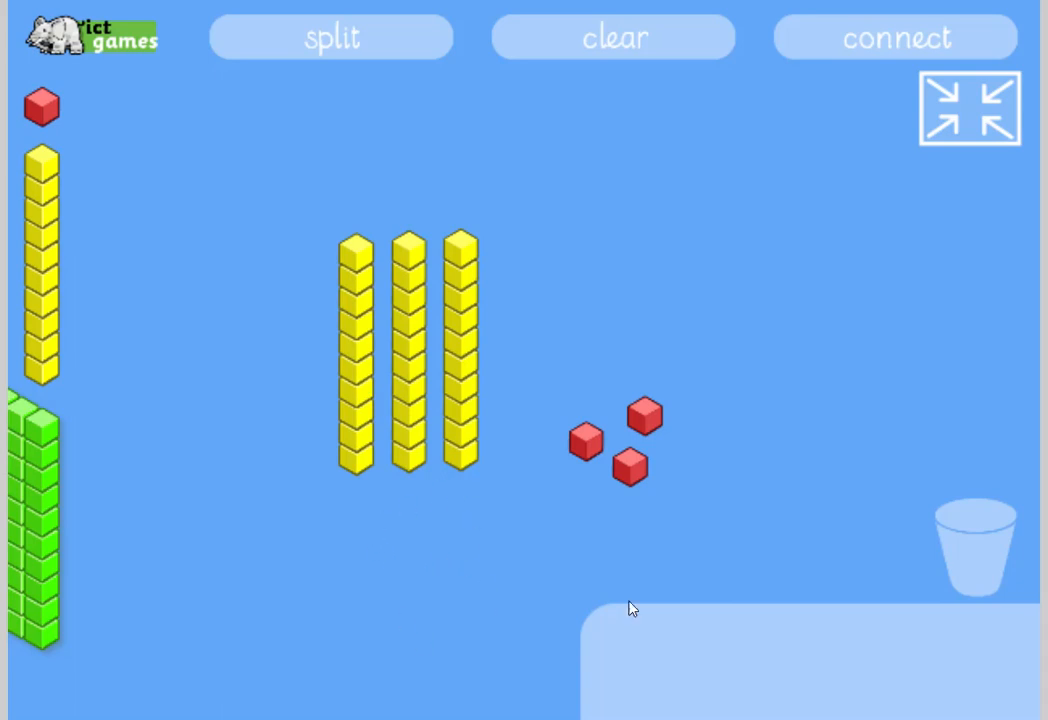
{"action": "mouse_move", "coordinate": [610, 644]}
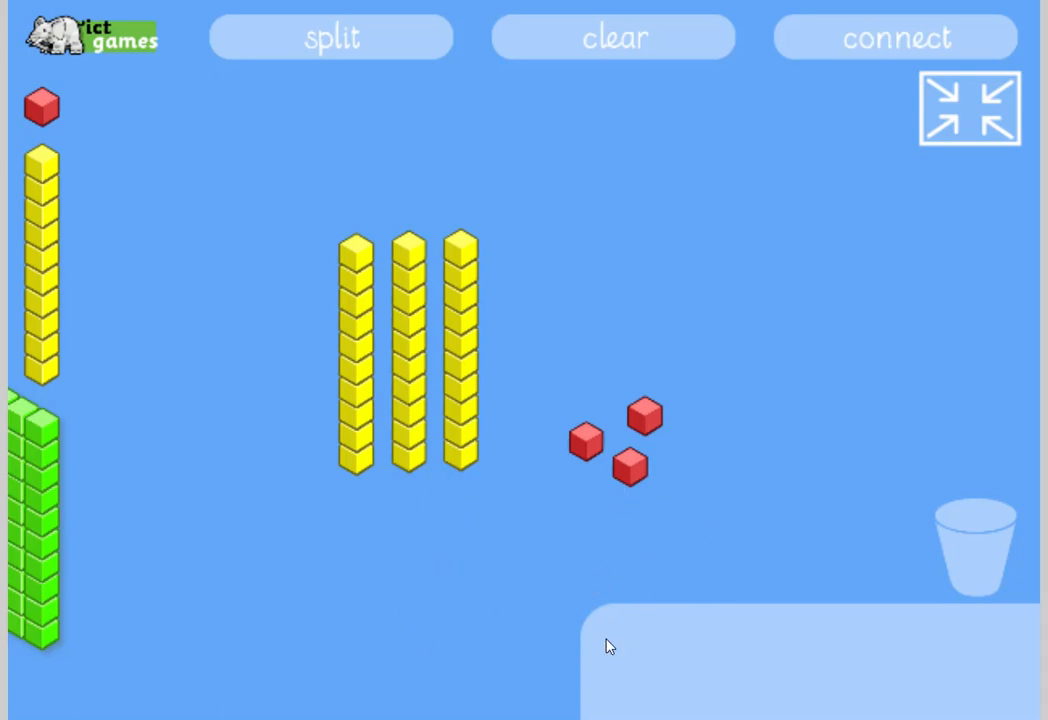
{"action": "mouse_move", "coordinate": [48, 288]}
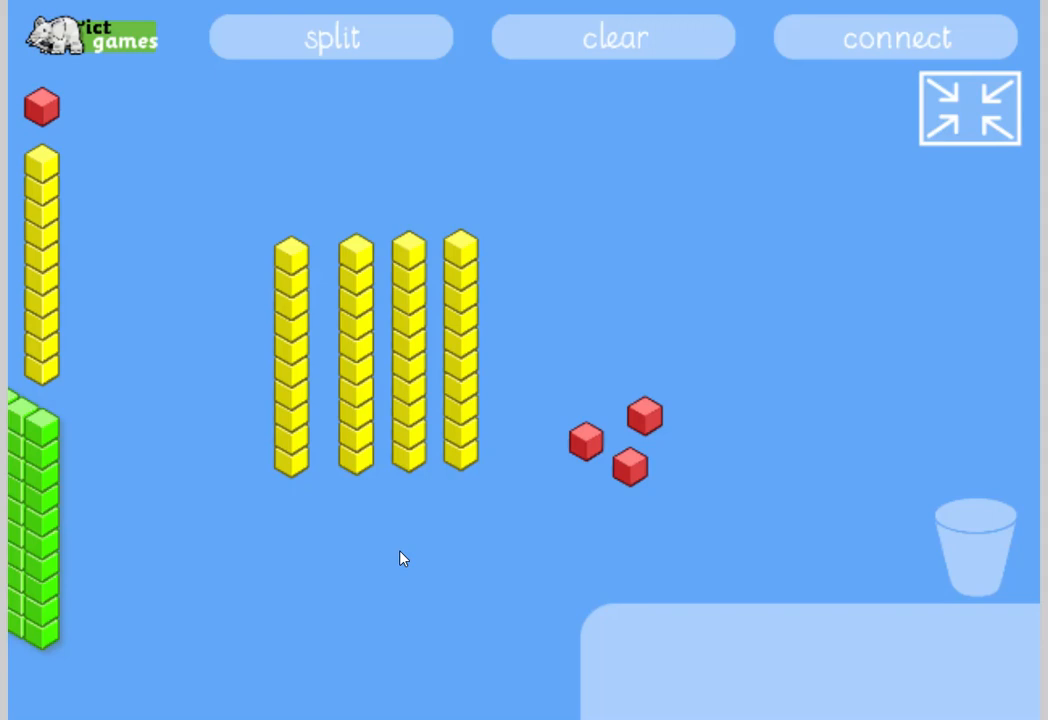
{"action": "mouse_move", "coordinate": [596, 540]}
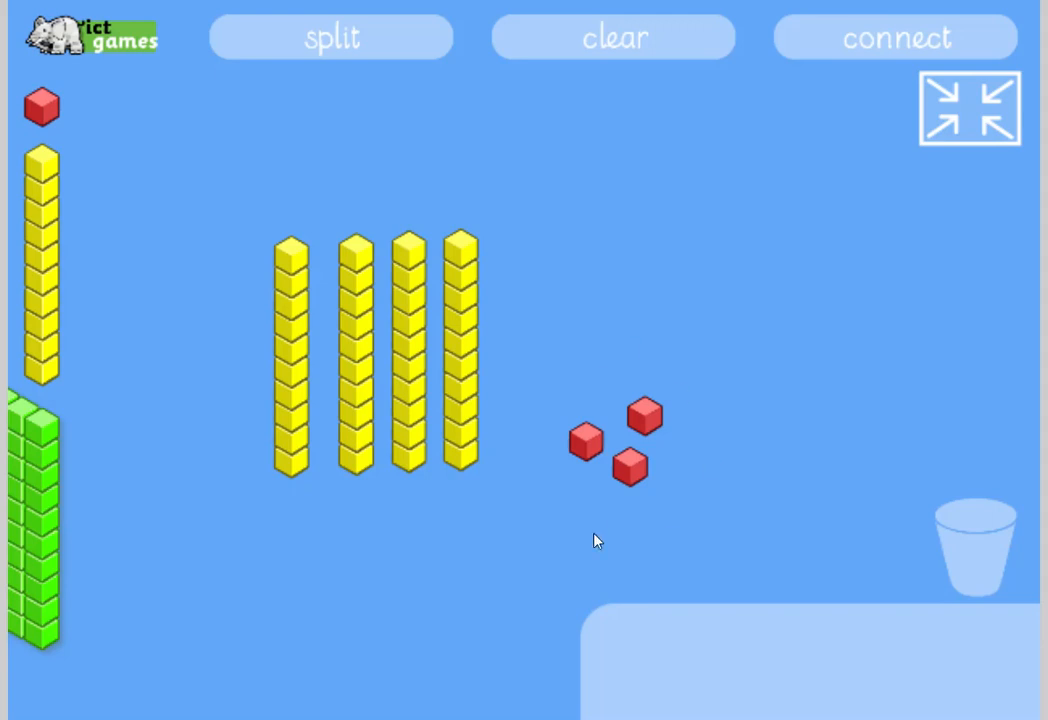
{"action": "mouse_move", "coordinate": [704, 436]}
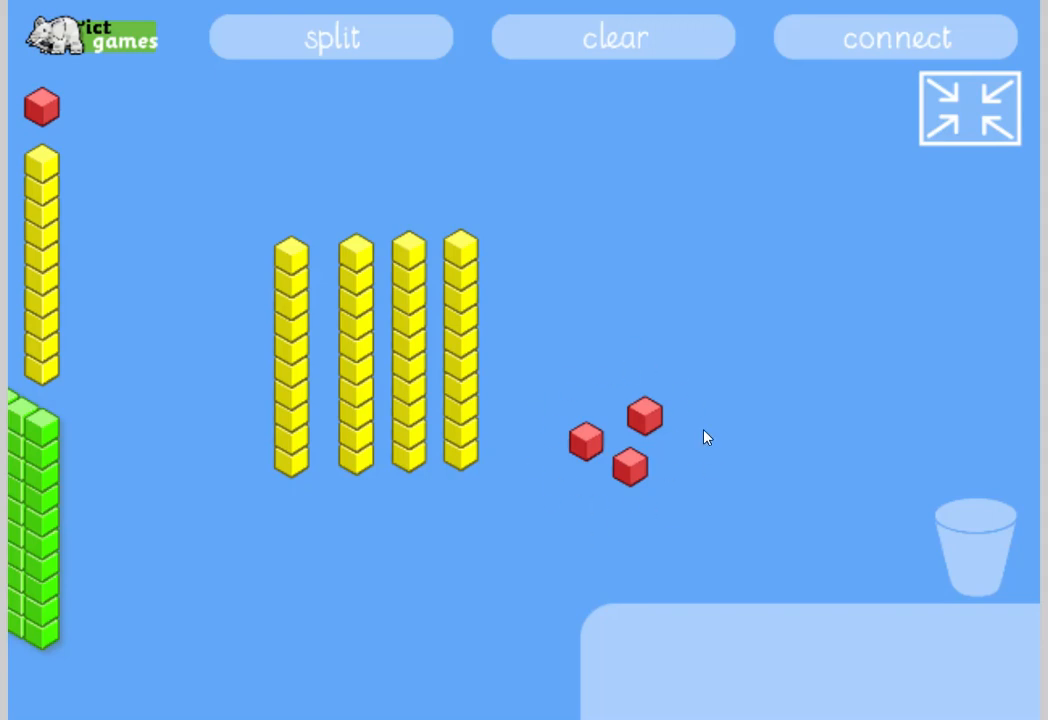
{"action": "mouse_move", "coordinate": [348, 418]}
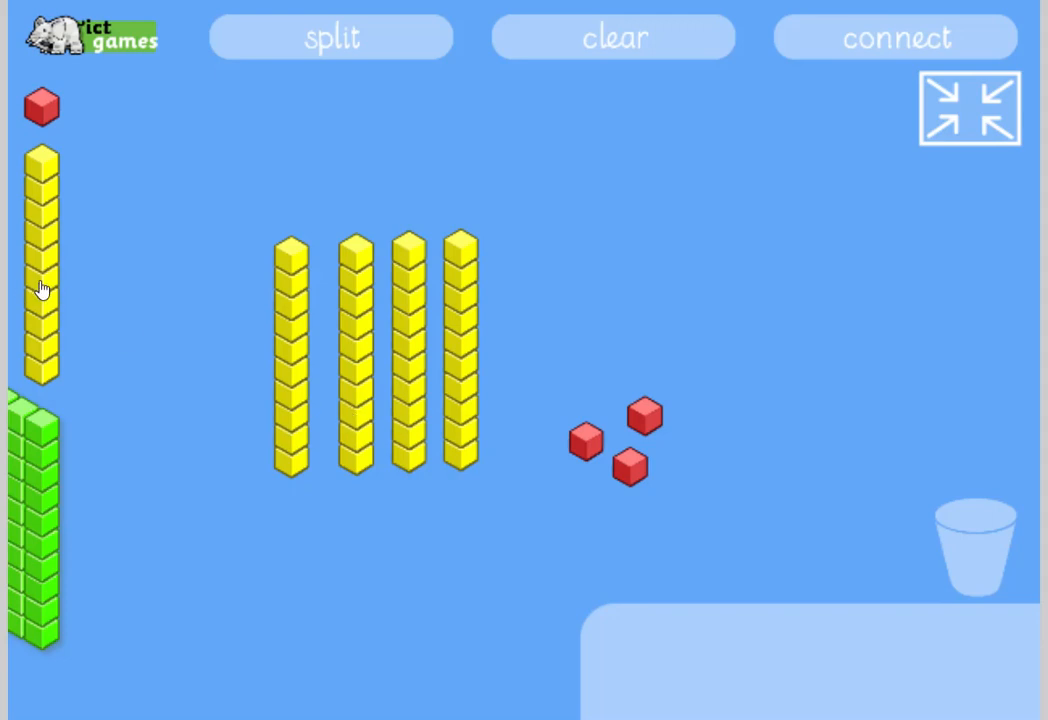
{"action": "left_click_drag", "start_coordinate": [42, 290], "coordinate": [212, 290]}
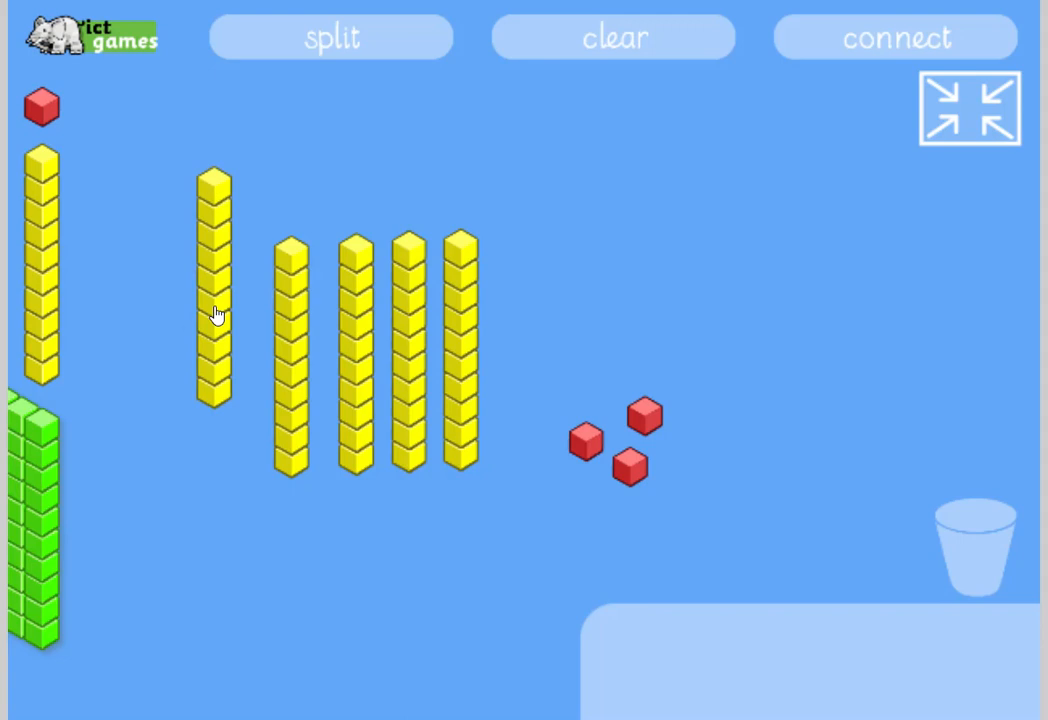
{"action": "left_click_drag", "start_coordinate": [212, 290], "coordinate": [232, 370]}
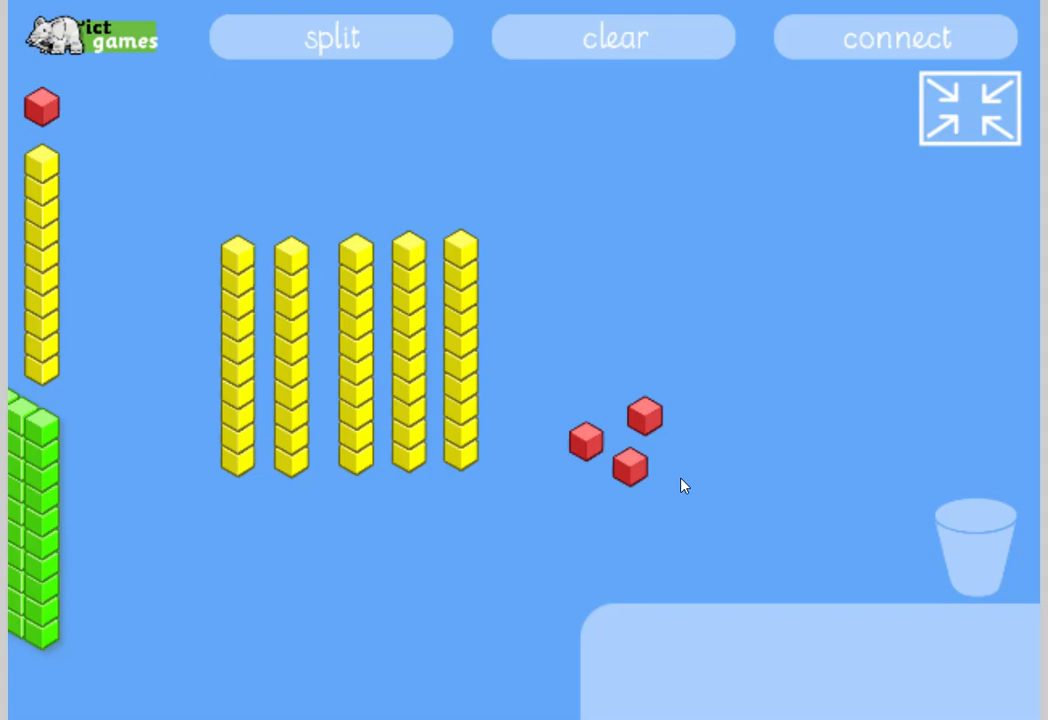
{"action": "mouse_move", "coordinate": [496, 504]}
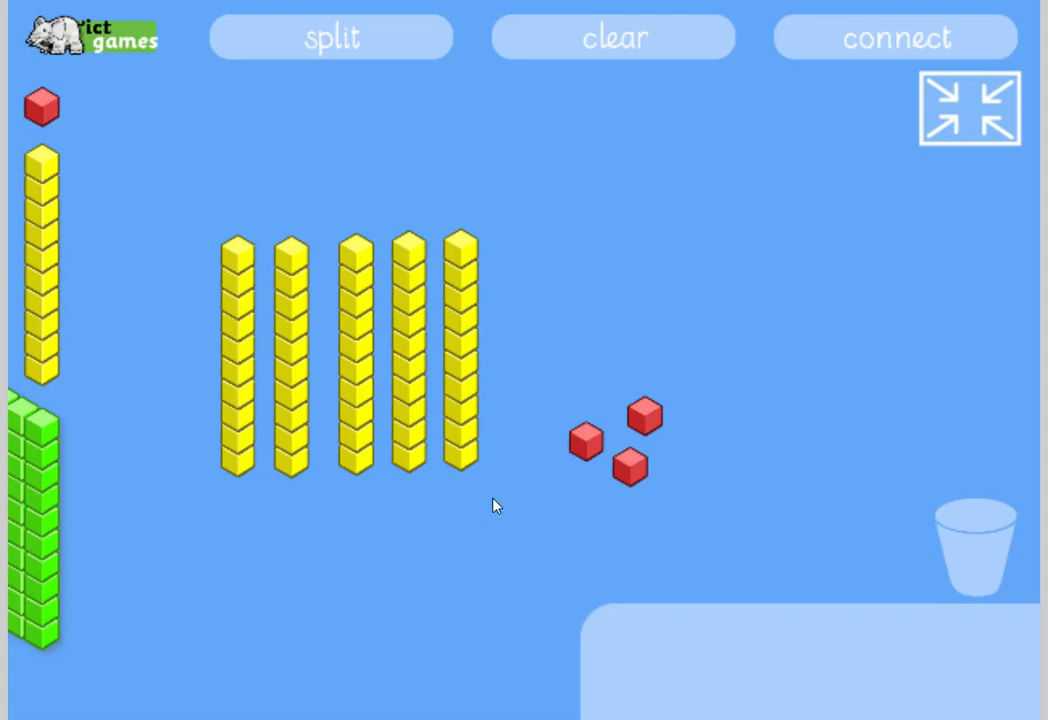
{"action": "mouse_move", "coordinate": [604, 460]}
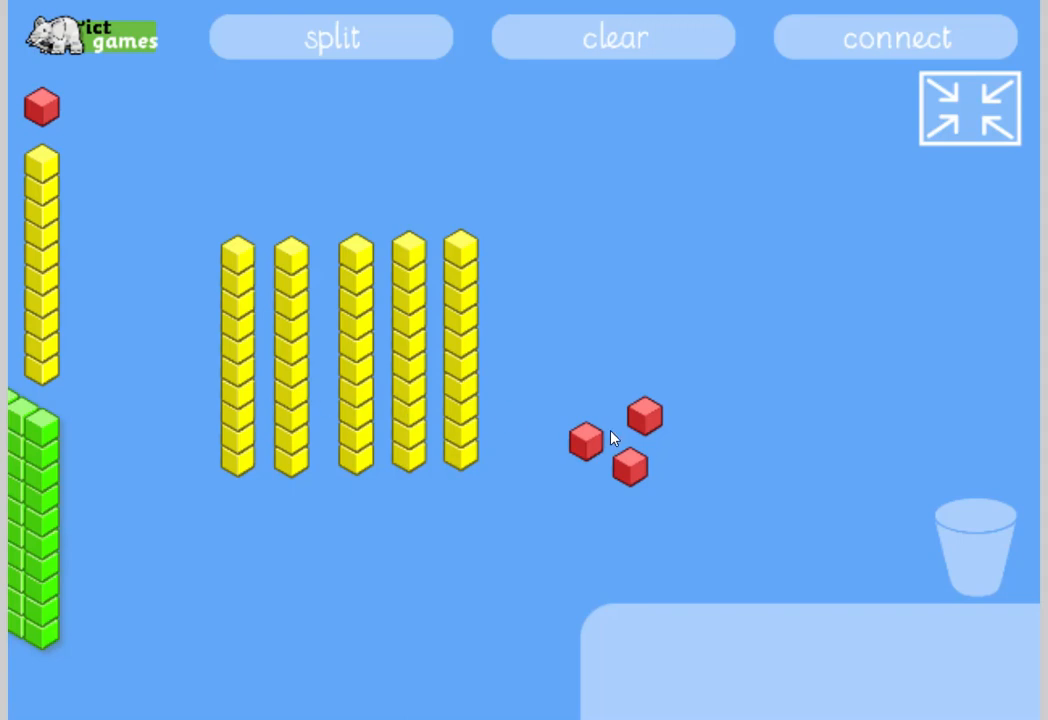
- Pull tens rods off the group into the bin, leaving three tens and three ones (33)
{"action": "left_click_drag", "start_coordinate": [458, 350], "coordinate": [742, 436]}
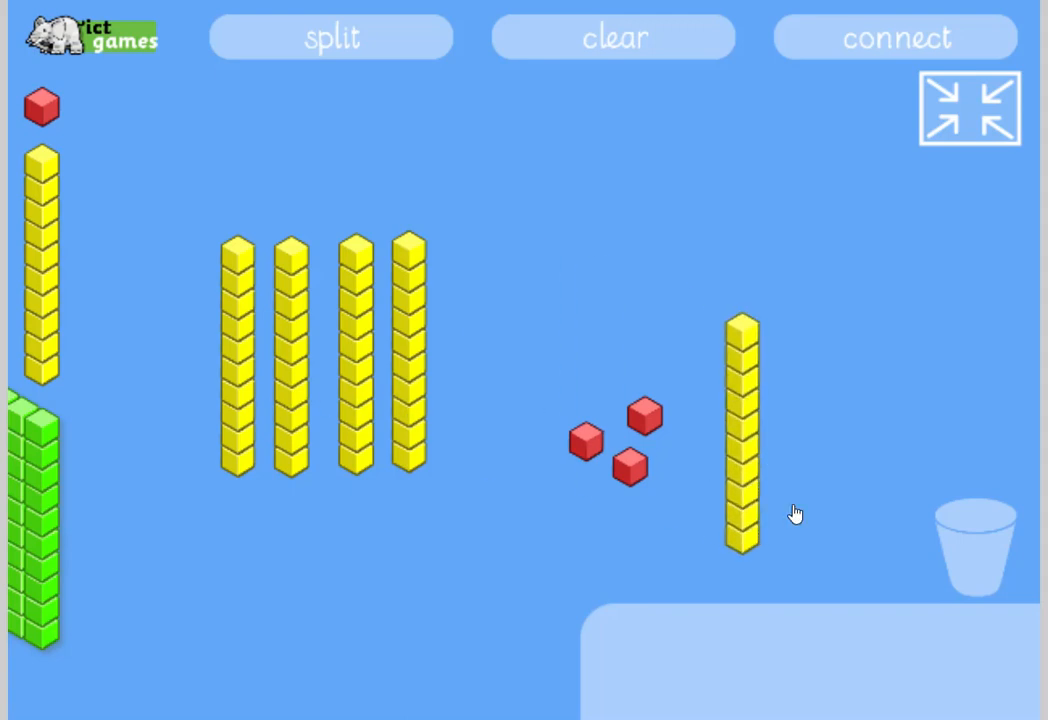
{"action": "left_click_drag", "start_coordinate": [740, 430], "coordinate": [976, 540]}
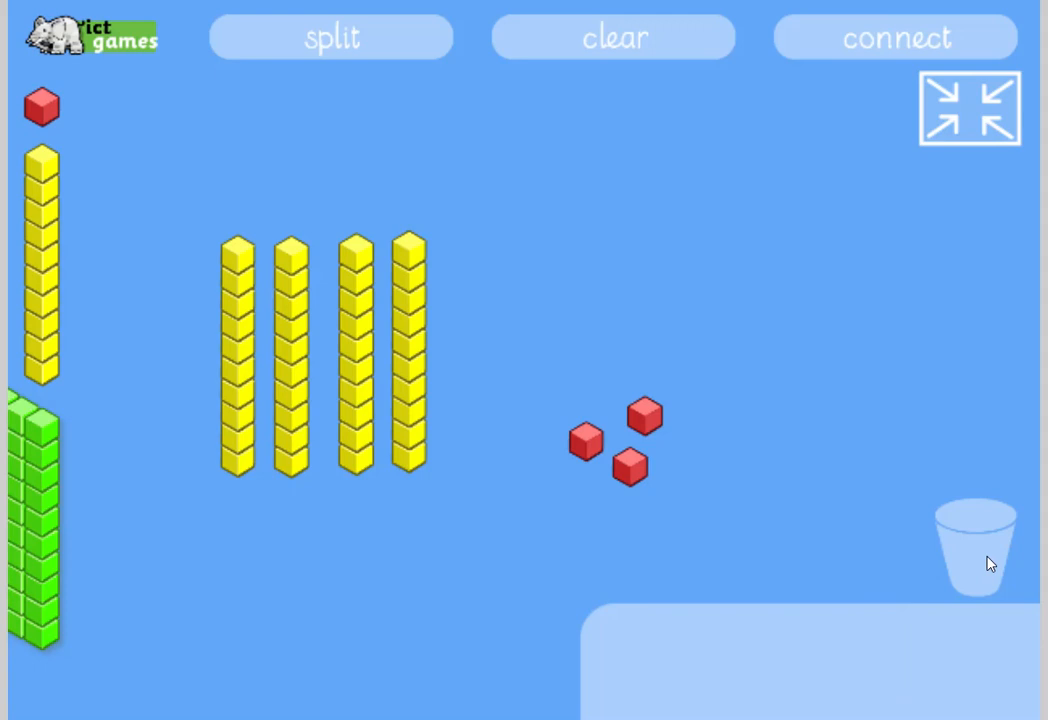
{"action": "mouse_move", "coordinate": [300, 516]}
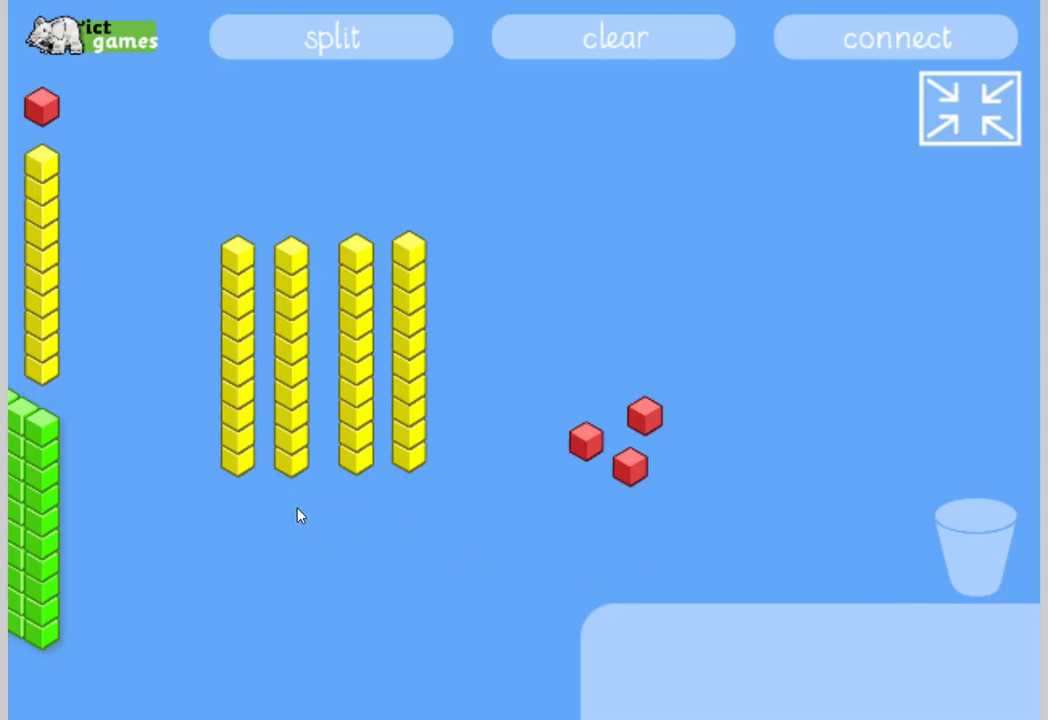
{"action": "mouse_move", "coordinate": [496, 336]}
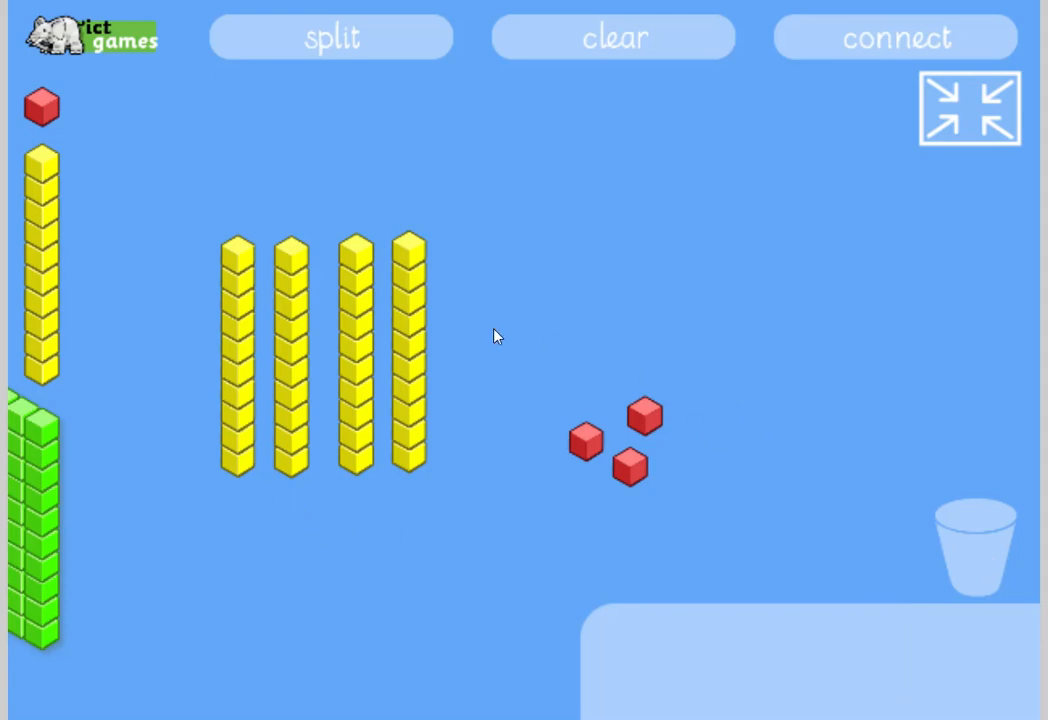
{"action": "left_click_drag", "start_coordinate": [410, 350], "coordinate": [710, 480]}
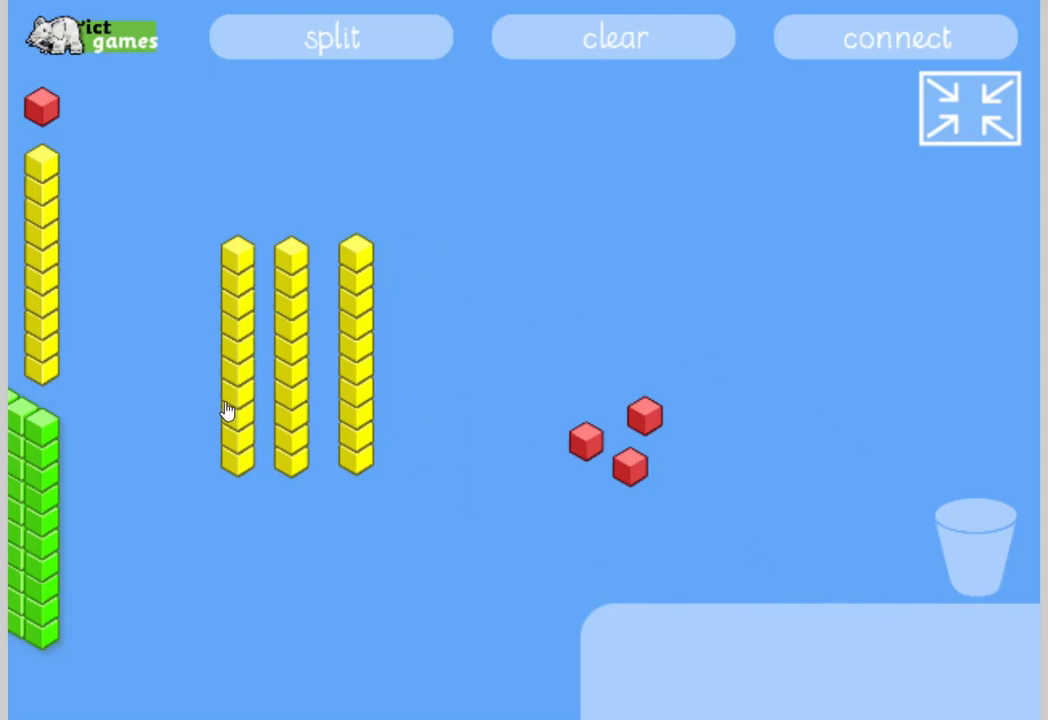
{"action": "mouse_move", "coordinate": [648, 400]}
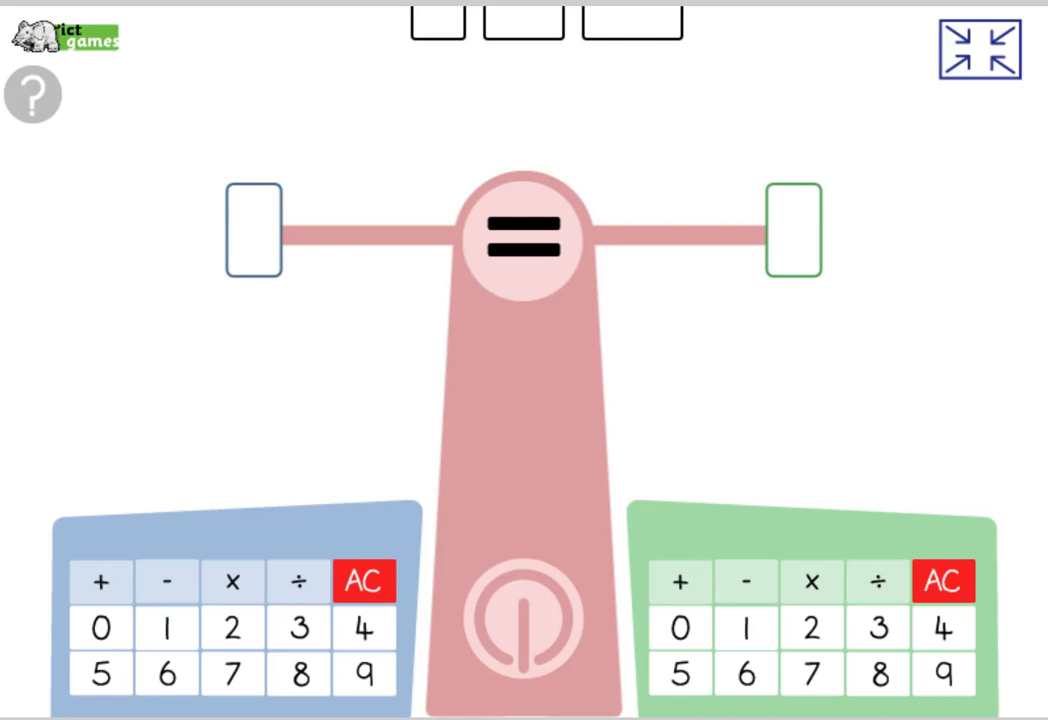
{"action": "mouse_move", "coordinate": [524, 442]}
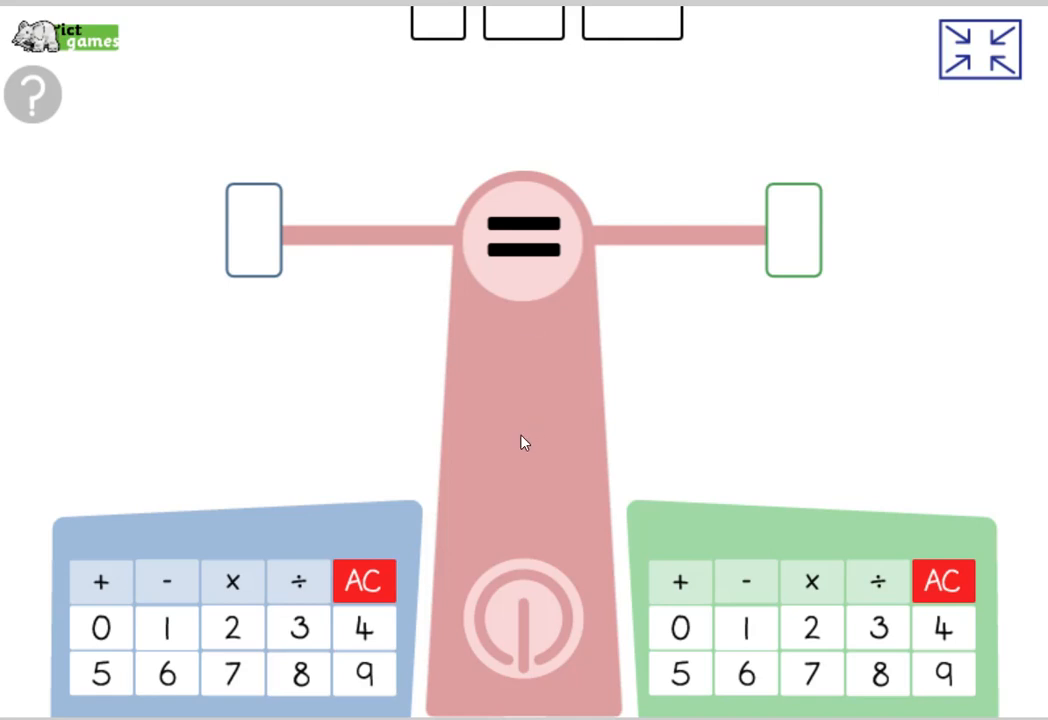
- Enter 8 left and 18 right, tip the scales showing 8 < 18, then clear the 18
{"action": "left_click", "coordinate": [298, 628]}
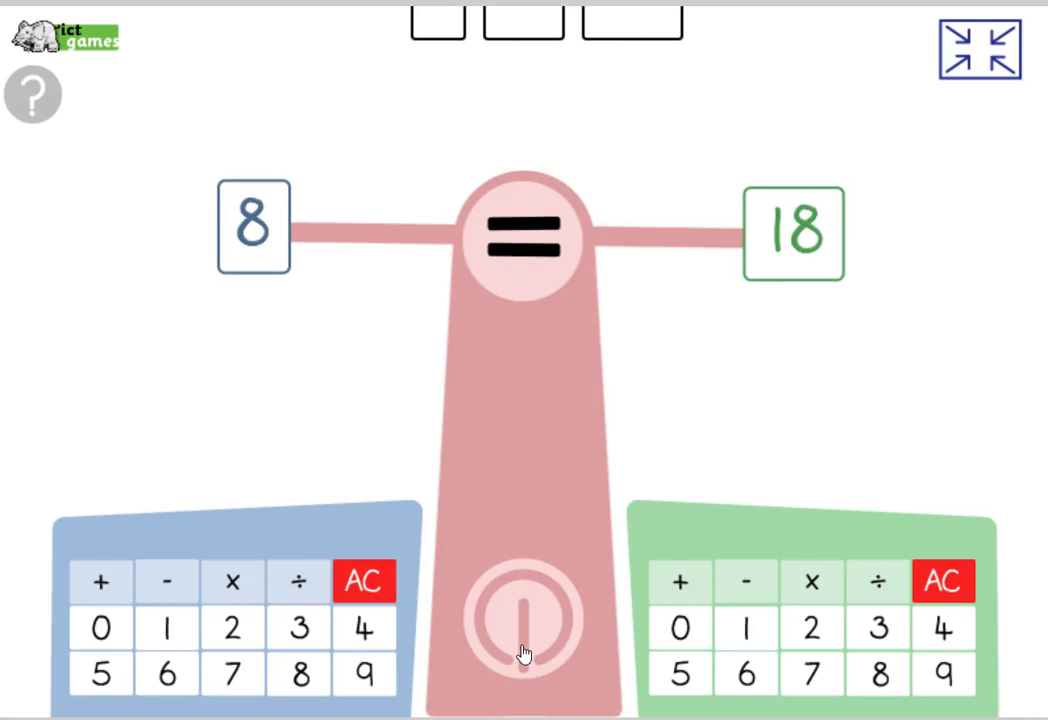
{"action": "left_click", "coordinate": [520, 620]}
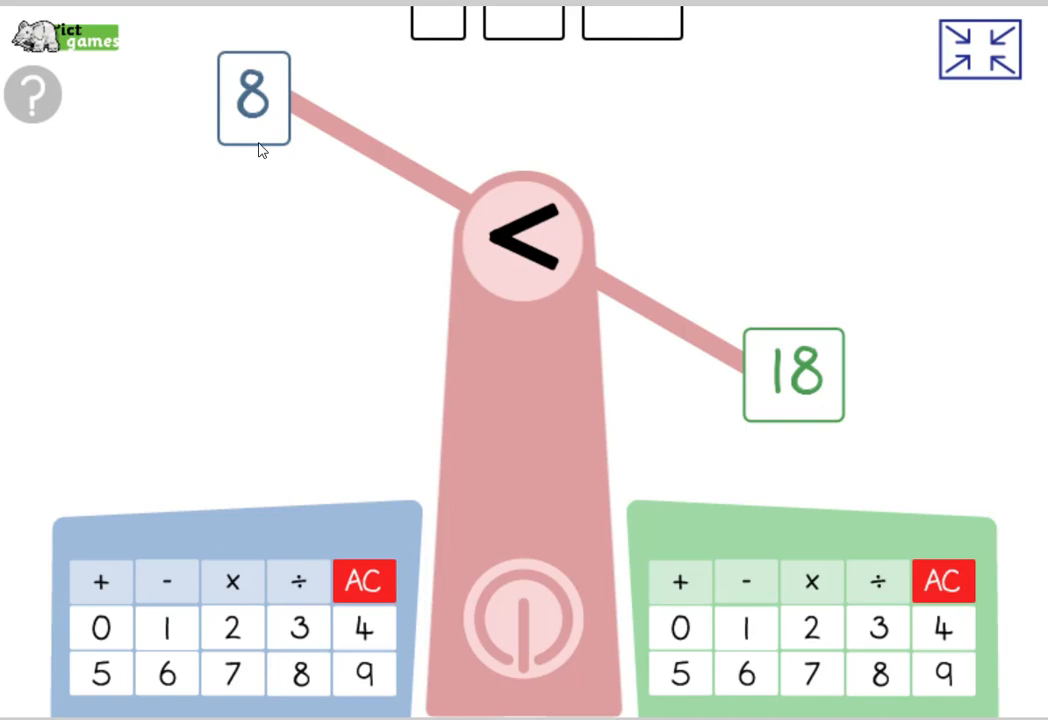
{"action": "mouse_move", "coordinate": [518, 250]}
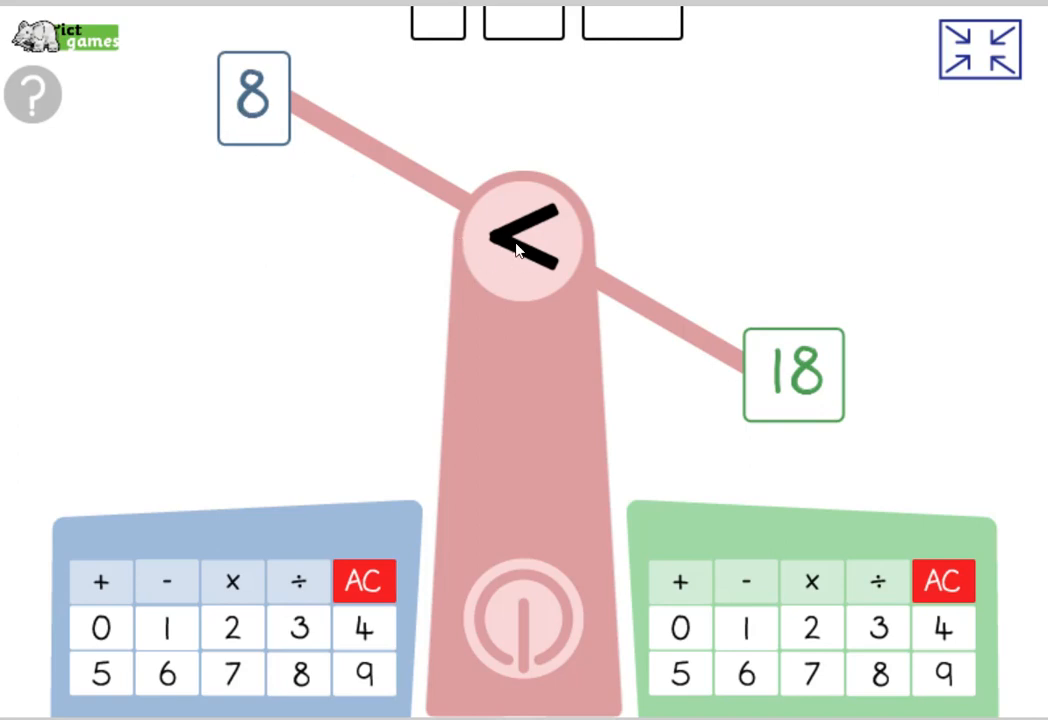
{"action": "mouse_move", "coordinate": [320, 128]}
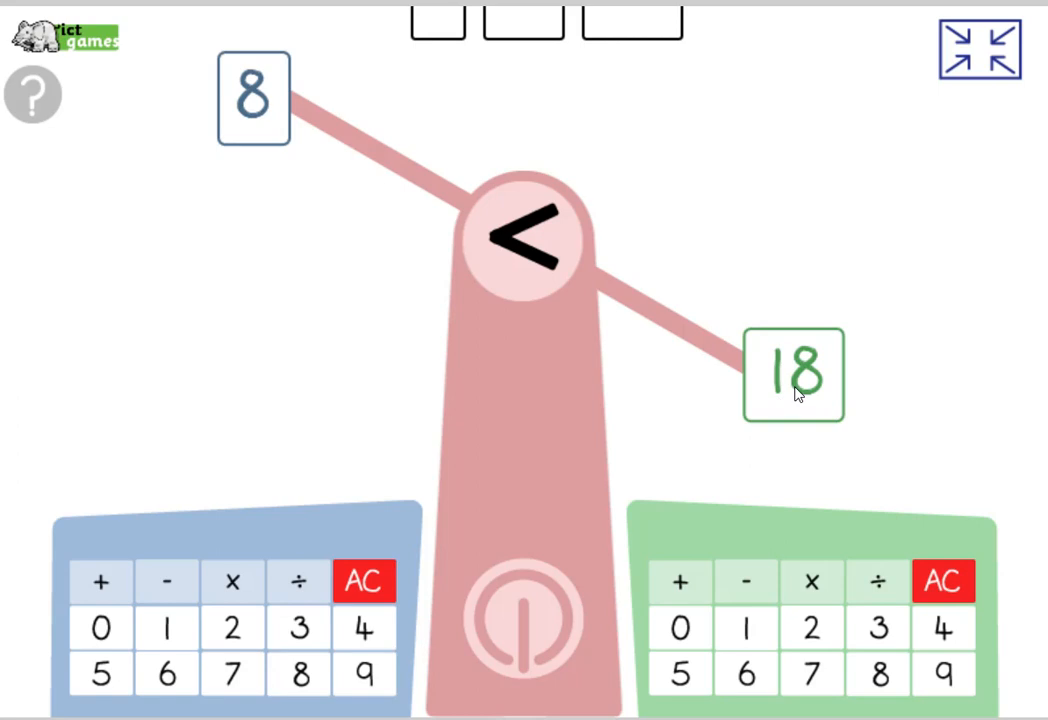
{"action": "left_click", "coordinate": [940, 580]}
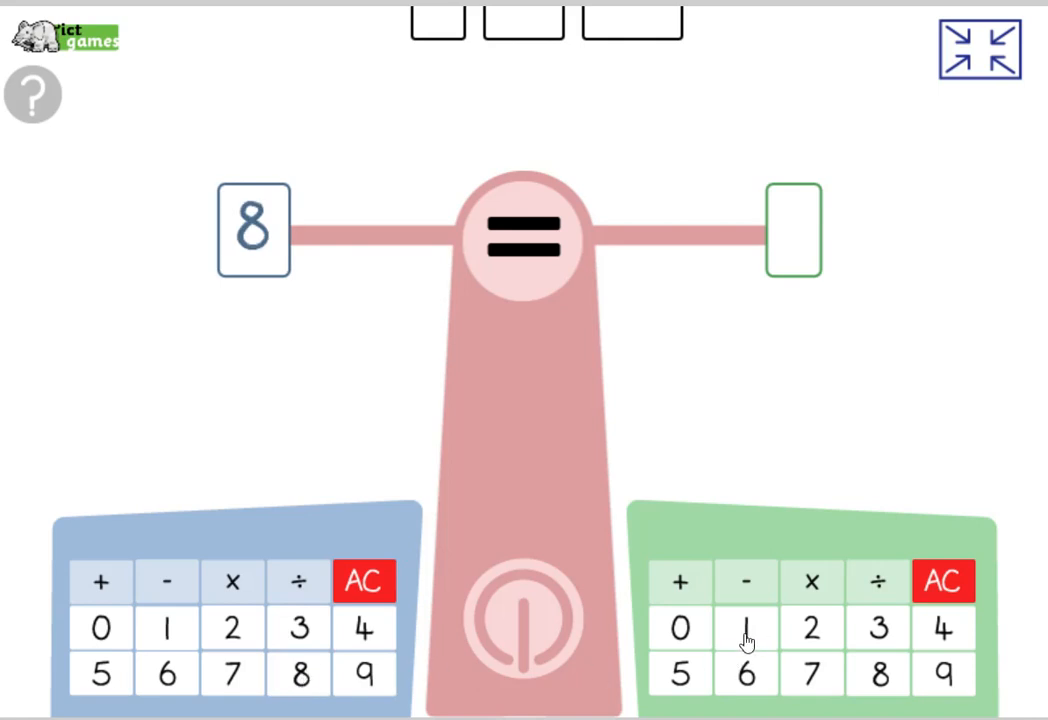
- Complete the right side as 18 - 10 to weigh against 8
{"action": "left_click", "coordinate": [744, 628]}
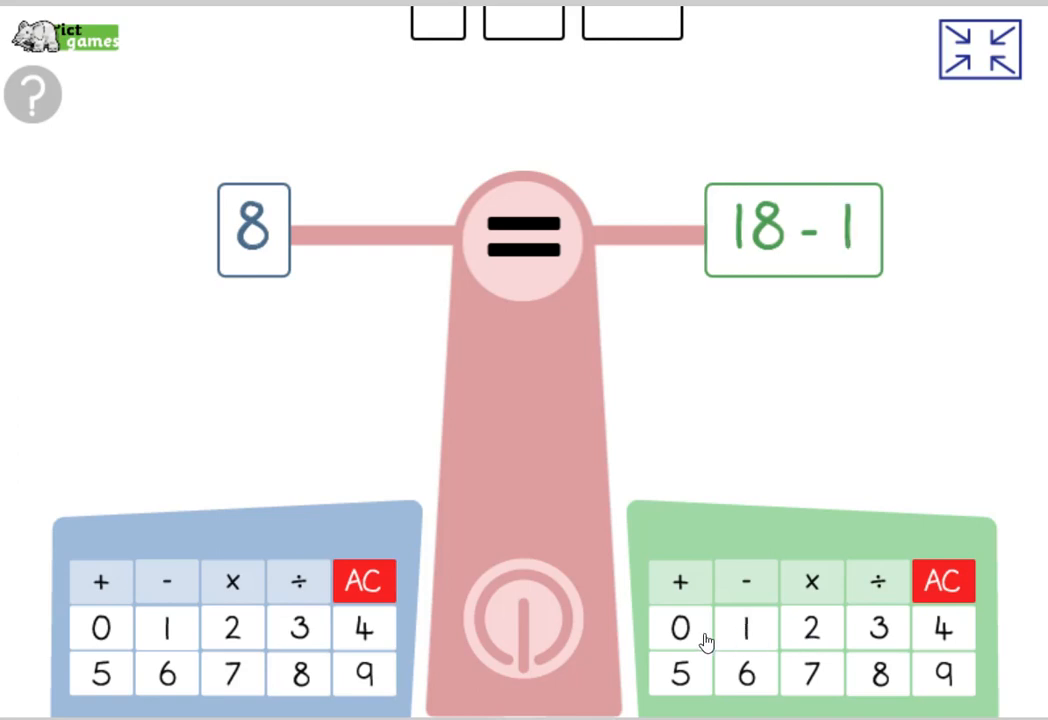
{"action": "left_click", "coordinate": [680, 628]}
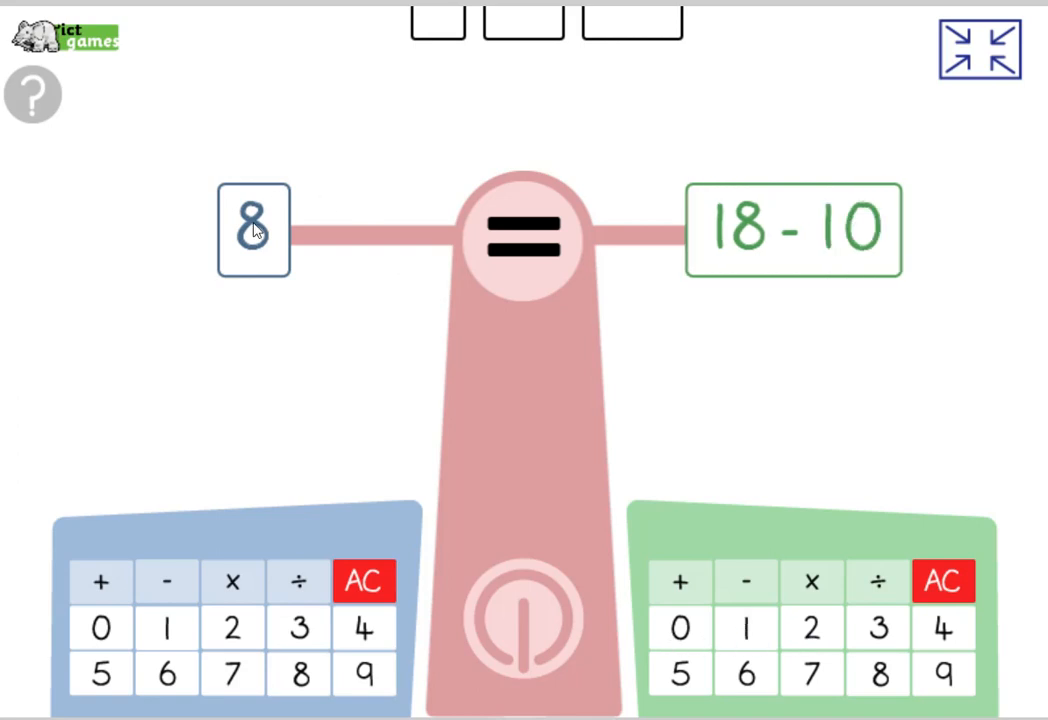
{"action": "mouse_move", "coordinate": [576, 596]}
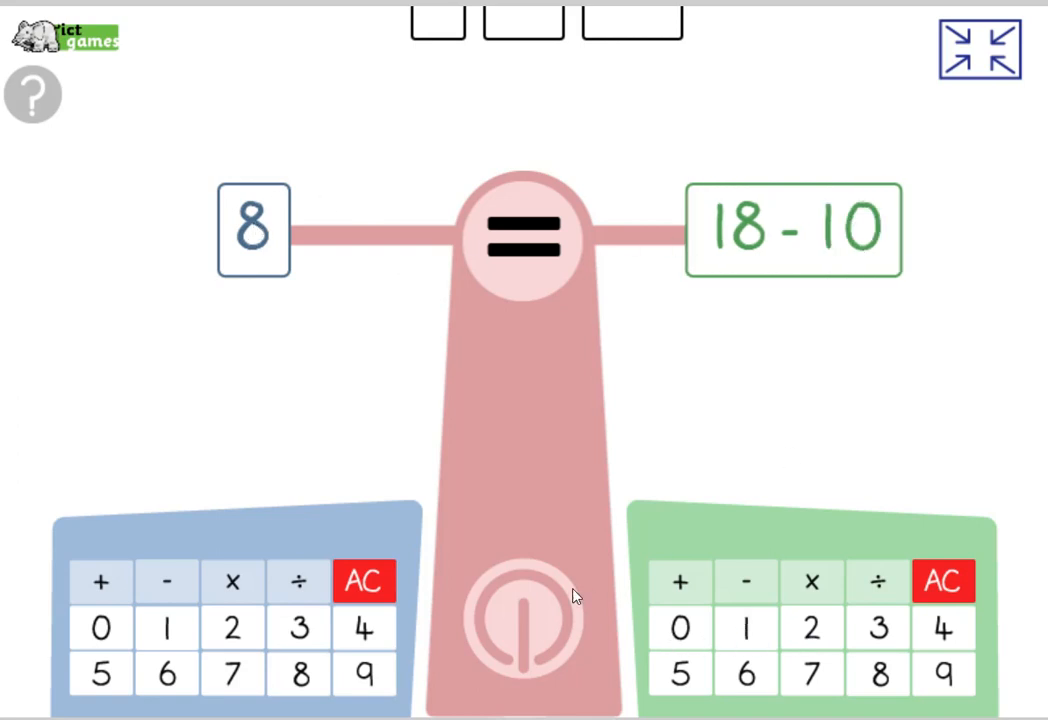
{"action": "mouse_move", "coordinate": [556, 638]}
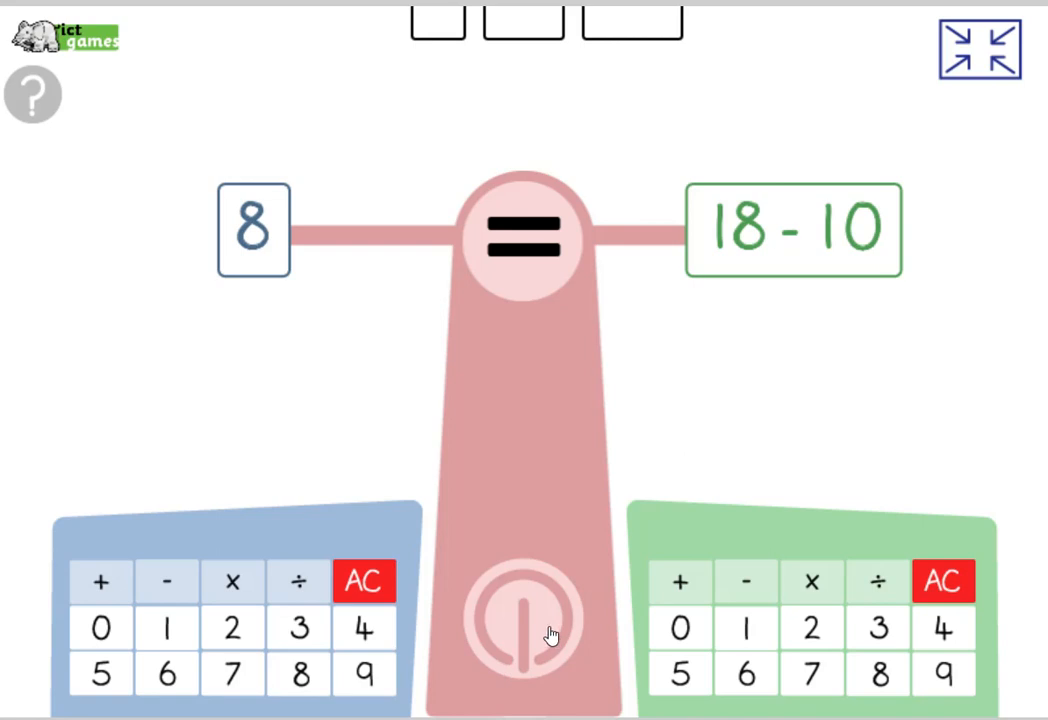
{"action": "mouse_move", "coordinate": [490, 240]}
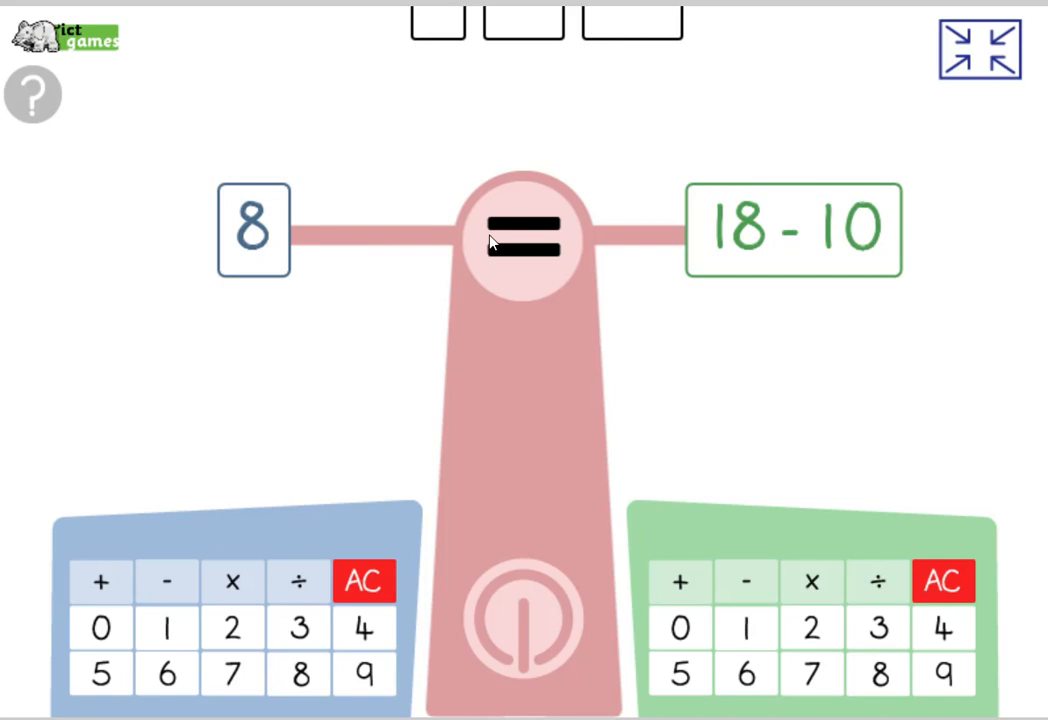
{"action": "mouse_move", "coordinate": [488, 256]}
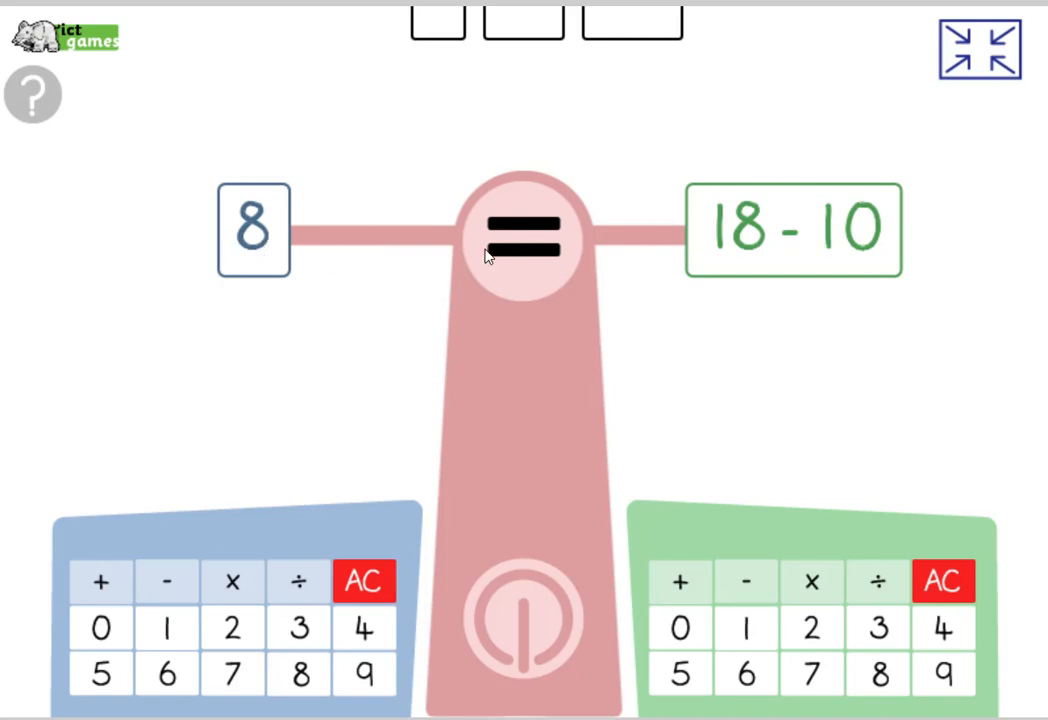
{"action": "mouse_move", "coordinate": [872, 248]}
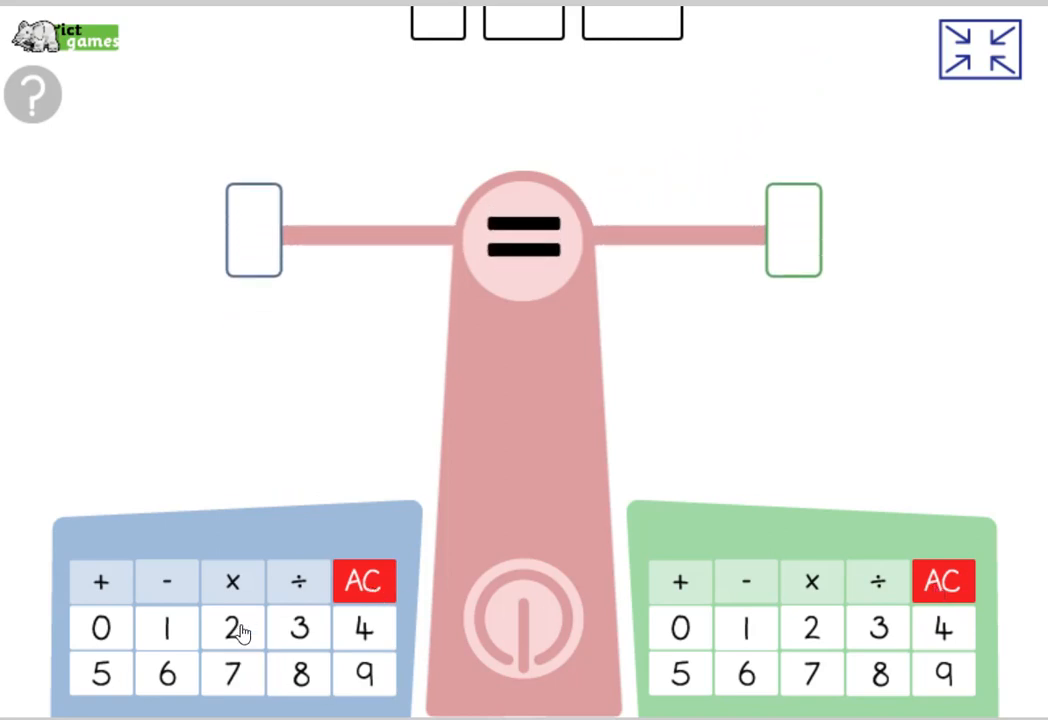
- Enter 25 - 10 on the left keypad and 2 + 20 on the right
{"action": "left_click", "coordinate": [232, 628]}
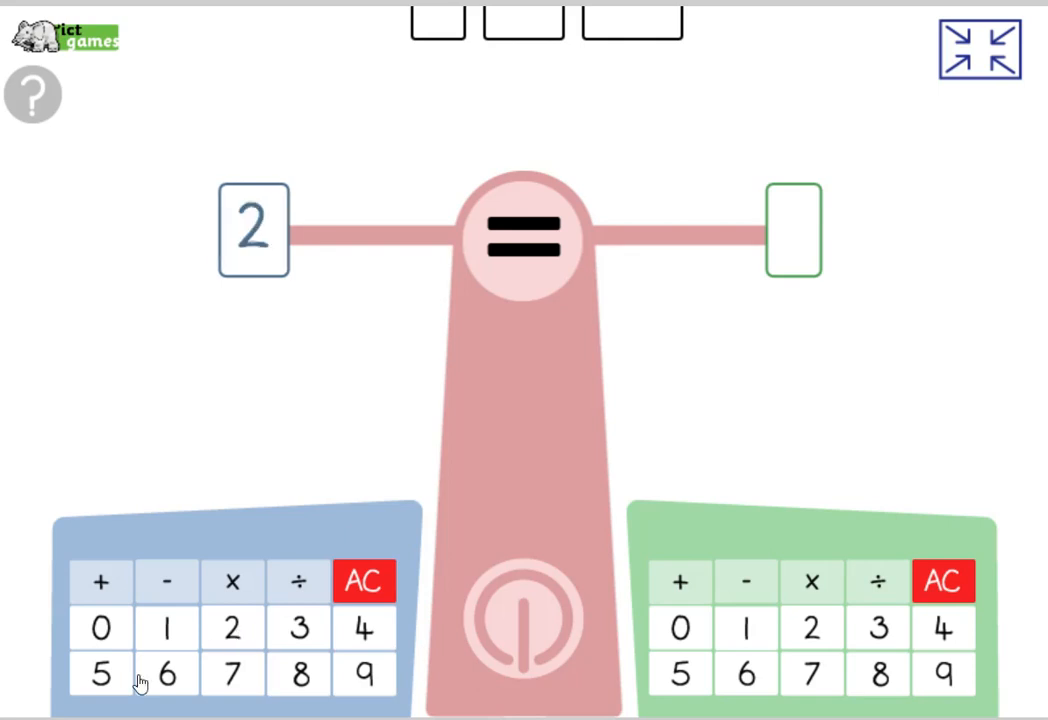
{"action": "left_click", "coordinate": [166, 580]}
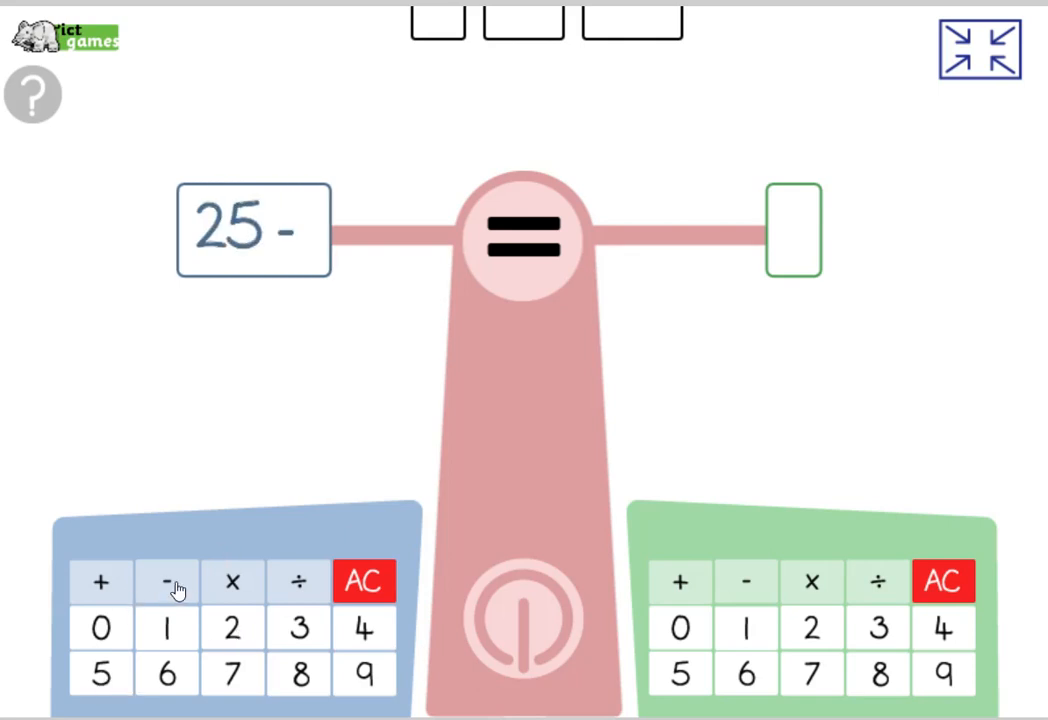
{"action": "left_click", "coordinate": [100, 628]}
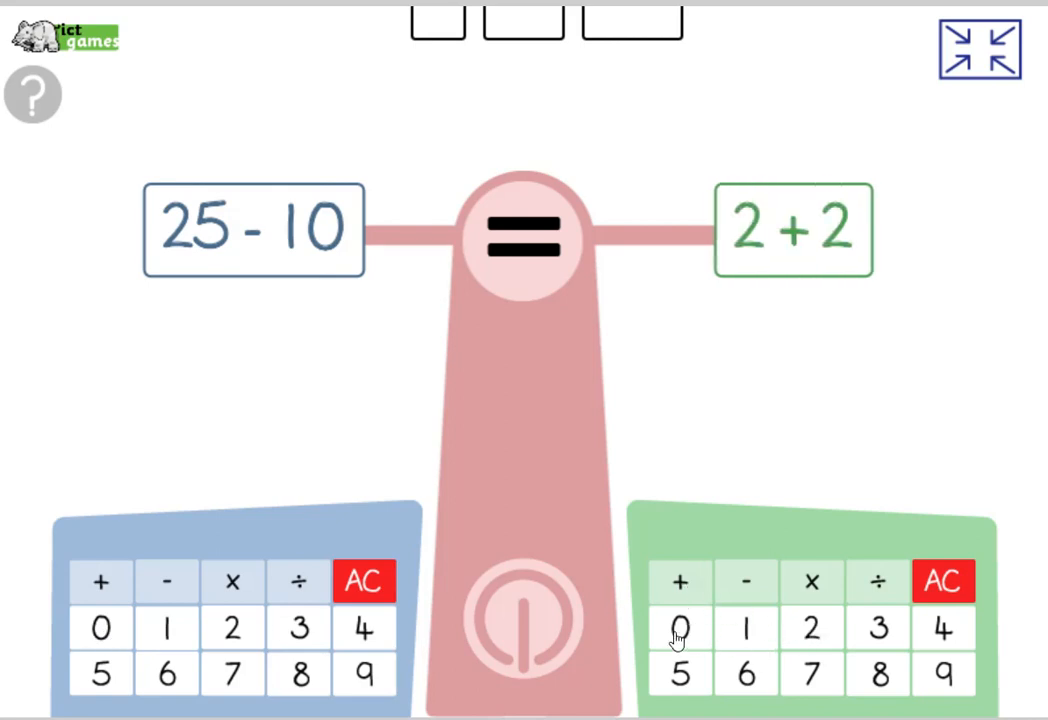
{"action": "left_click", "coordinate": [680, 628]}
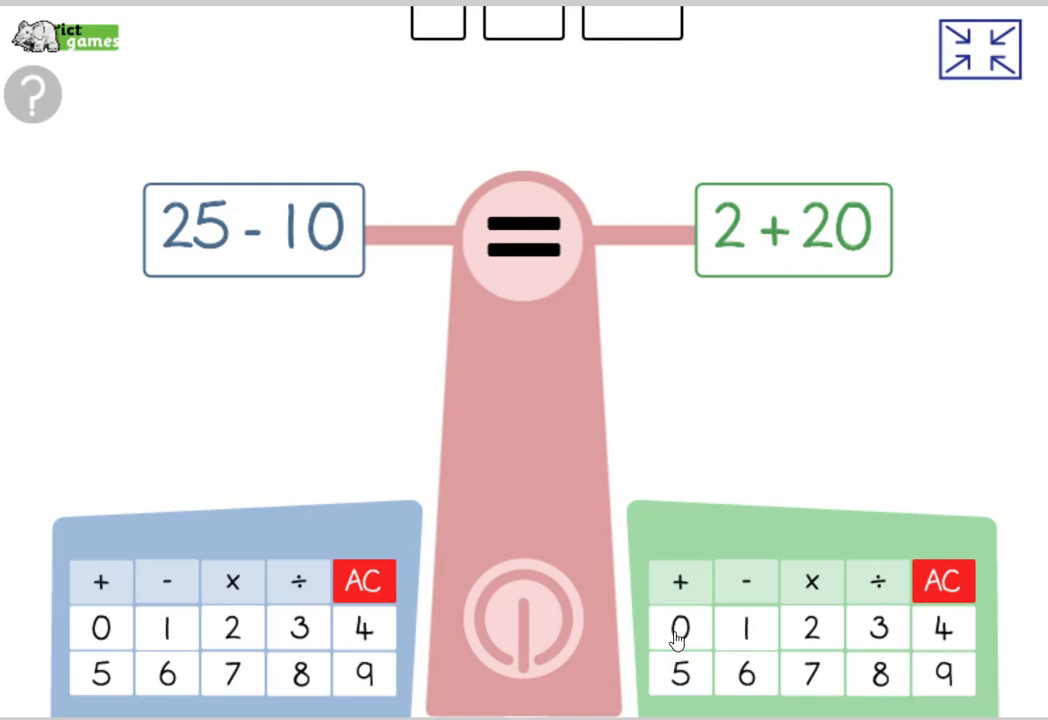
{"action": "mouse_move", "coordinate": [680, 640]}
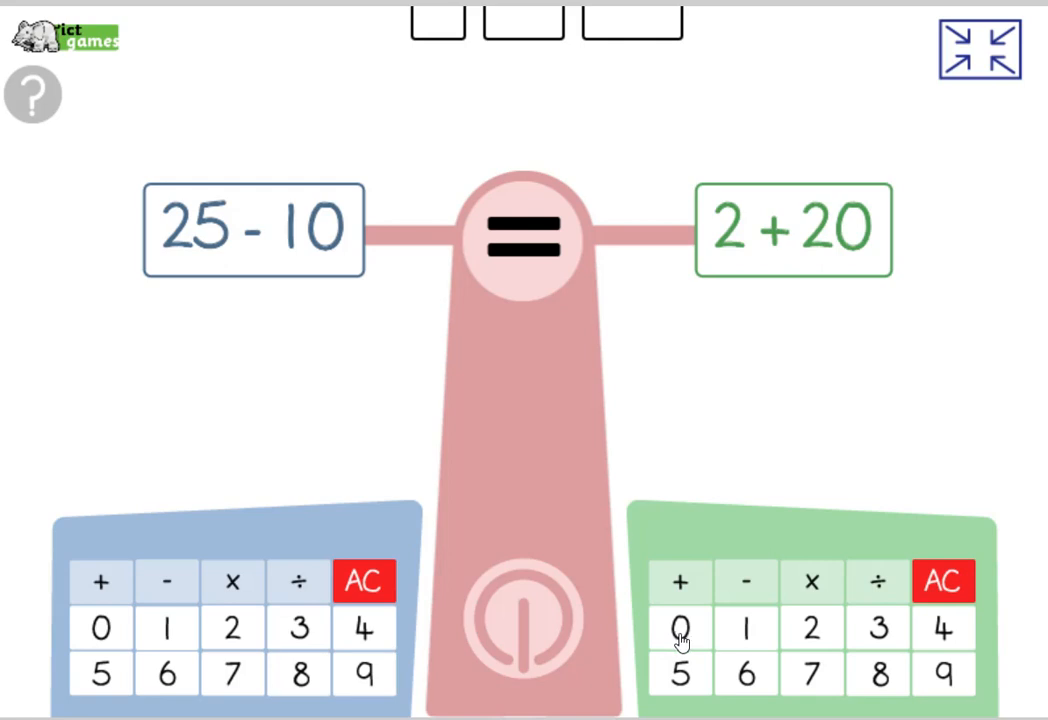
{"action": "mouse_move", "coordinate": [492, 636]}
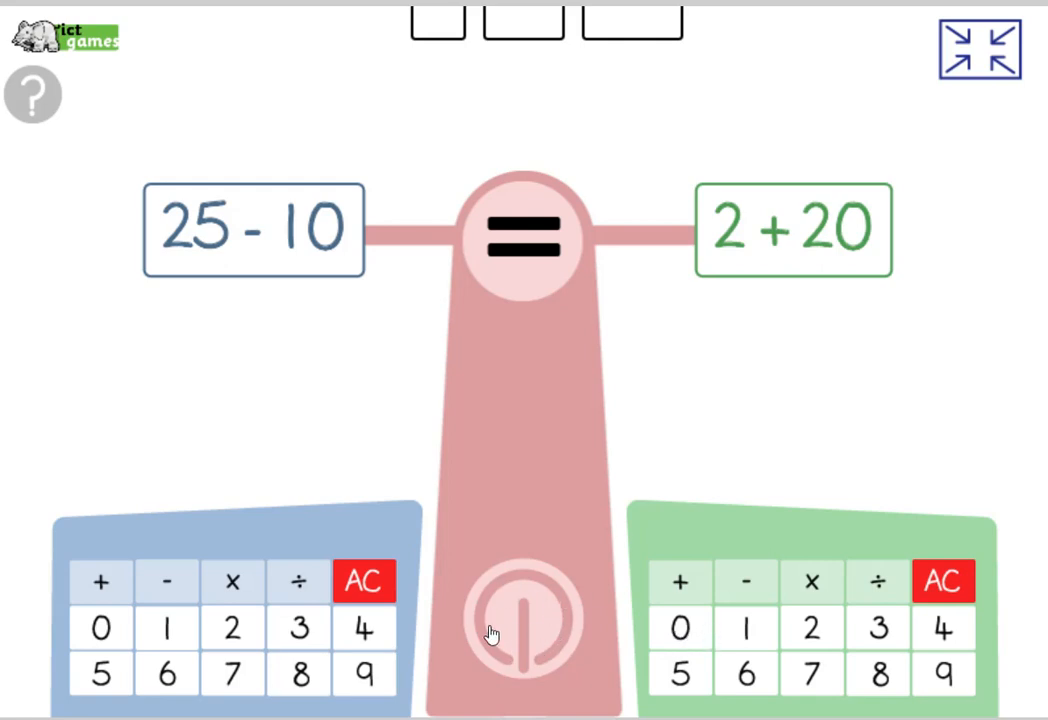
{"action": "mouse_move", "coordinate": [528, 612]}
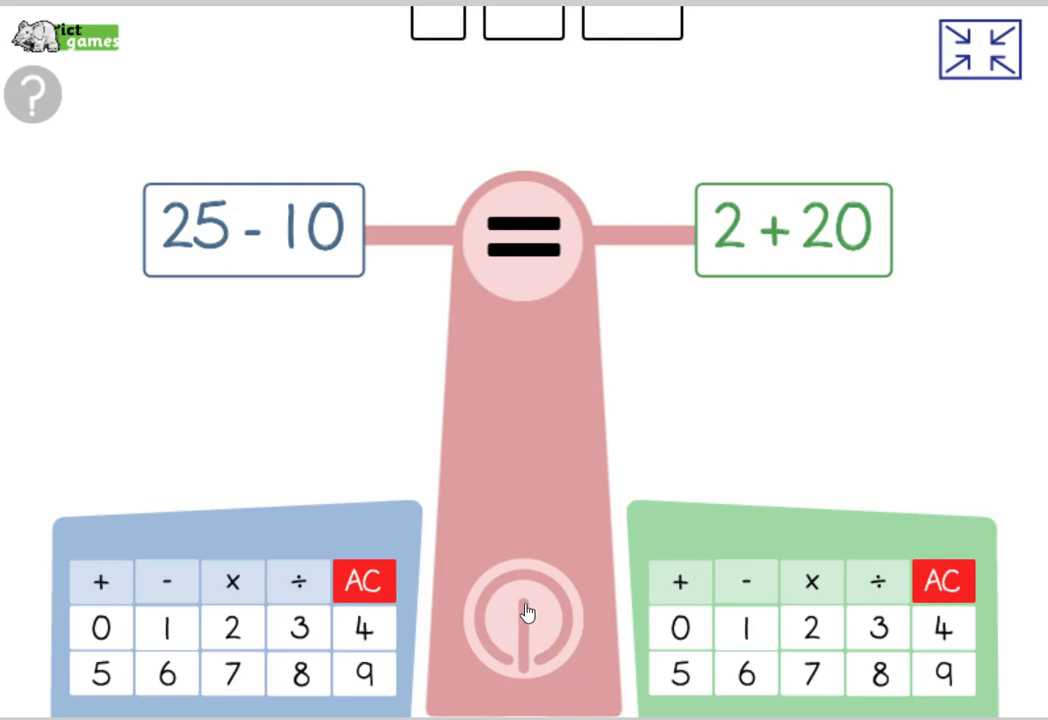
{"action": "mouse_move", "coordinate": [188, 248]}
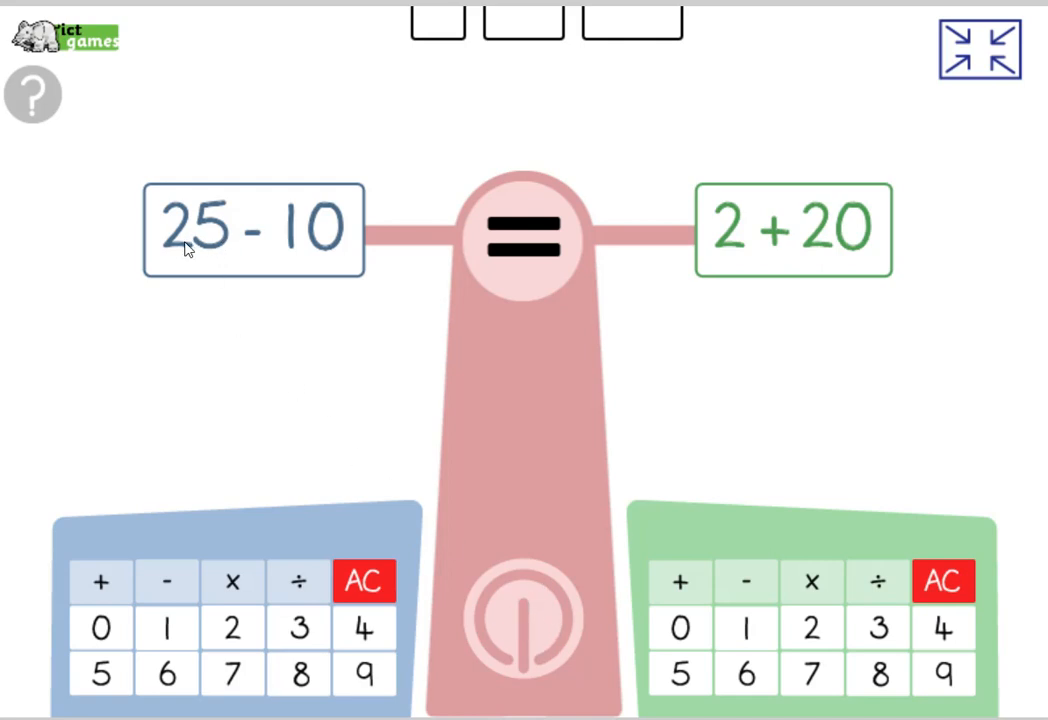
{"action": "mouse_move", "coordinate": [216, 254]}
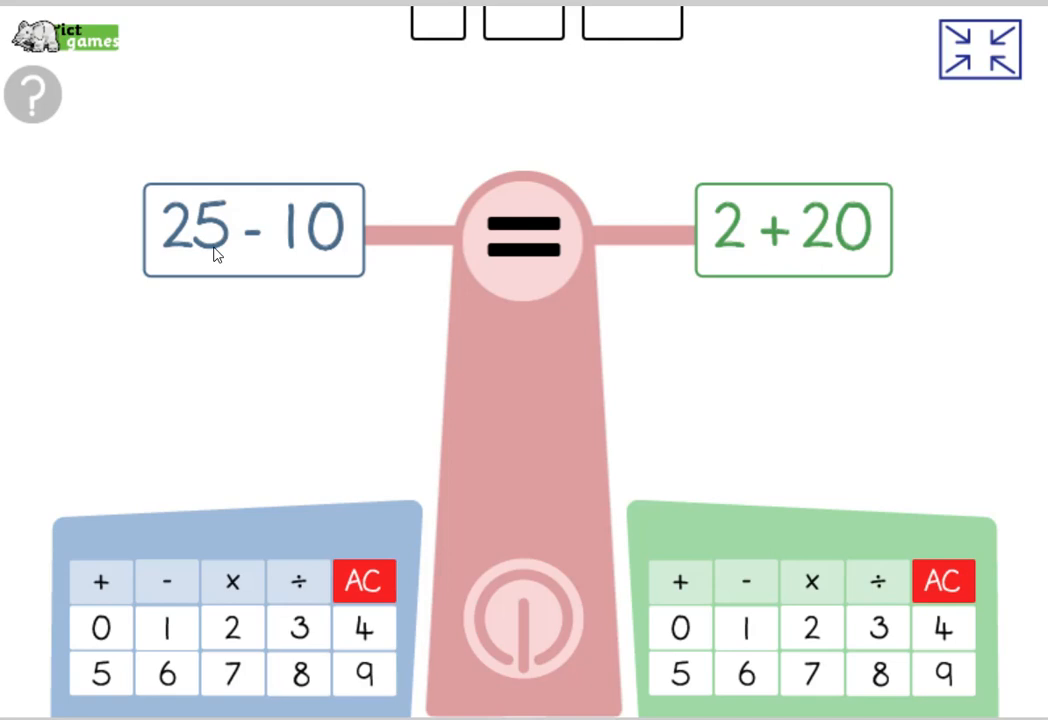
{"action": "mouse_move", "coordinate": [200, 258]}
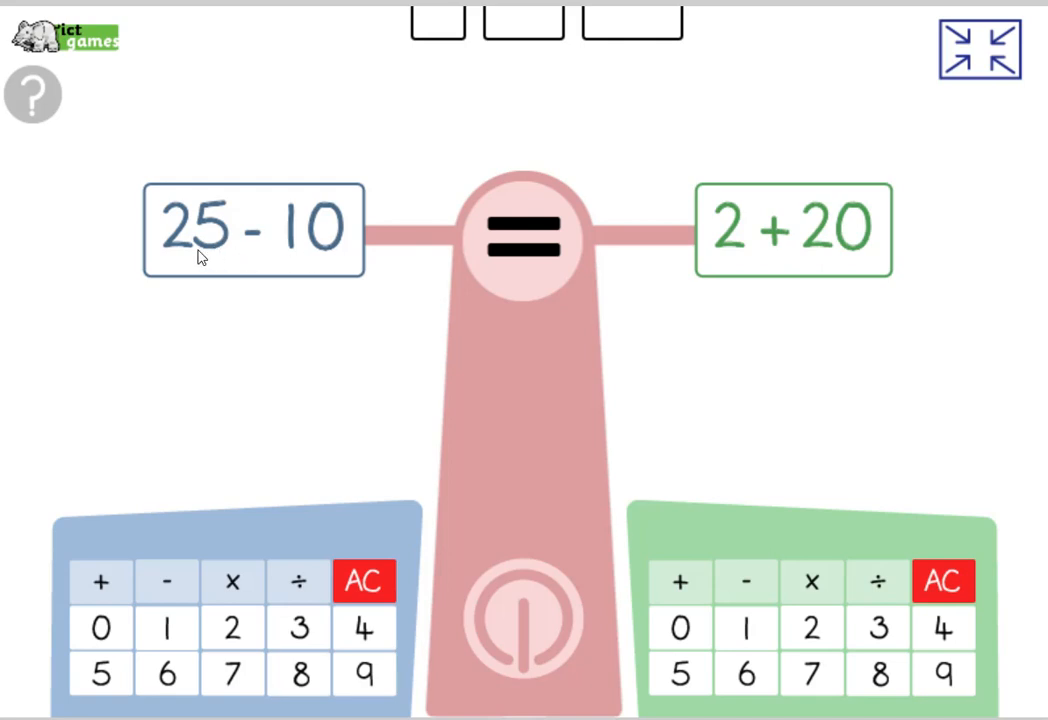
{"action": "mouse_move", "coordinate": [204, 260]}
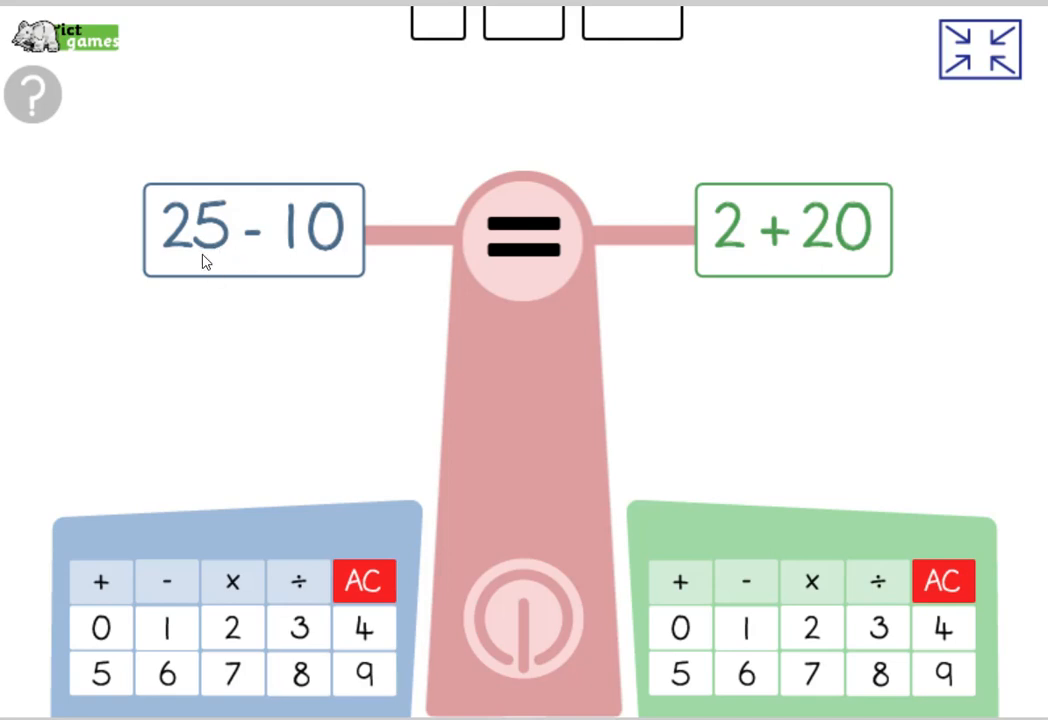
{"action": "mouse_move", "coordinate": [764, 260]}
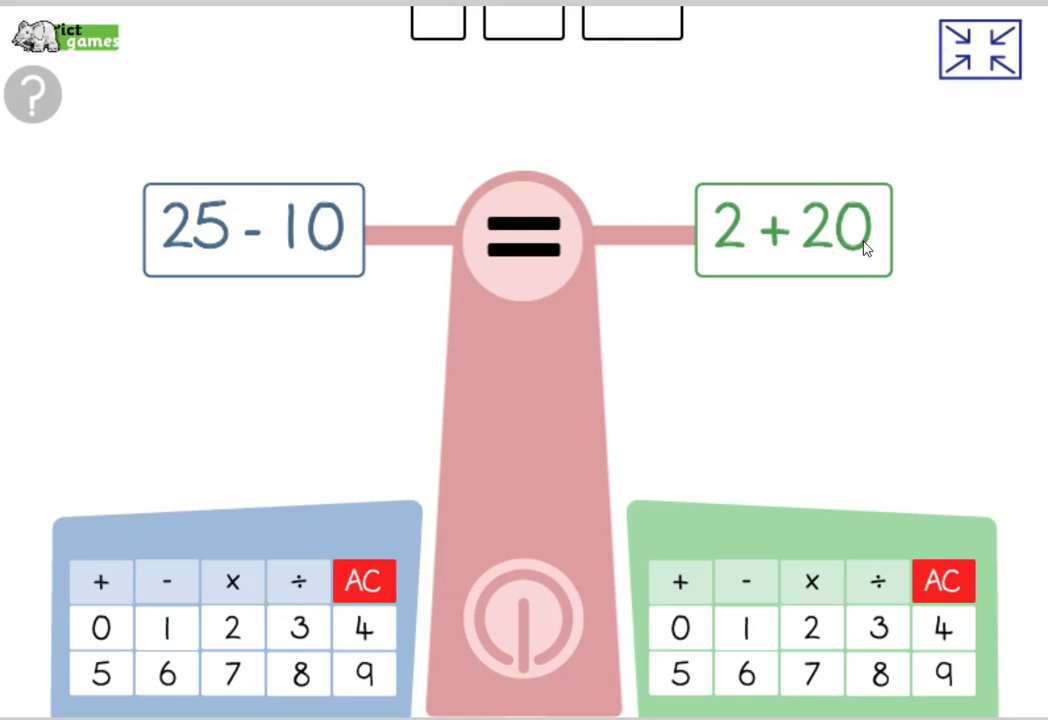
{"action": "mouse_move", "coordinate": [640, 344]}
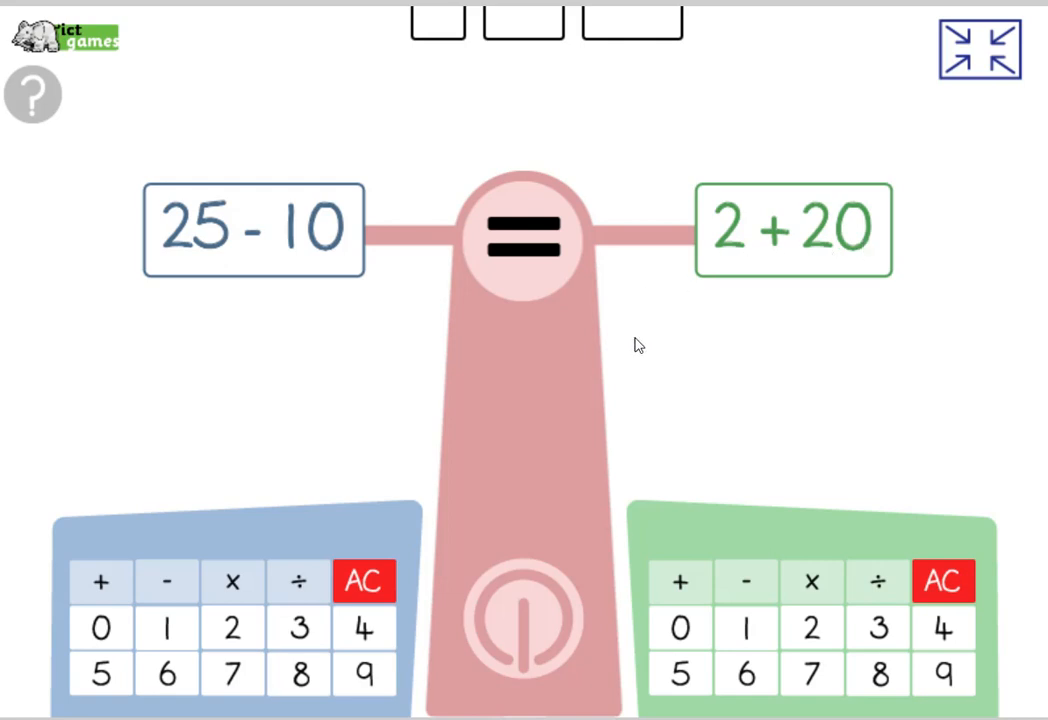
{"action": "mouse_move", "coordinate": [172, 266]}
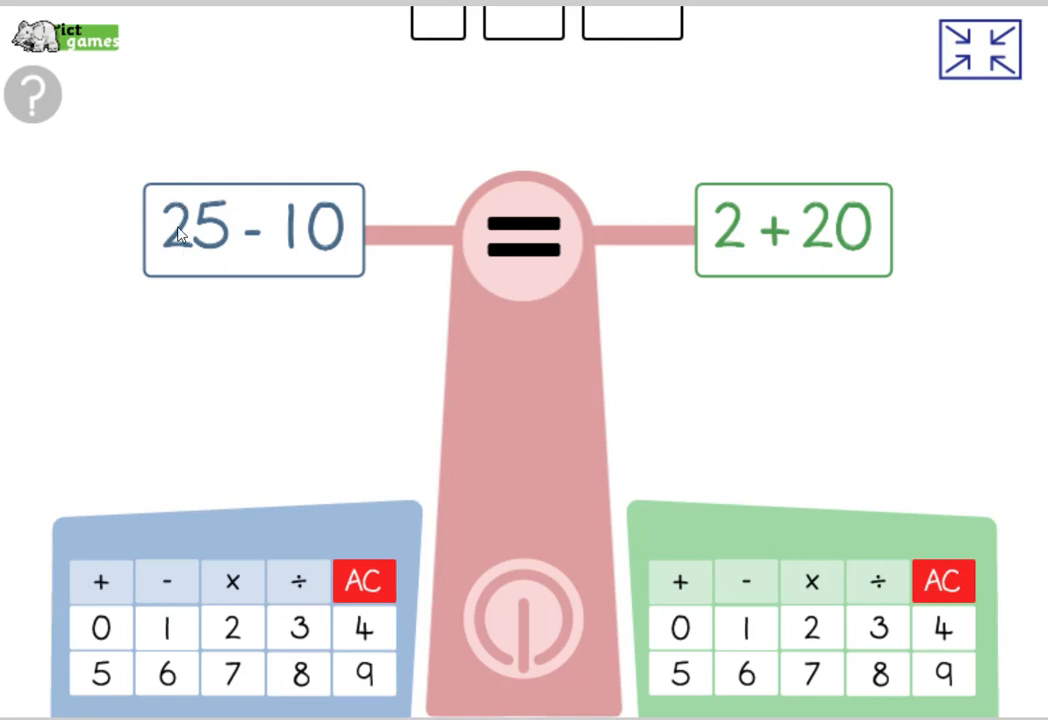
{"action": "mouse_move", "coordinate": [752, 238]}
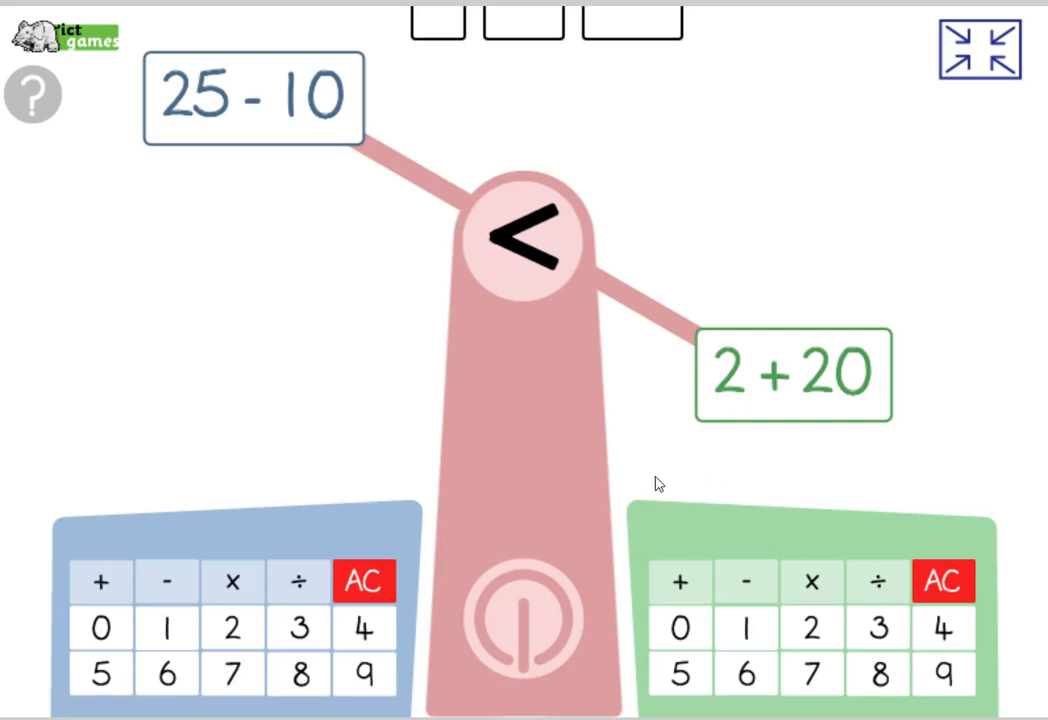
- Clear the scales and enter 36 - 10 as the left expression
{"action": "left_click", "coordinate": [944, 580]}
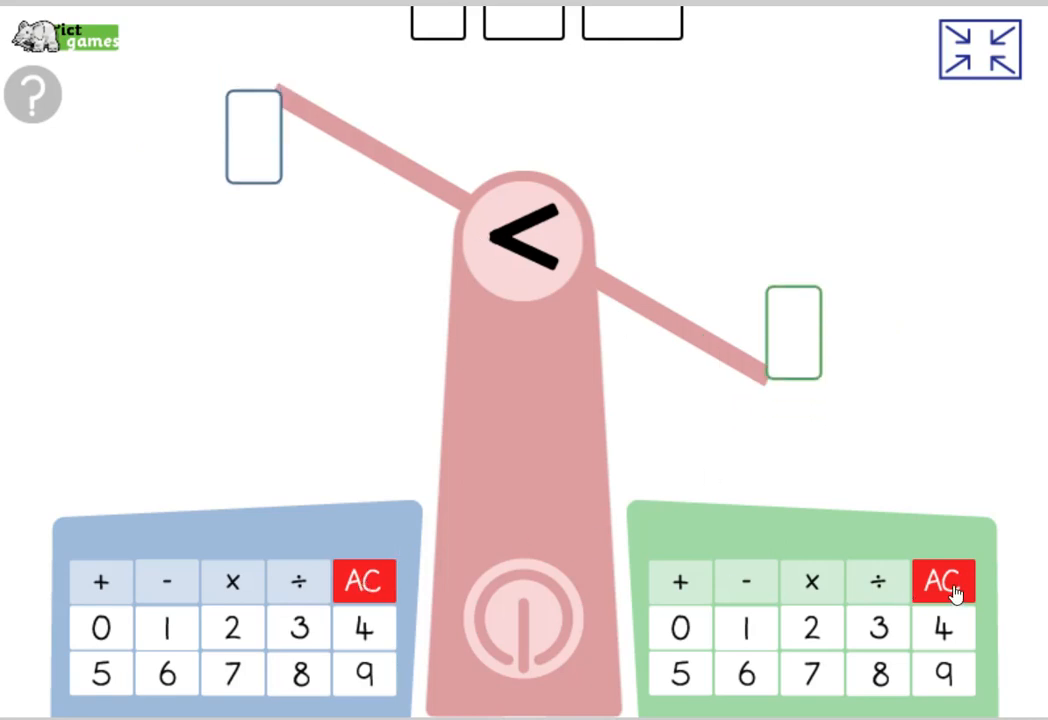
{"action": "left_click", "coordinate": [300, 628]}
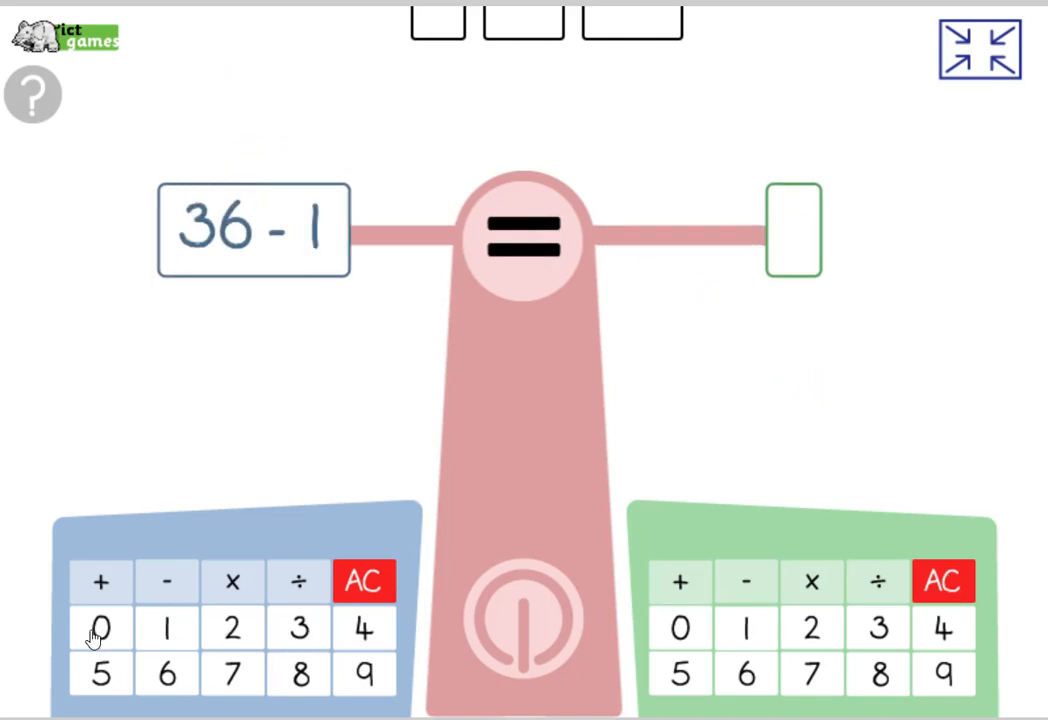
{"action": "left_click", "coordinate": [100, 628]}
{"action": "type", "text": "27"}
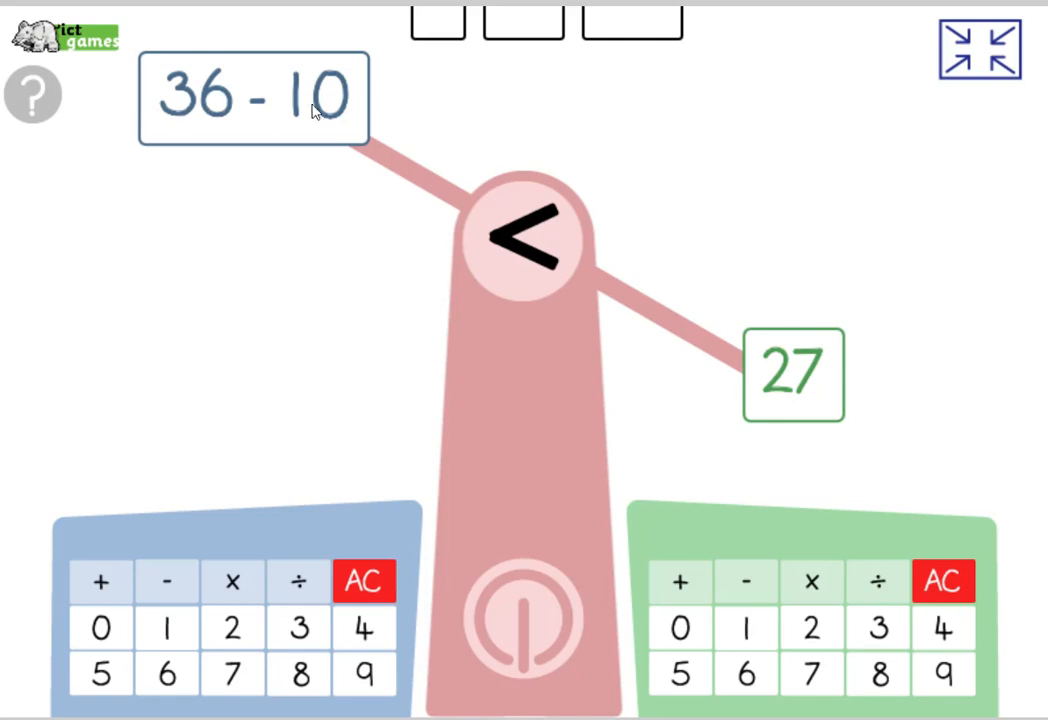
{"action": "mouse_move", "coordinate": [206, 112]}
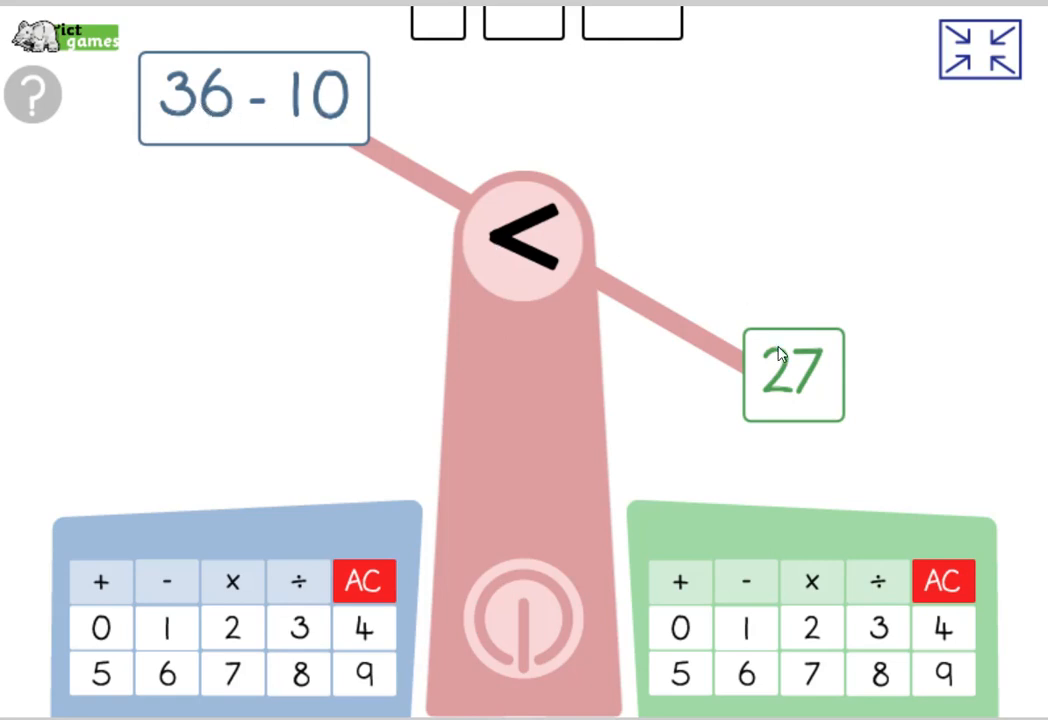
{"action": "mouse_move", "coordinate": [780, 352]}
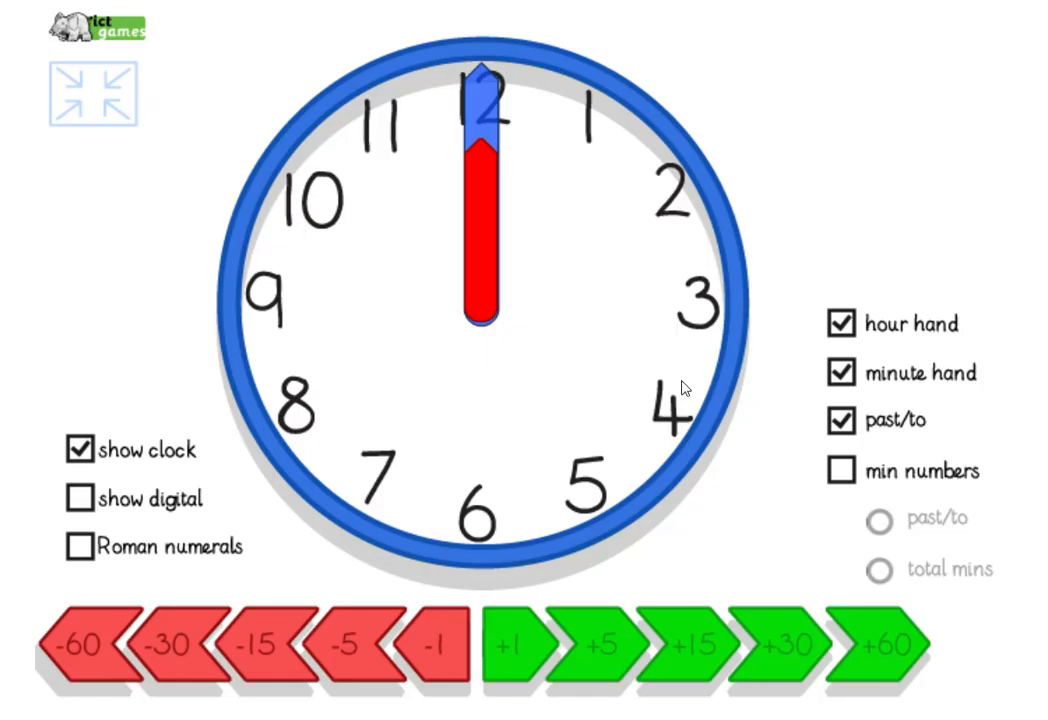
- Hide the hour hand so only the minute hand shows
{"action": "left_click", "coordinate": [840, 324]}
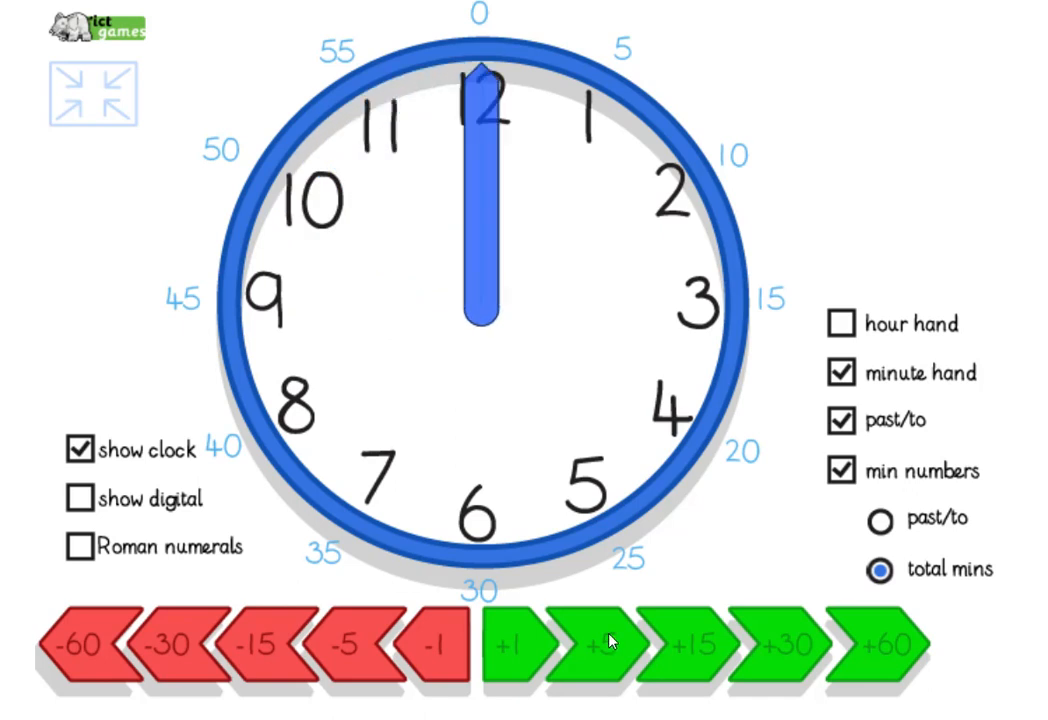
- Show the hour hand again, pointing at 10 o'clock
{"action": "left_click", "coordinate": [840, 324]}
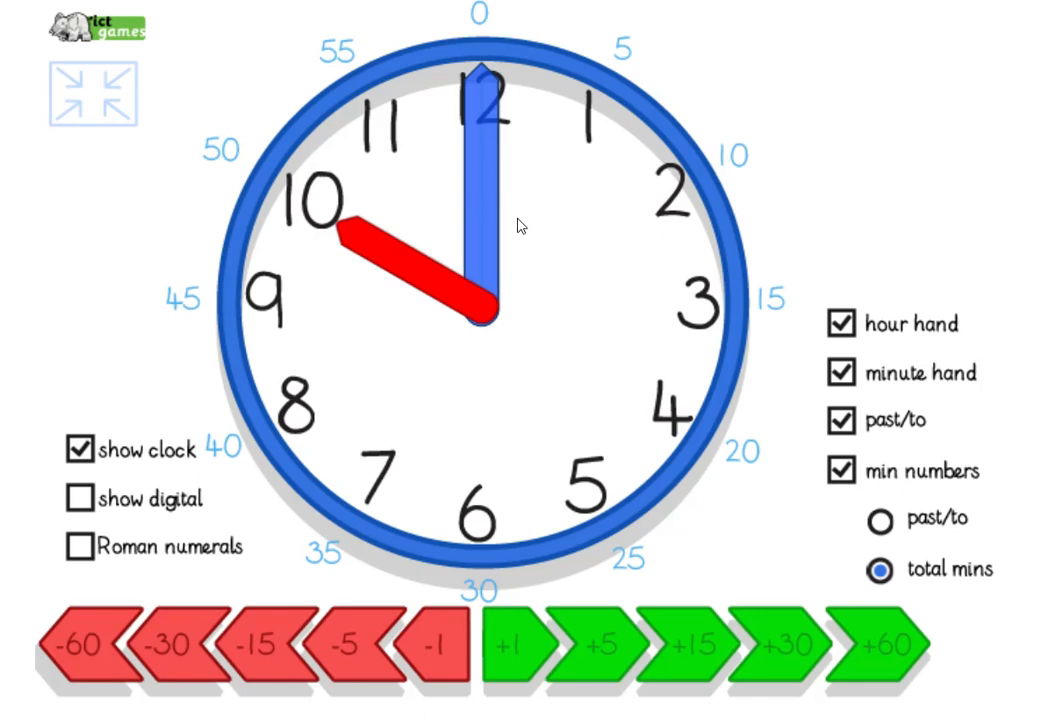
{"action": "mouse_move", "coordinate": [476, 240]}
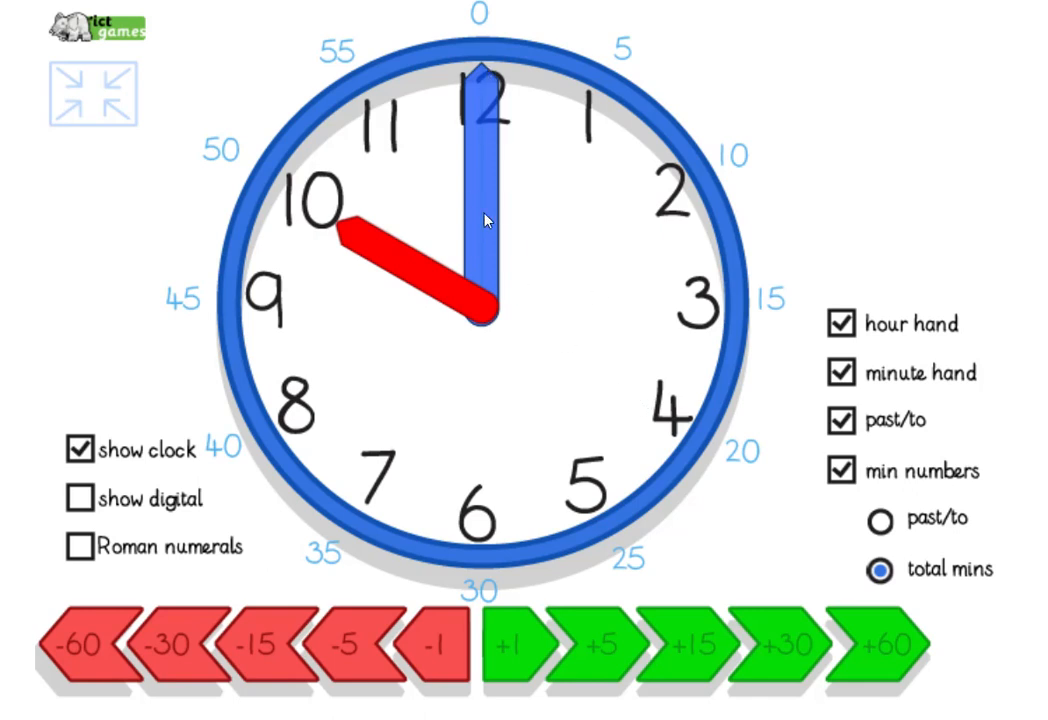
{"action": "mouse_move", "coordinate": [332, 228]}
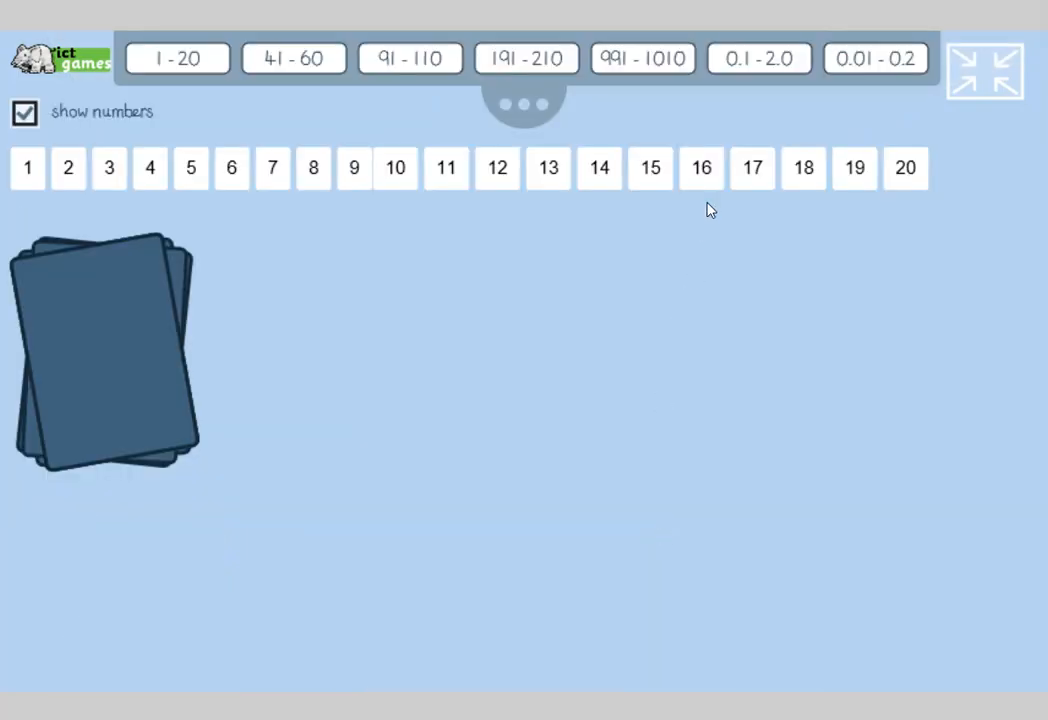
- Choose the 91 to 110 number range, turning up 104
{"action": "left_click", "coordinate": [524, 58]}
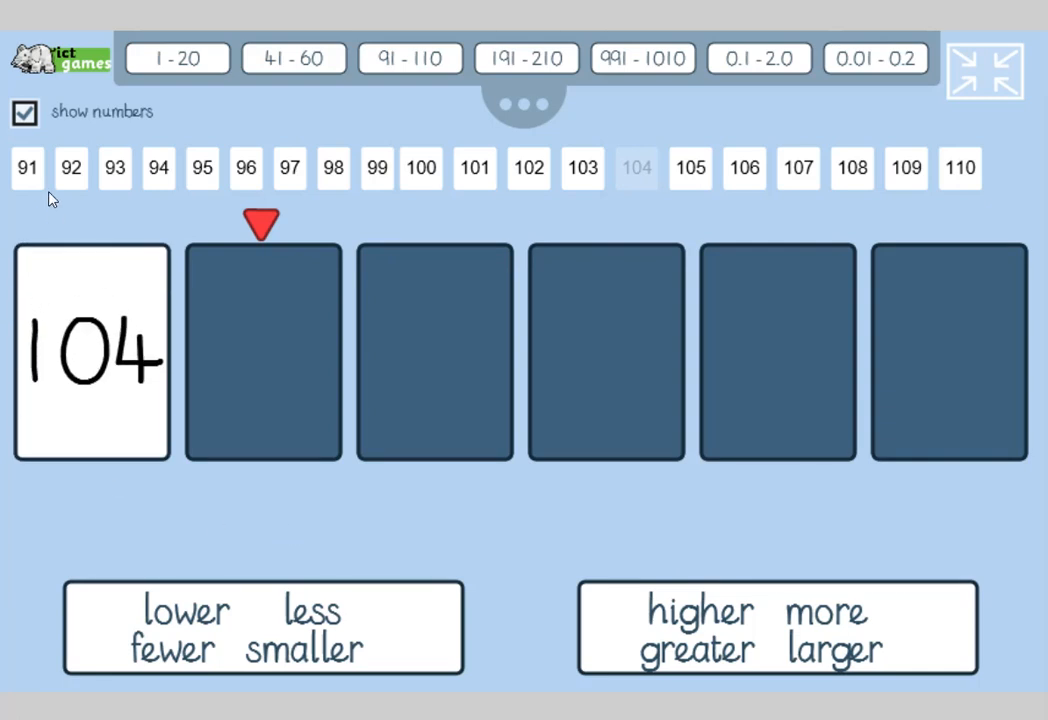
{"action": "mouse_move", "coordinate": [964, 174]}
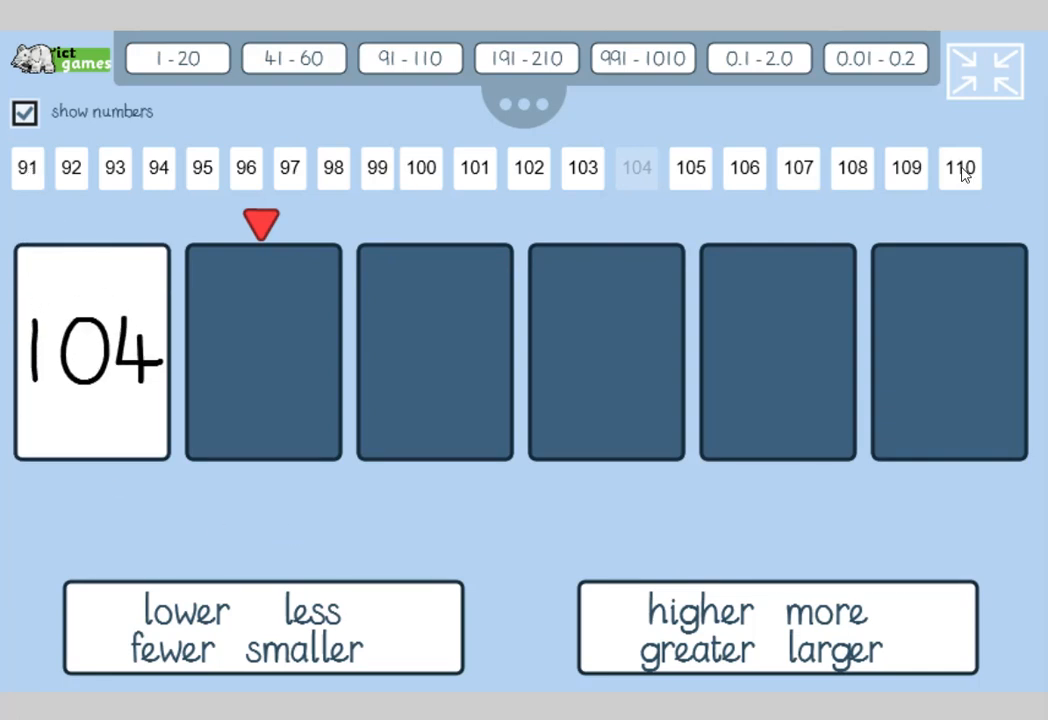
{"action": "mouse_move", "coordinate": [168, 414]}
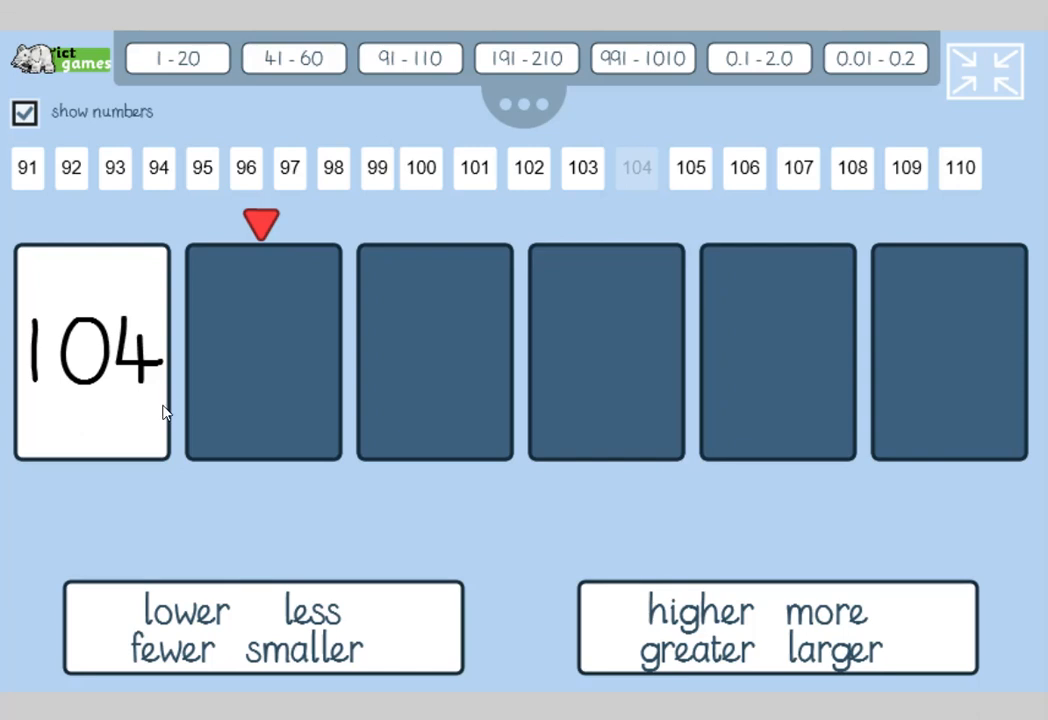
{"action": "mouse_move", "coordinate": [268, 378]}
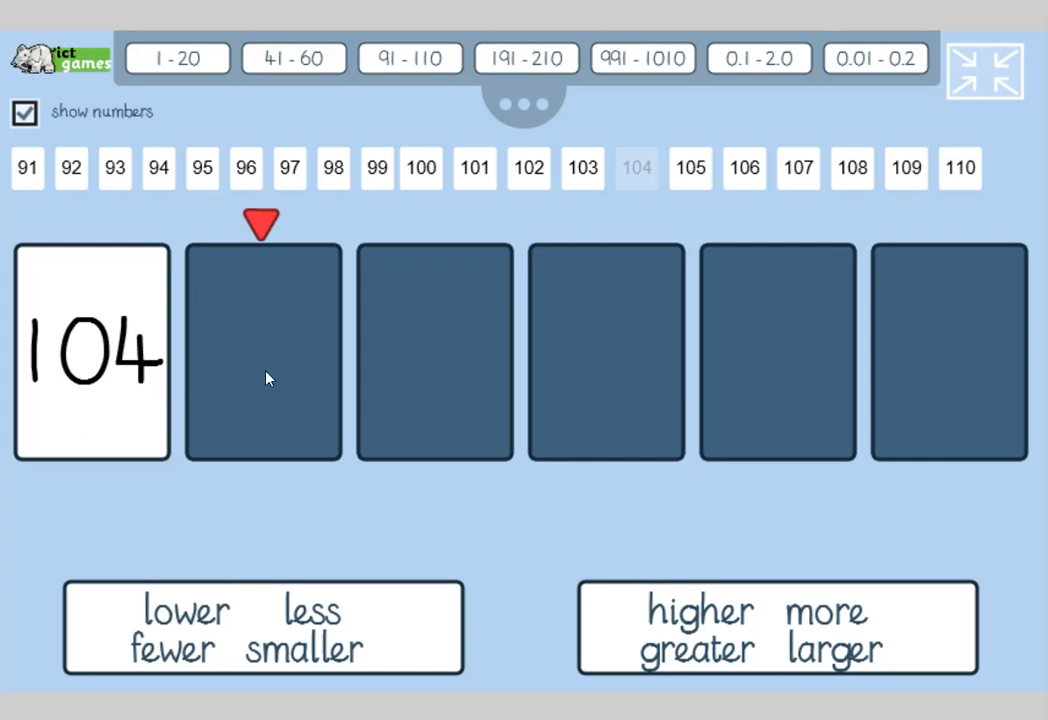
{"action": "mouse_move", "coordinate": [248, 582]}
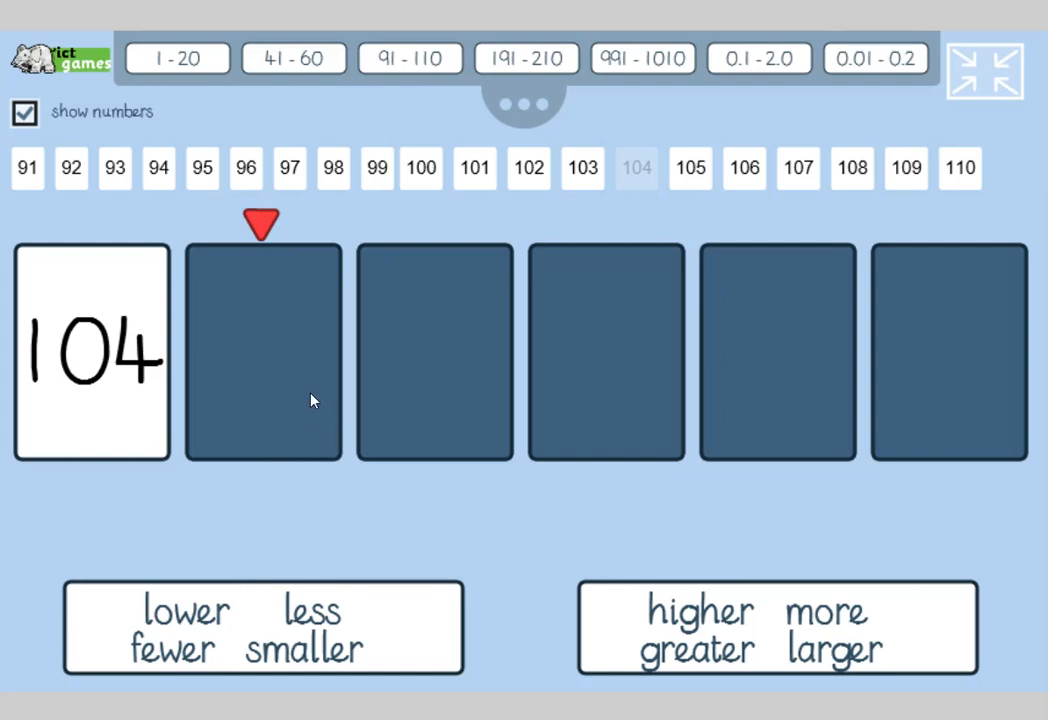
{"action": "mouse_move", "coordinate": [676, 178]}
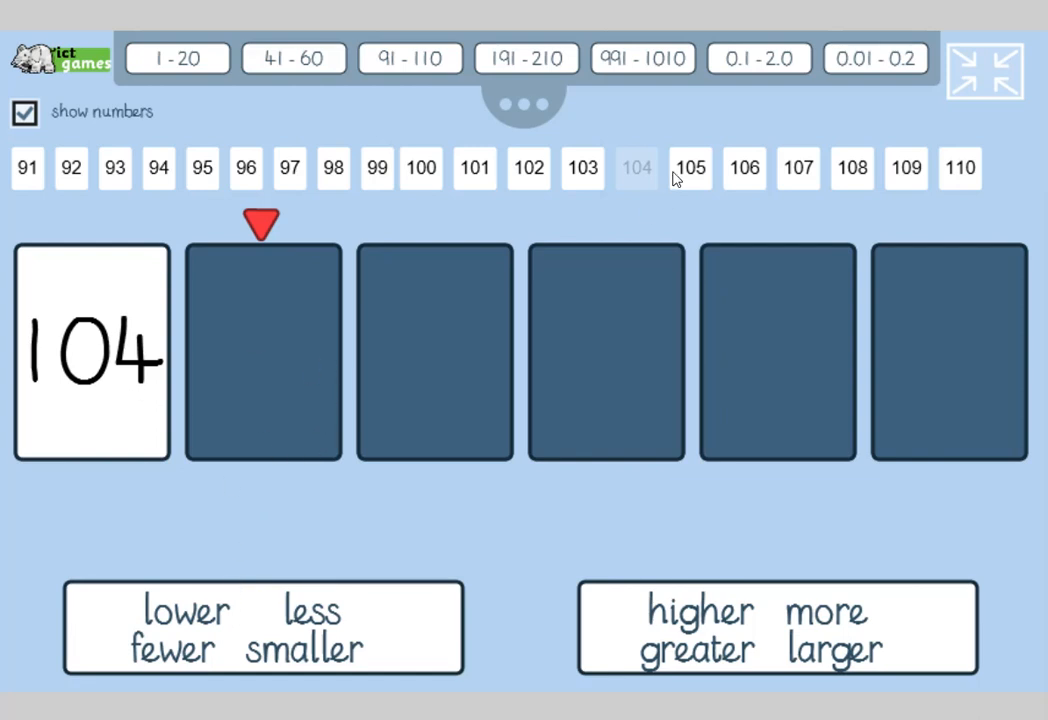
{"action": "mouse_move", "coordinate": [620, 164]}
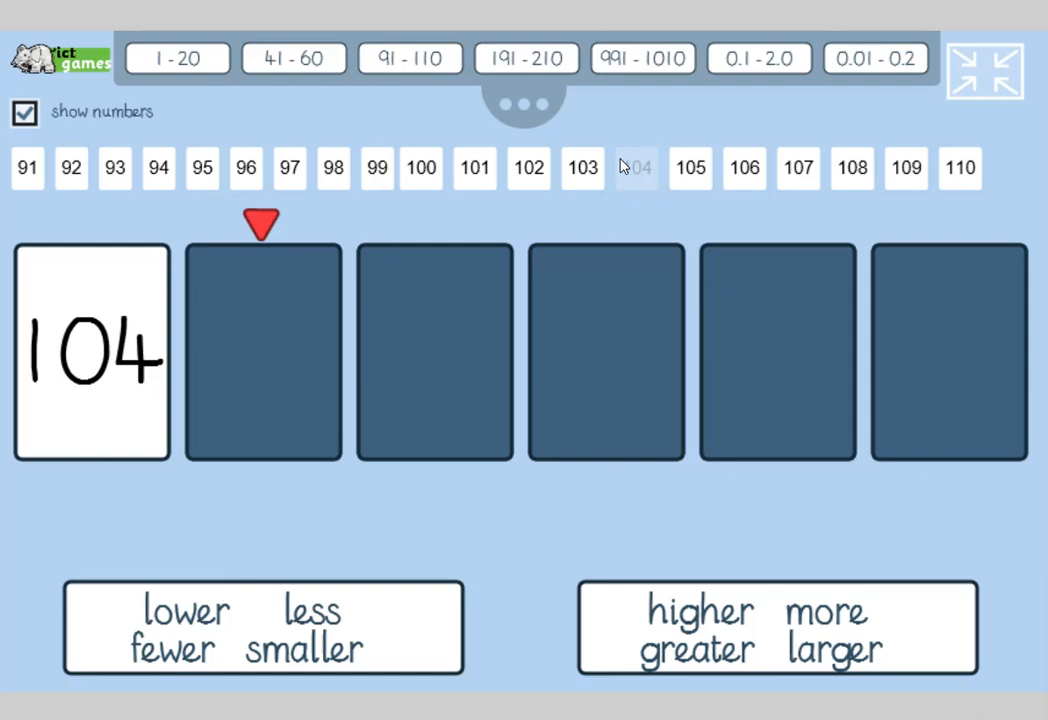
{"action": "mouse_move", "coordinate": [656, 184]}
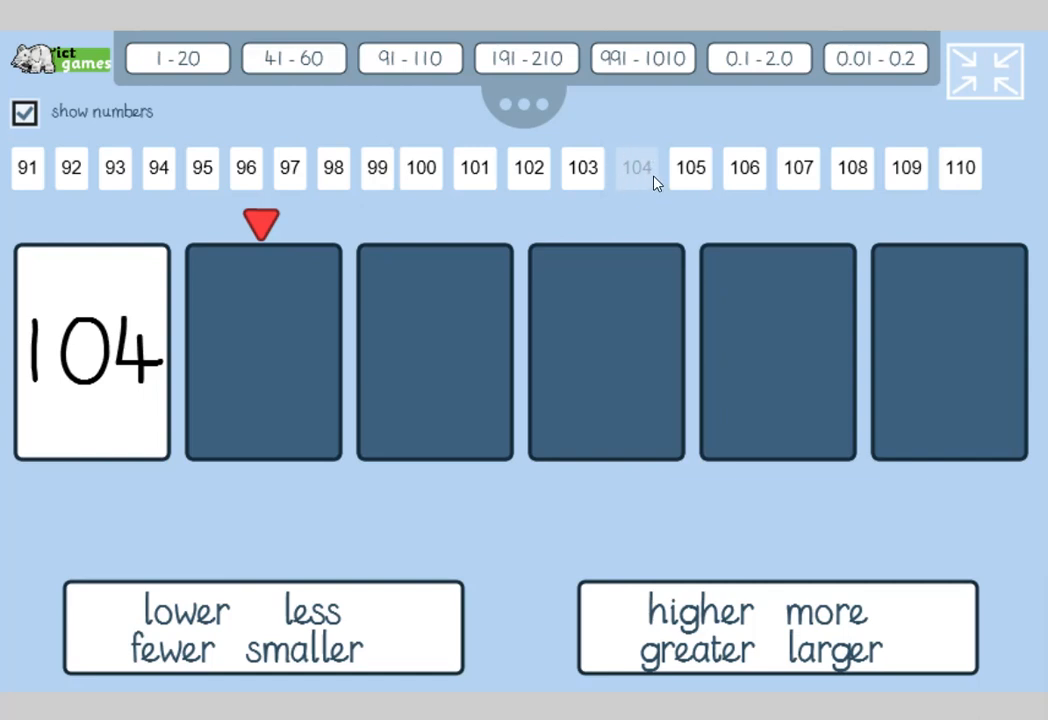
{"action": "mouse_move", "coordinate": [344, 188]}
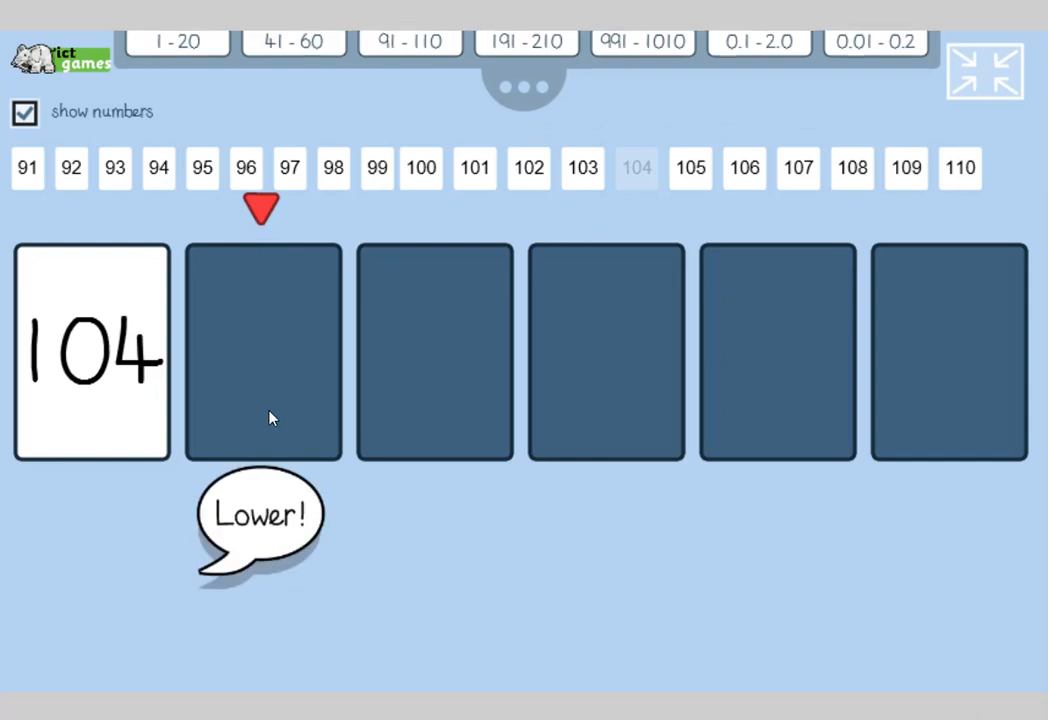
- Turn over the next card, revealing 107 after a 'lower' guess
{"action": "left_click", "coordinate": [262, 350]}
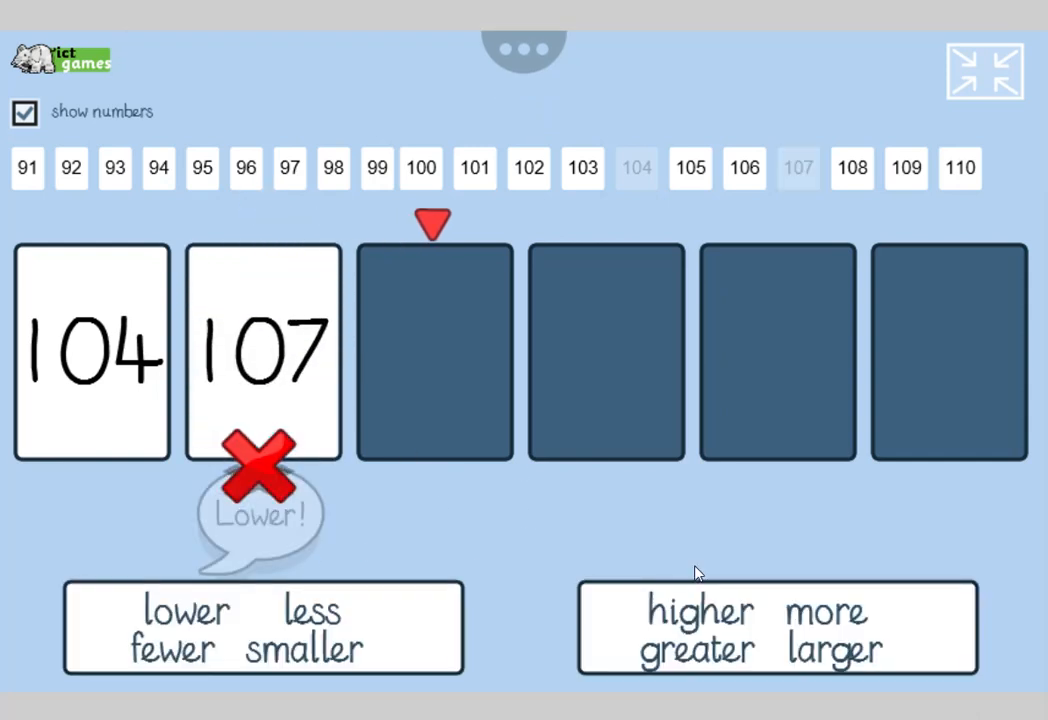
{"action": "mouse_move", "coordinate": [944, 184]}
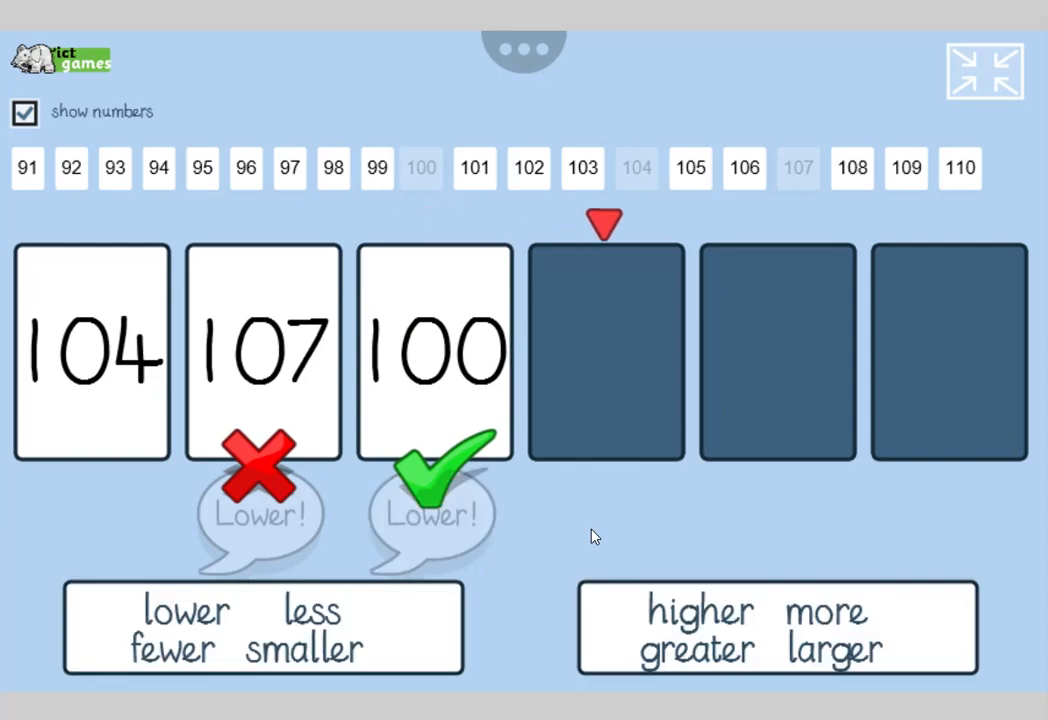
{"action": "mouse_move", "coordinate": [378, 180]}
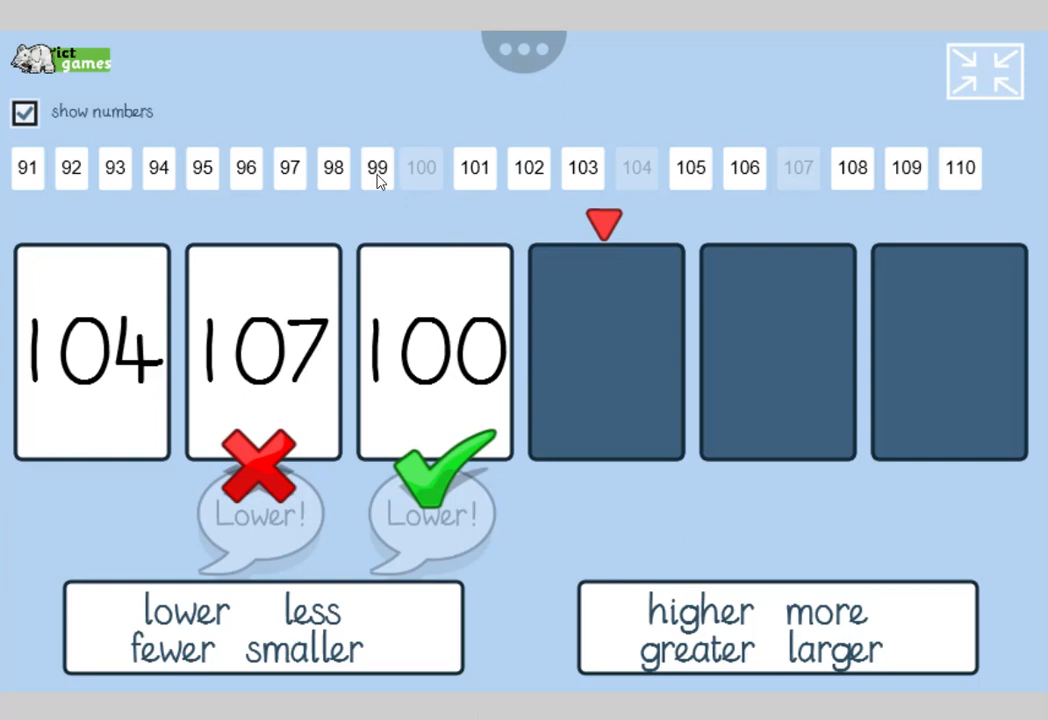
{"action": "mouse_move", "coordinate": [268, 176]}
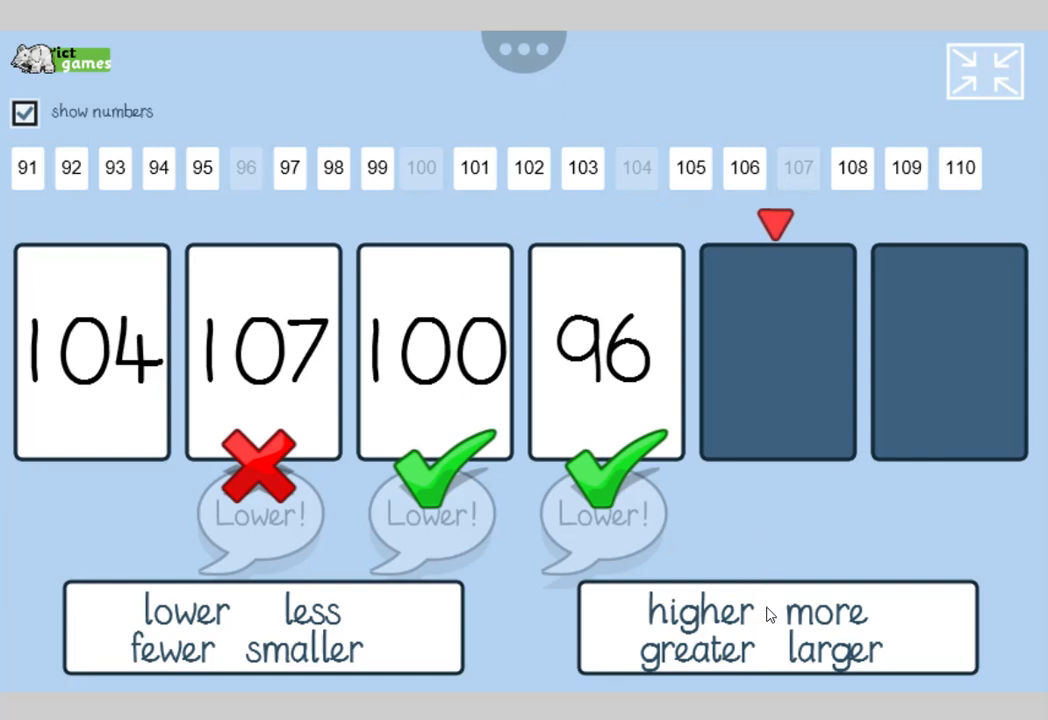
{"action": "mouse_move", "coordinate": [252, 190]}
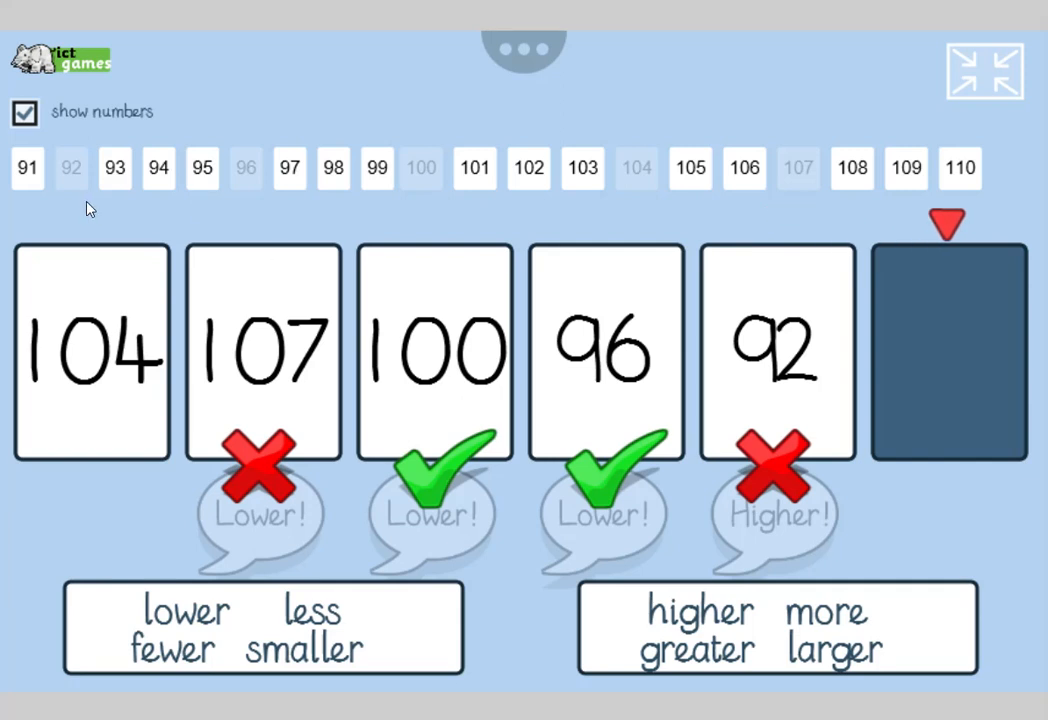
{"action": "mouse_move", "coordinate": [290, 272]}
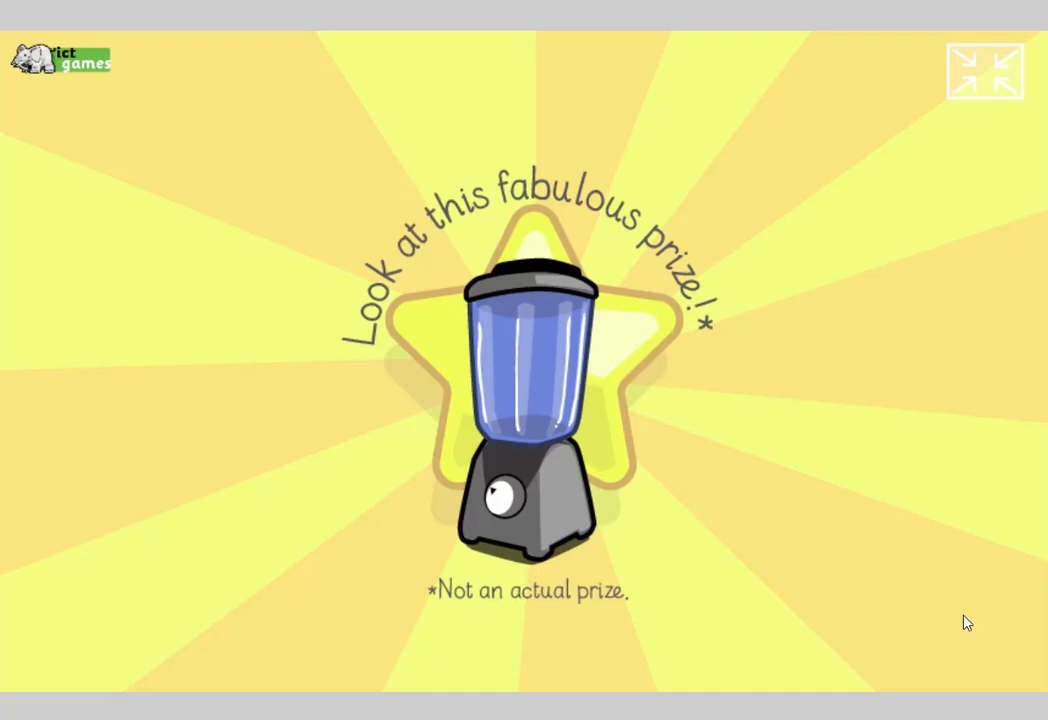
{"action": "mouse_move", "coordinate": [876, 540]}
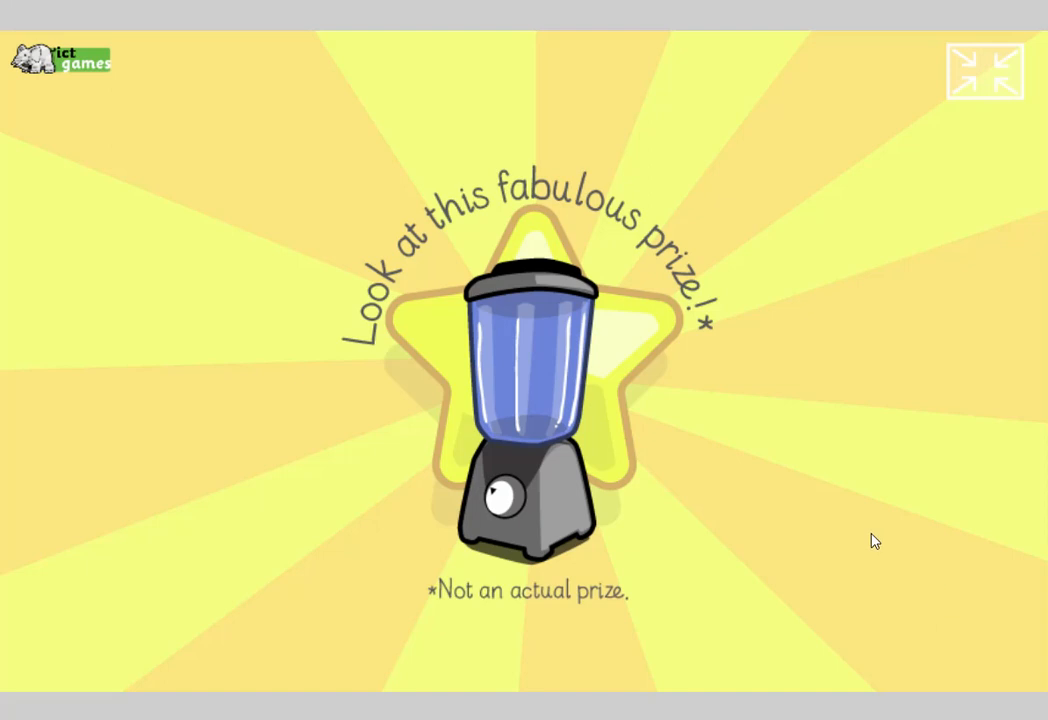
{"action": "mouse_move", "coordinate": [872, 552]}
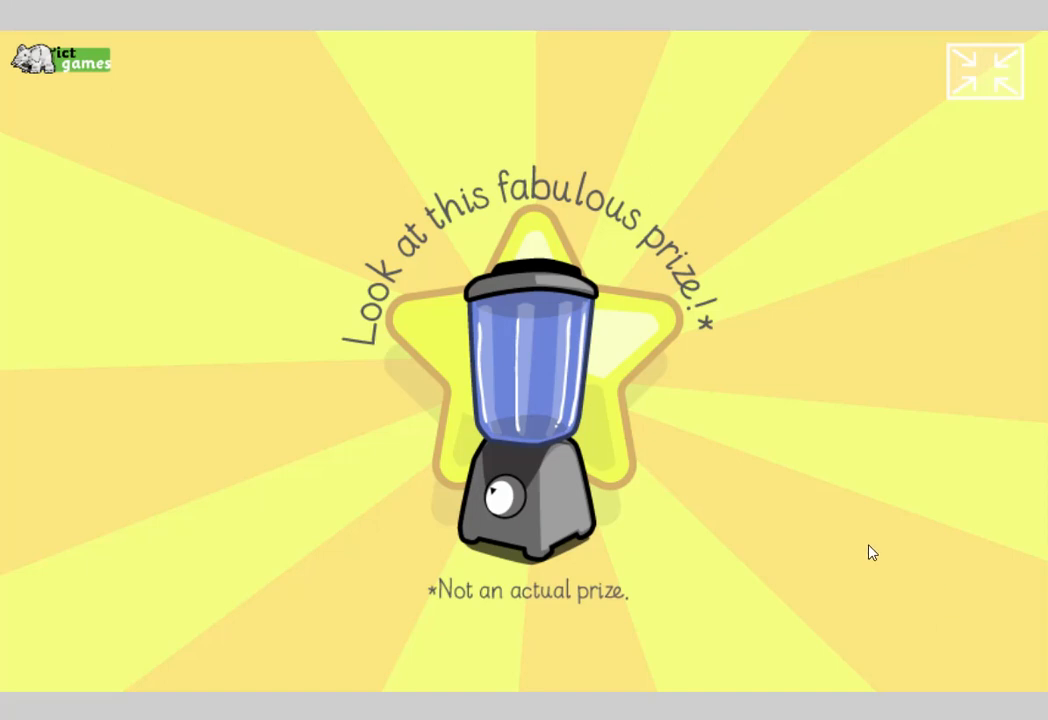
{"action": "mouse_move", "coordinate": [876, 544]}
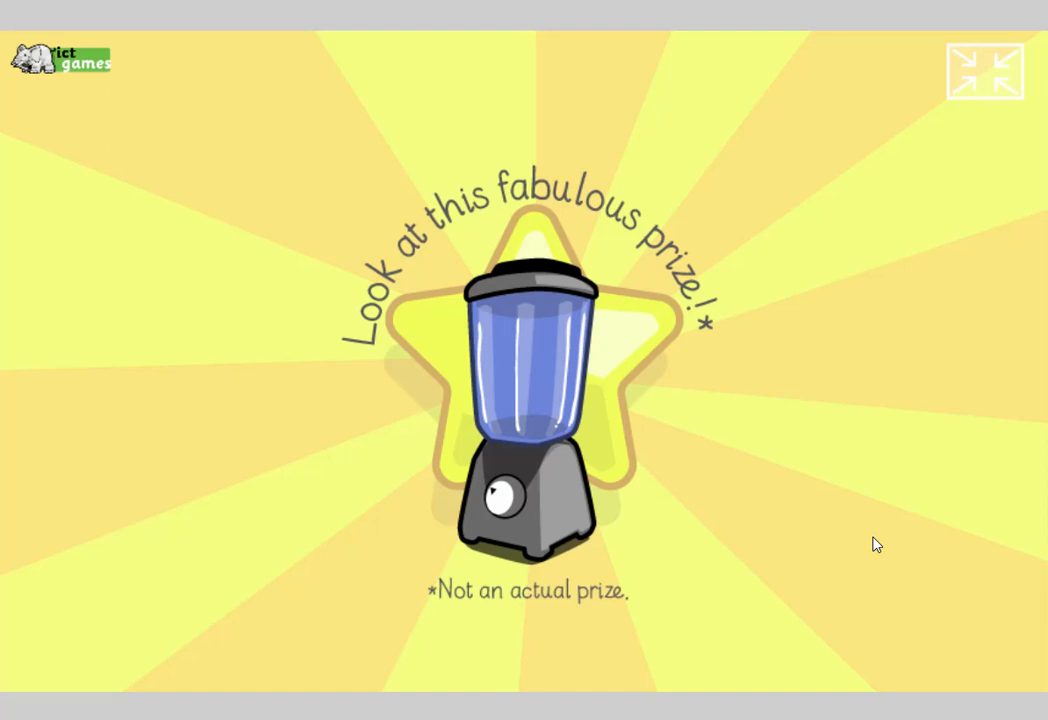
{"action": "mouse_move", "coordinate": [758, 482]}
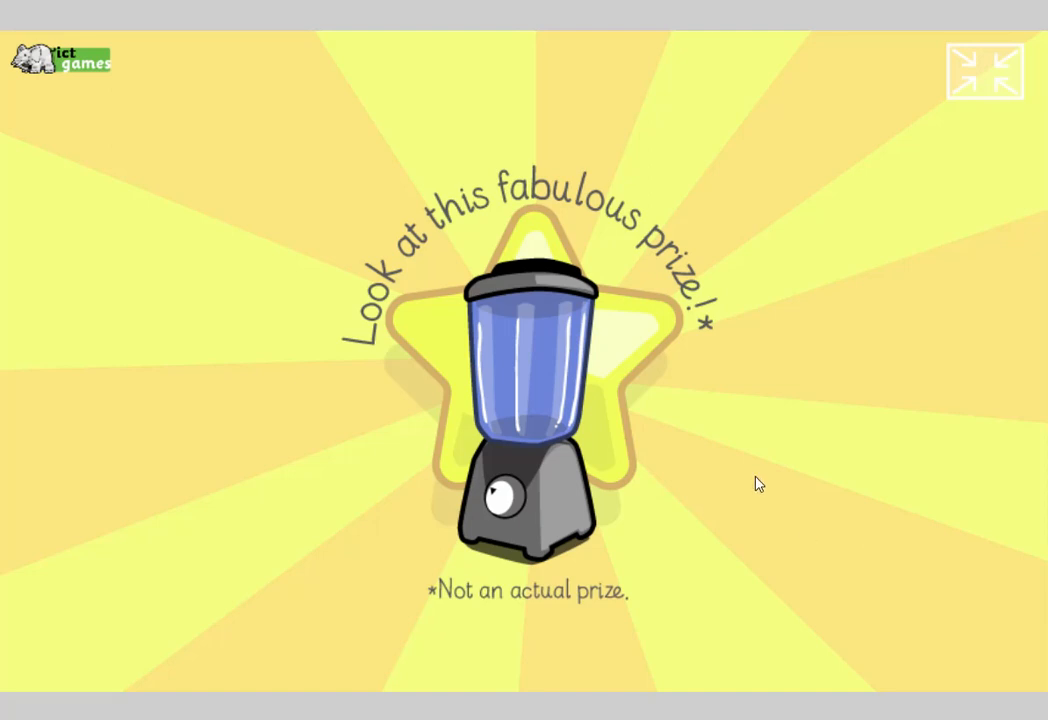
{"action": "mouse_move", "coordinate": [852, 368]}
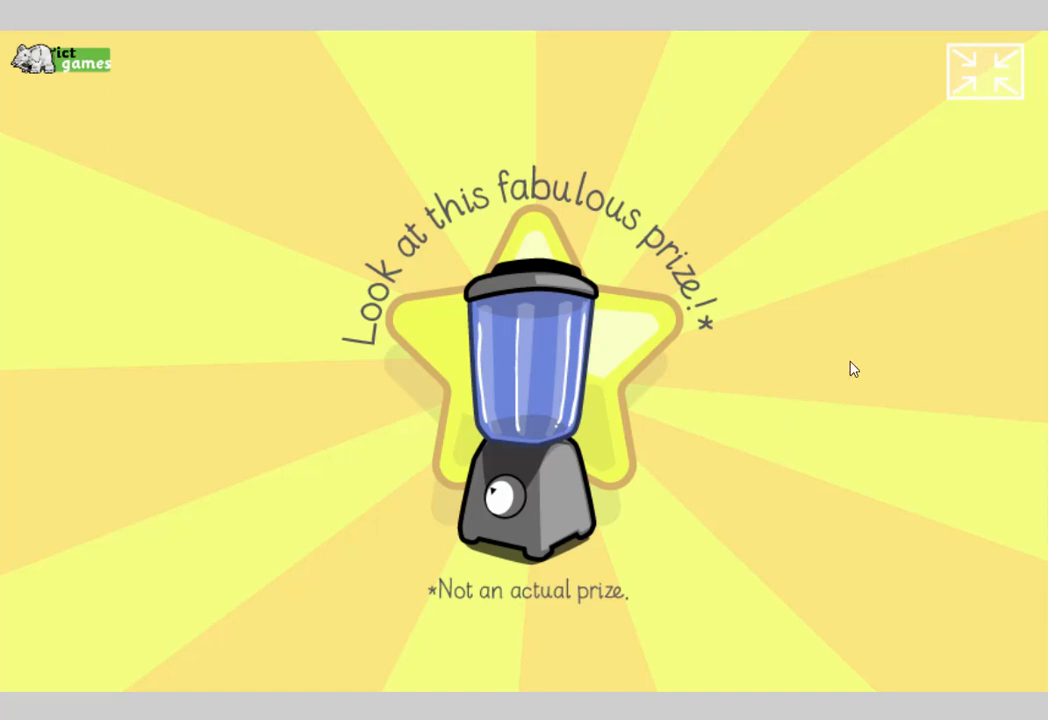